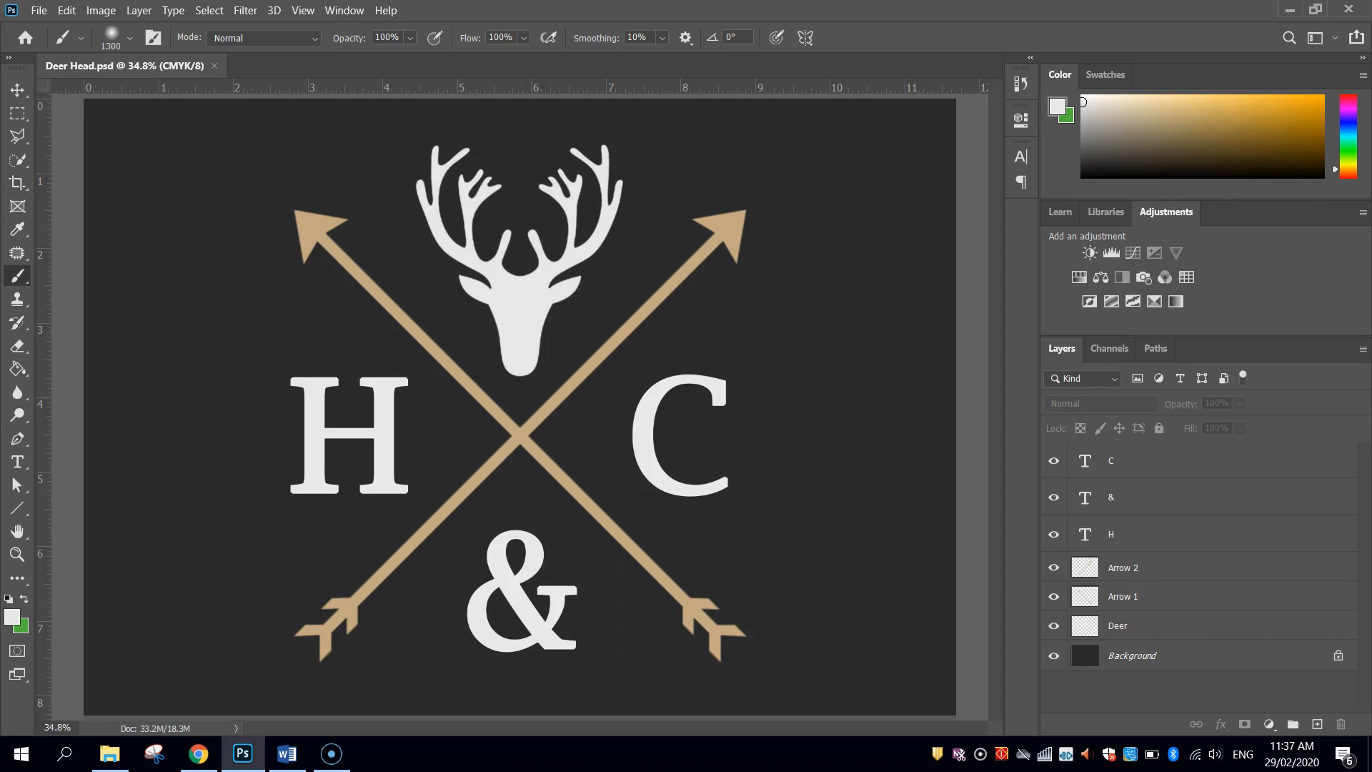
{"action": "mouse_move", "coordinate": [522, 243]}
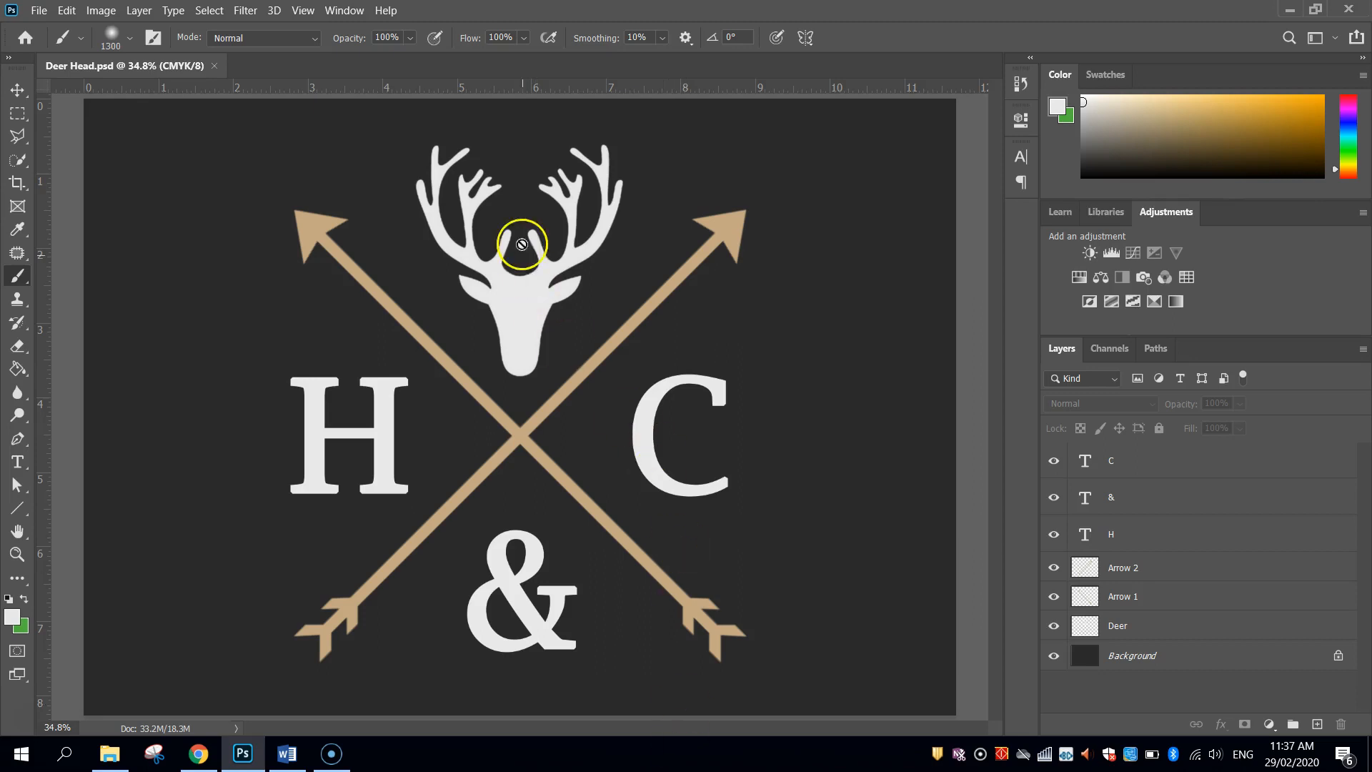
{"action": "mouse_move", "coordinate": [527, 246]}
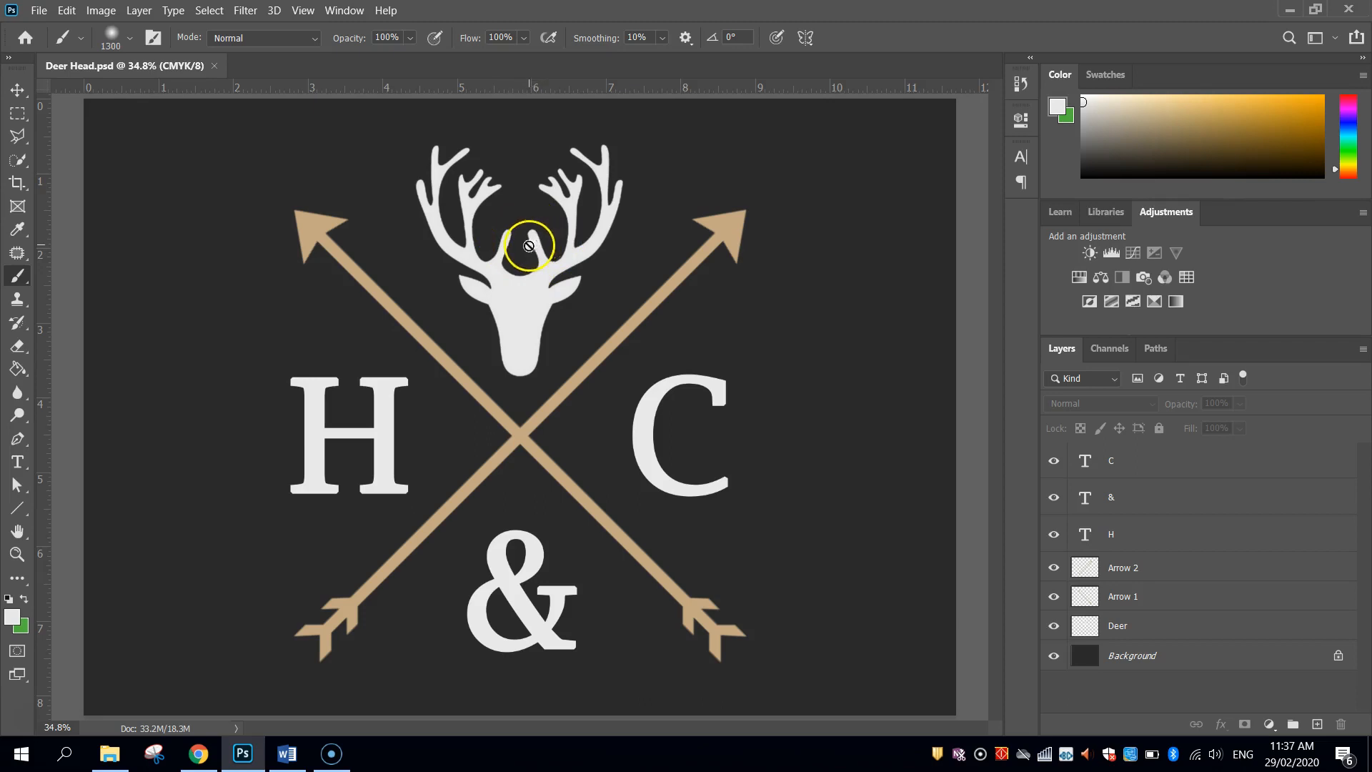
{"action": "mouse_move", "coordinate": [674, 383]}
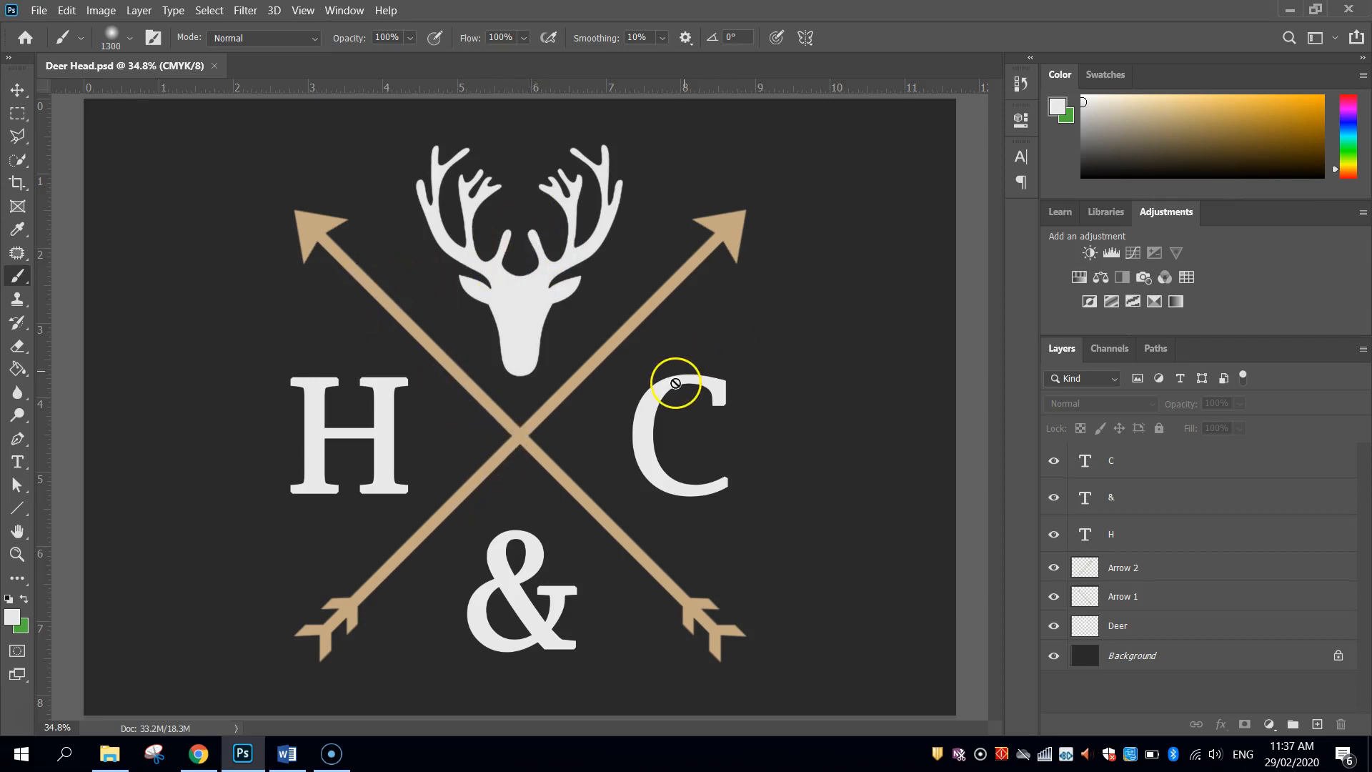
{"action": "mouse_move", "coordinate": [198, 754]}
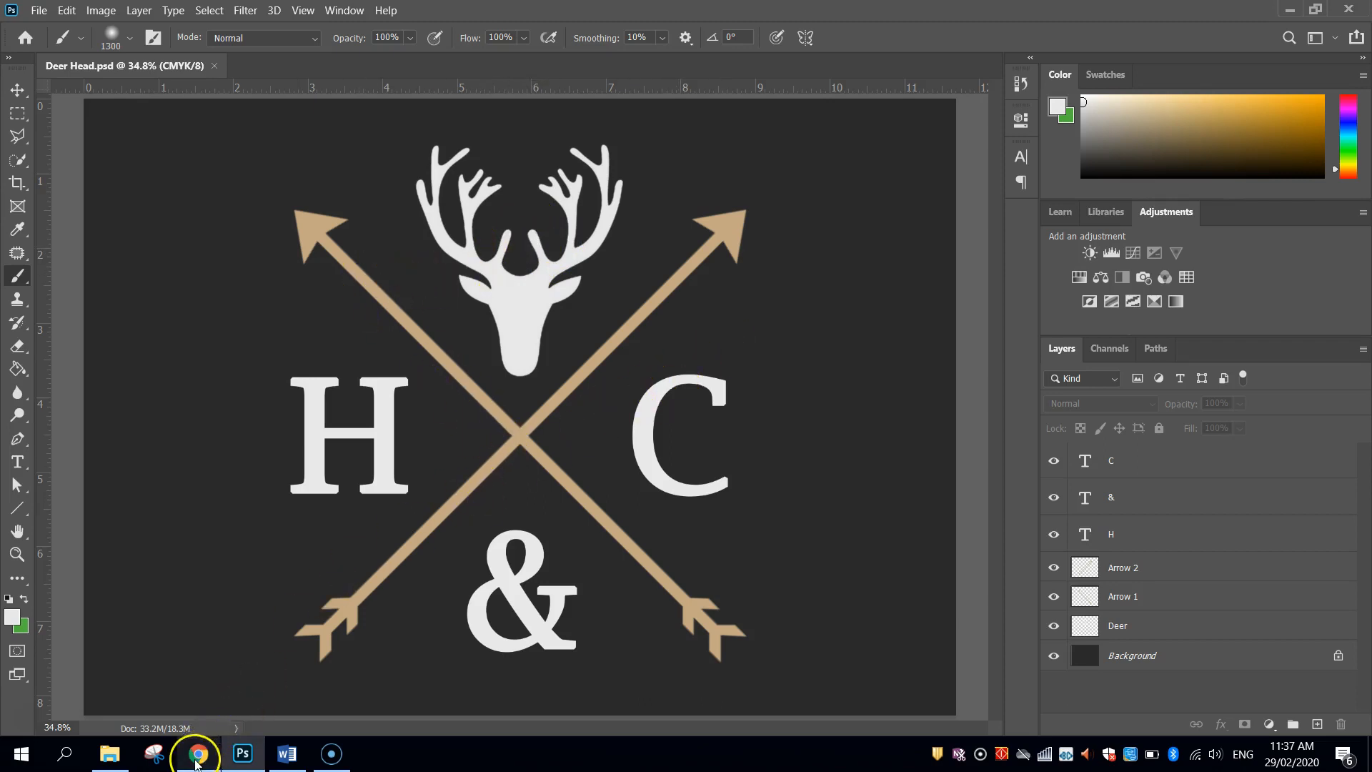
Step: Bring up the browser showing the DeviantArt Deer Brushes page
{"action": "left_click", "coordinate": [196, 753]}
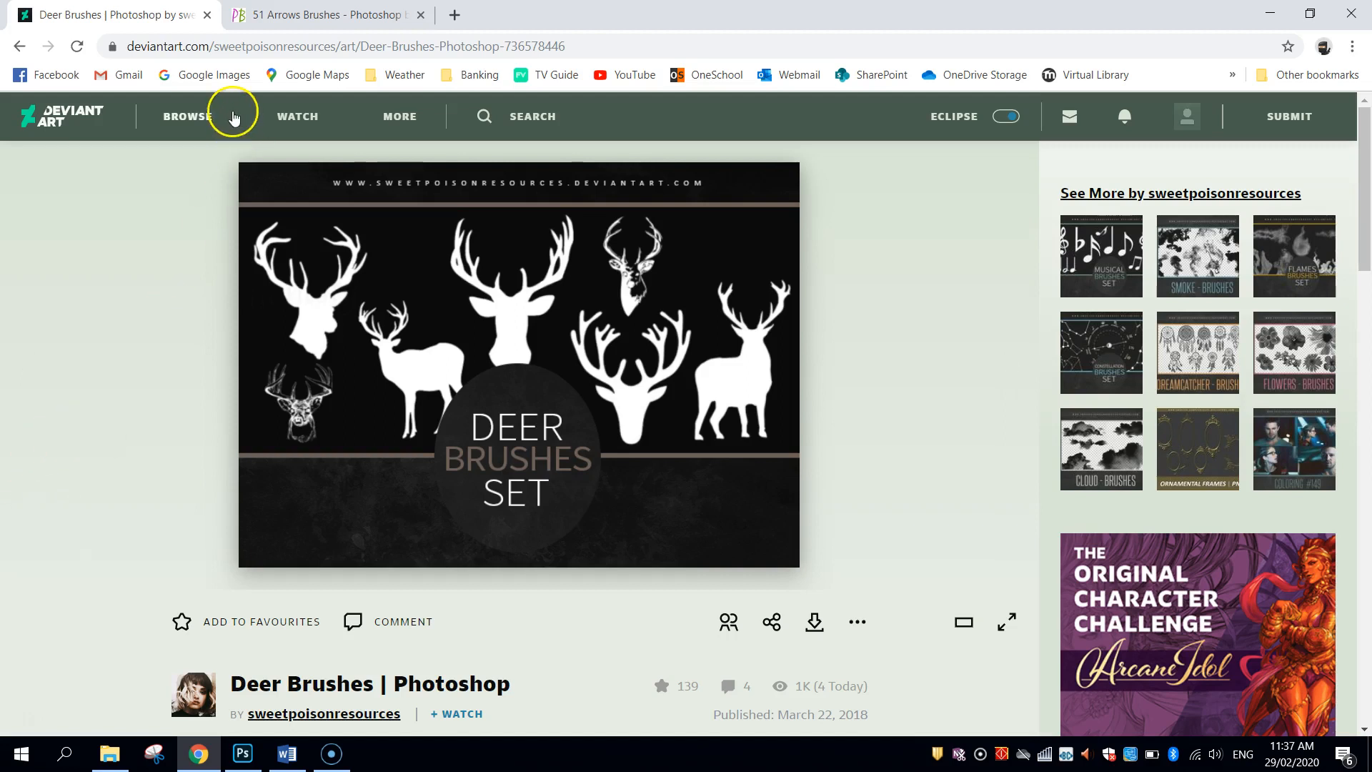
{"action": "mouse_move", "coordinate": [502, 440]}
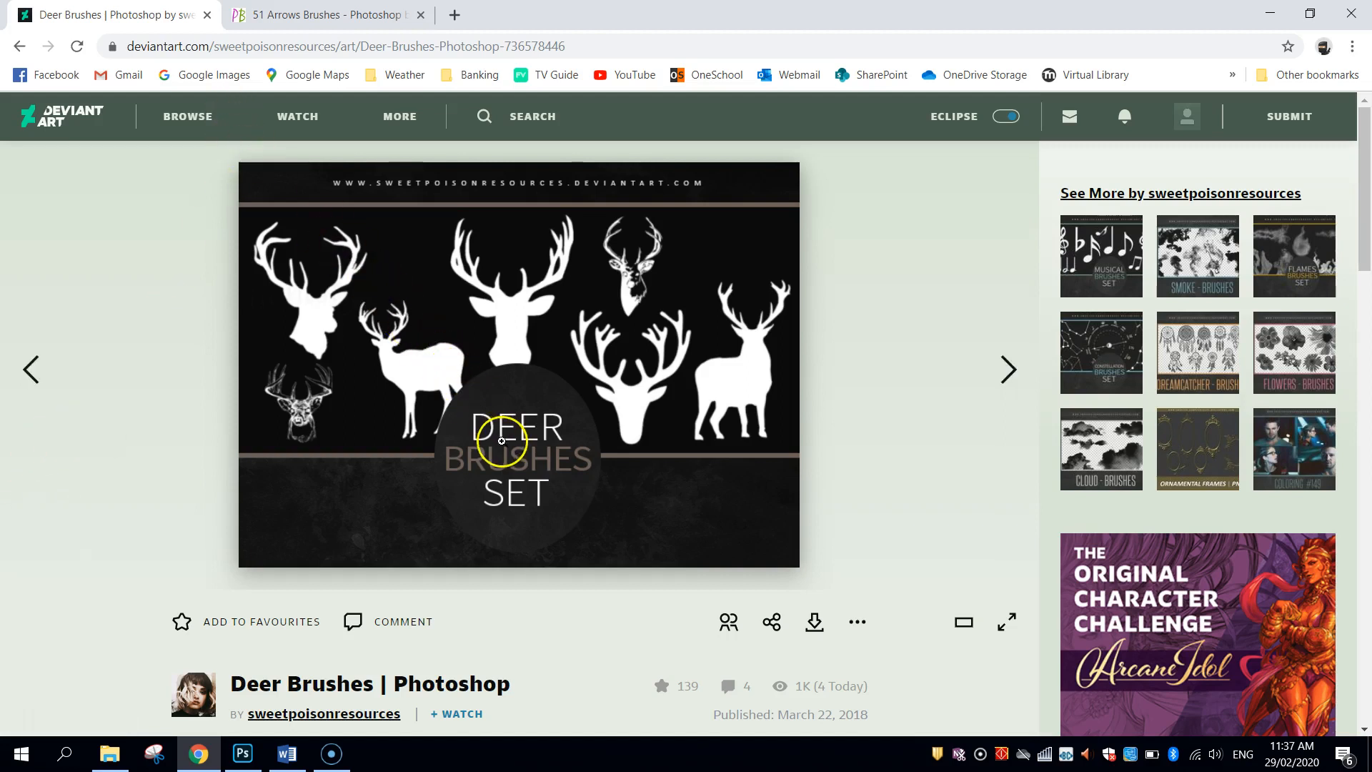
{"action": "mouse_move", "coordinate": [919, 503]}
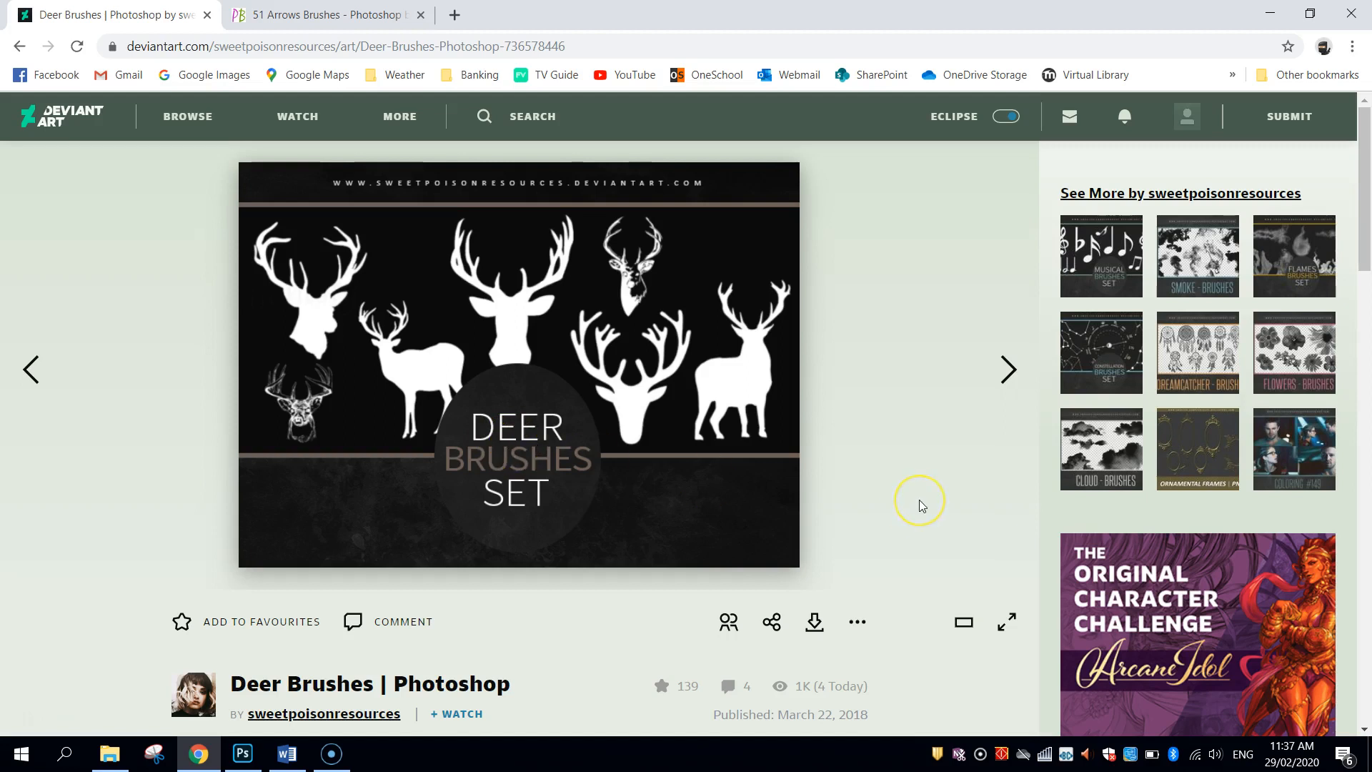
{"action": "mouse_move", "coordinate": [919, 506]}
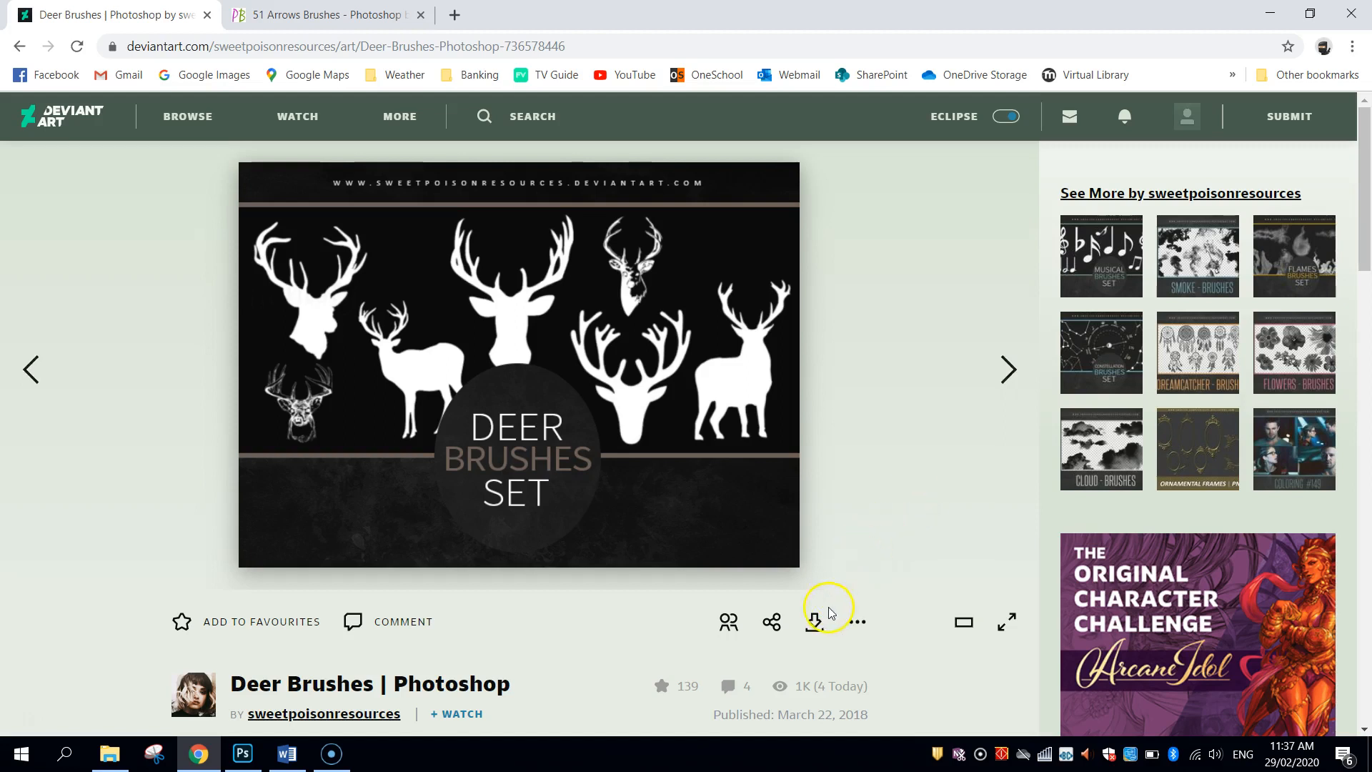
{"action": "mouse_move", "coordinate": [813, 621]}
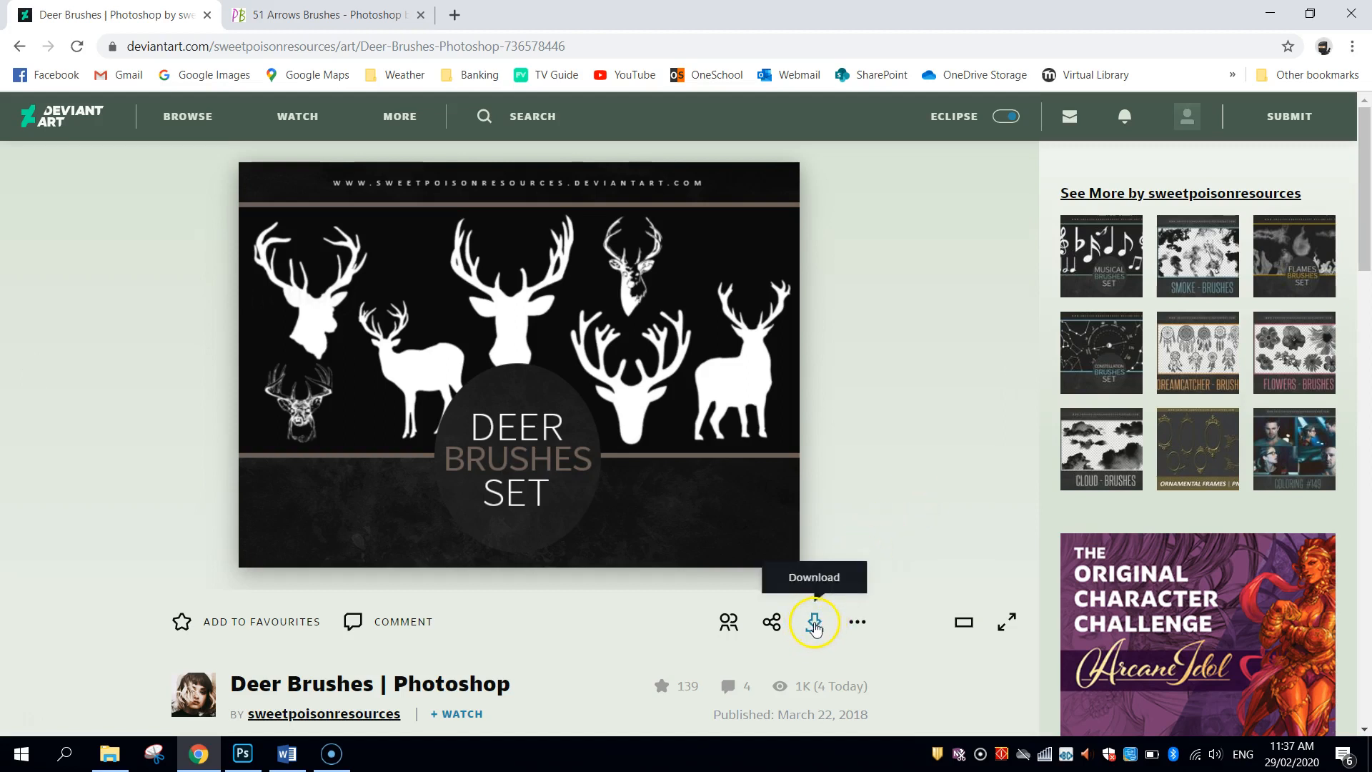
{"action": "mouse_move", "coordinate": [1149, 462]}
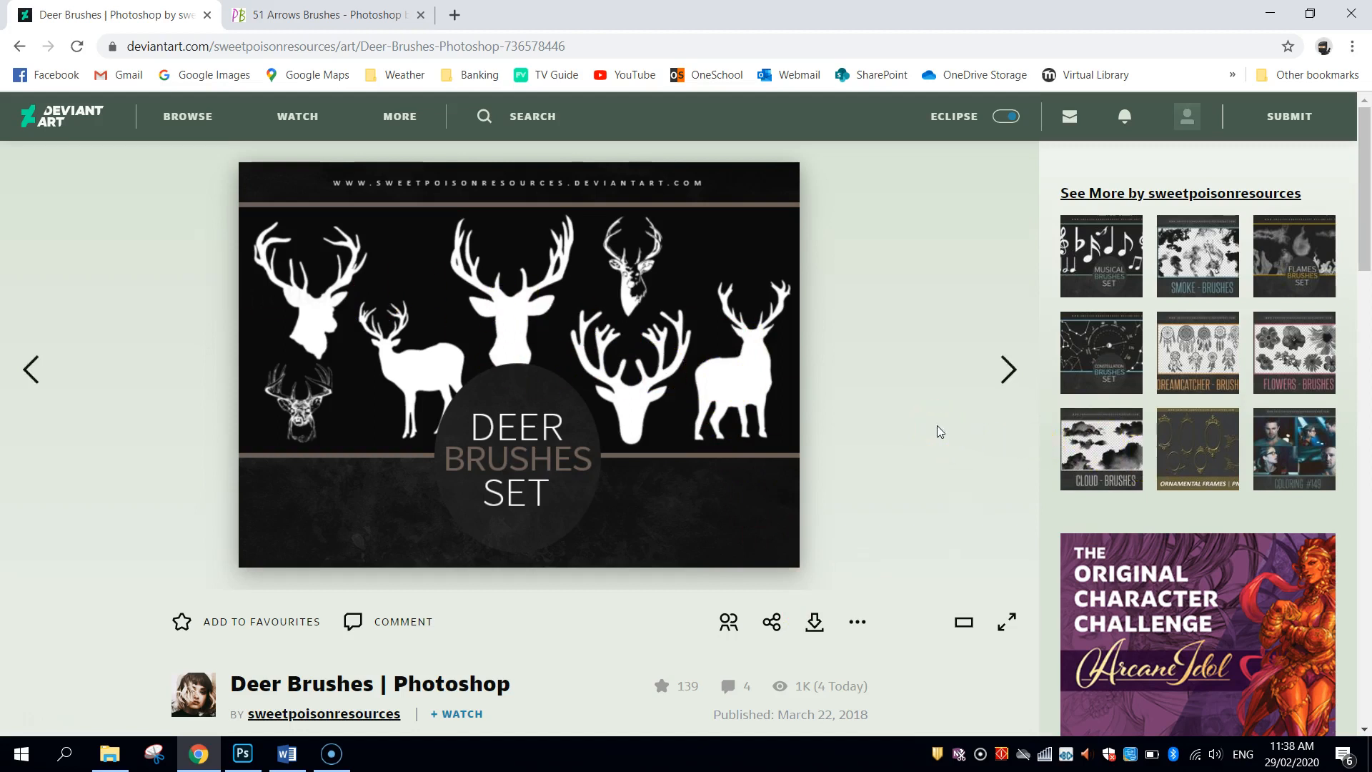
Step: Show the 51 Arrows Brushes page scrolled to its brush preview sheet
{"action": "left_click", "coordinate": [324, 15]}
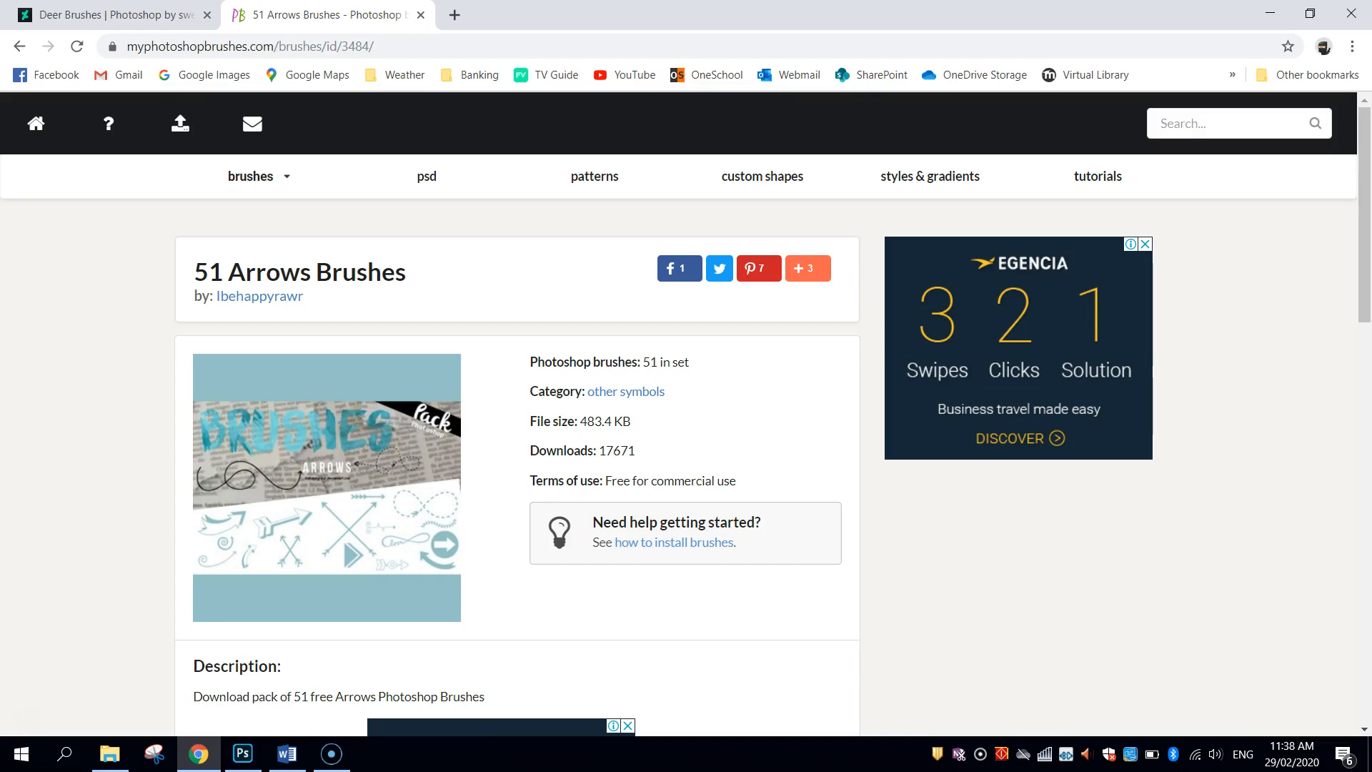
{"action": "scroll", "scroll_direction": "down", "scroll_amount": 3}
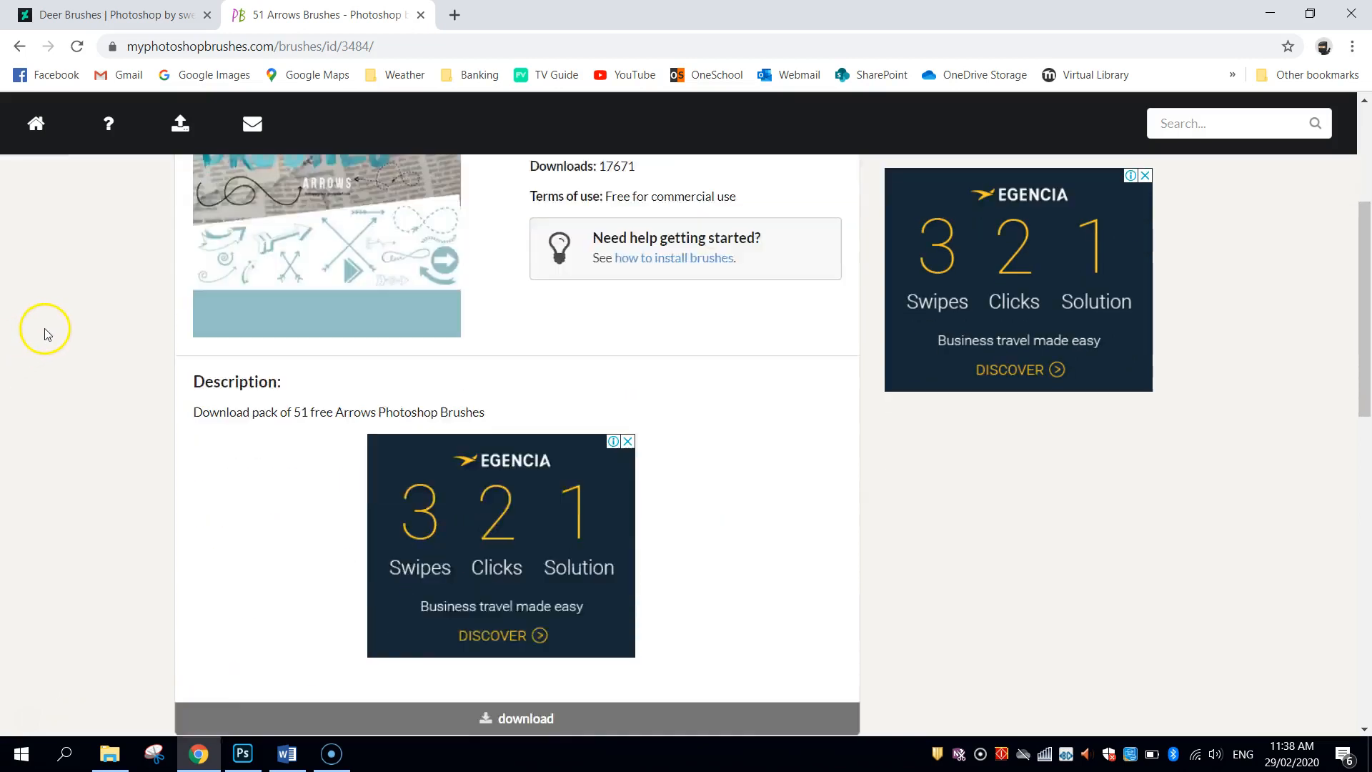
{"action": "scroll", "scroll_direction": "down", "scroll_amount": 3}
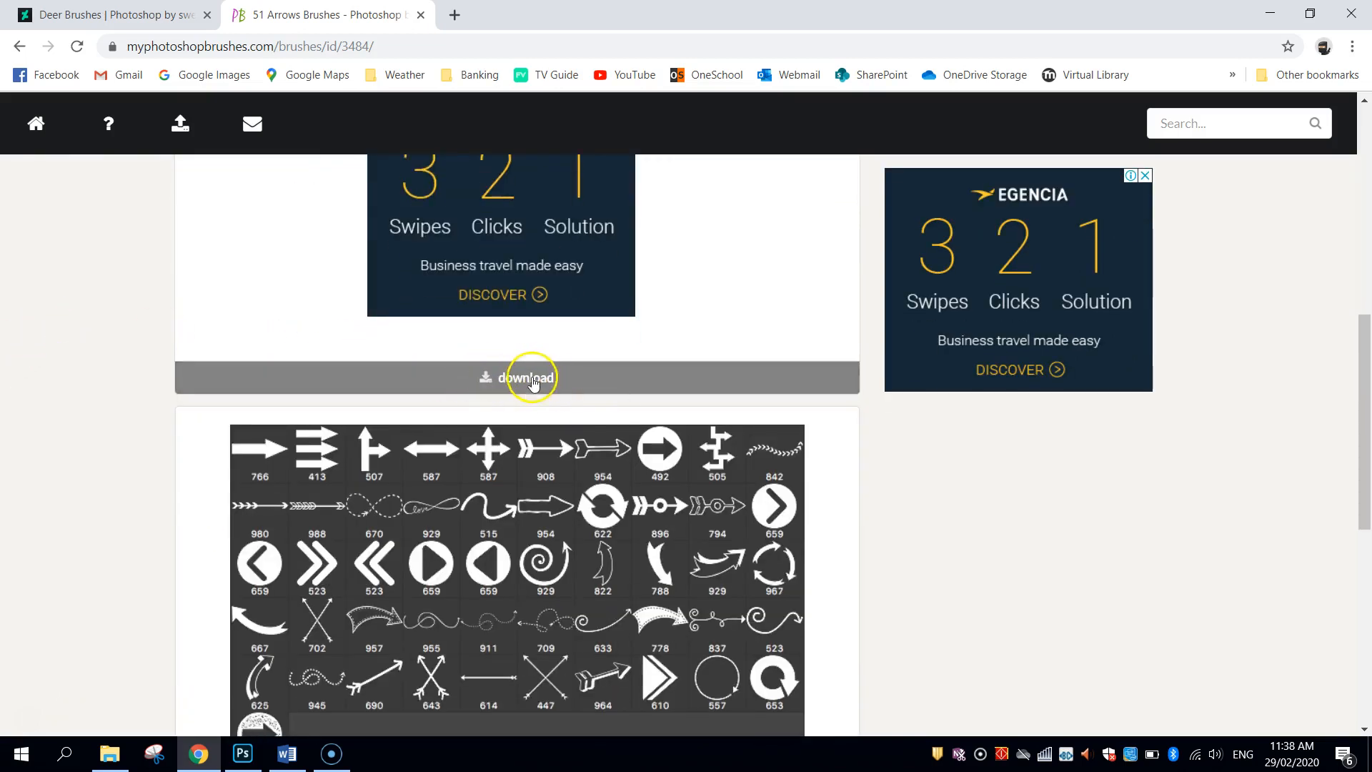
{"action": "scroll", "scroll_direction": "down", "scroll_amount": 3}
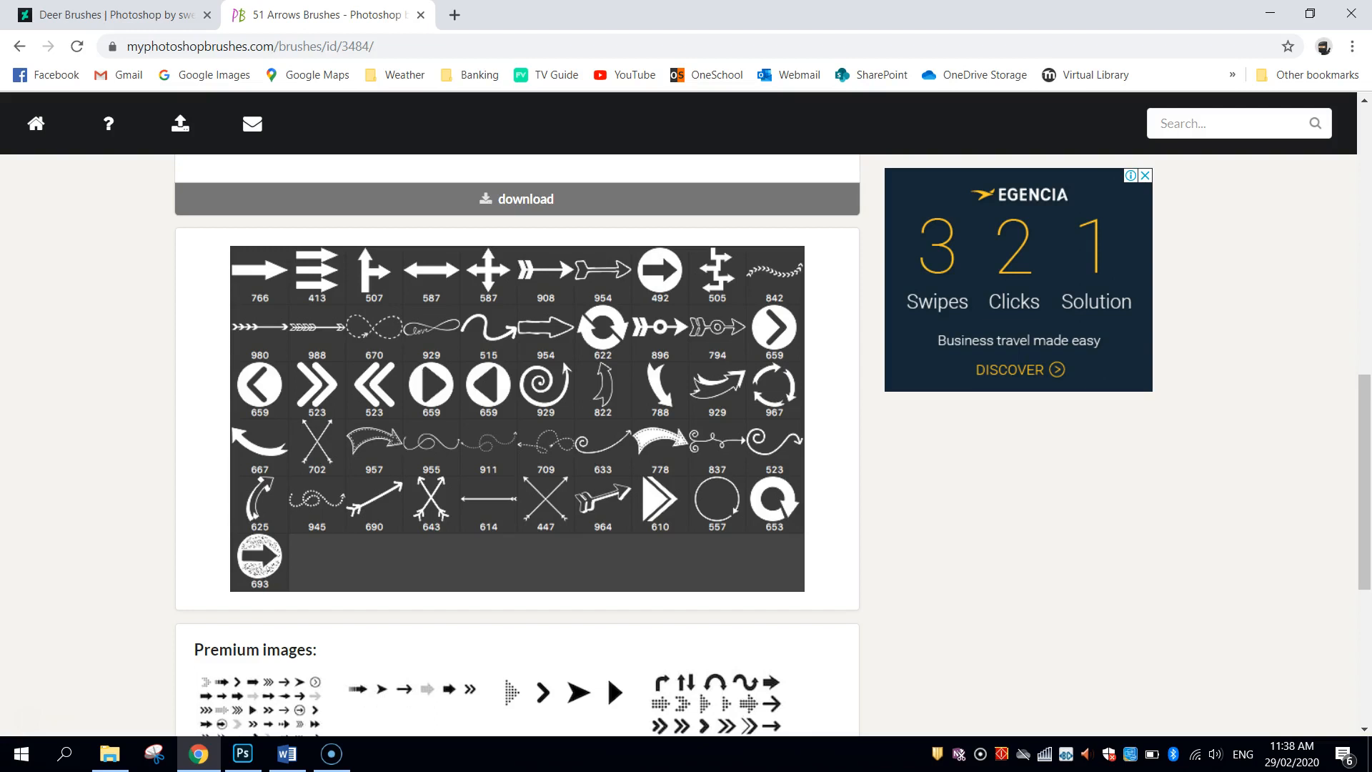
Step: Start a new Photoshop document from the Print A4 preset in landscape with CMYK colour mode
{"action": "left_click", "coordinate": [243, 753]}
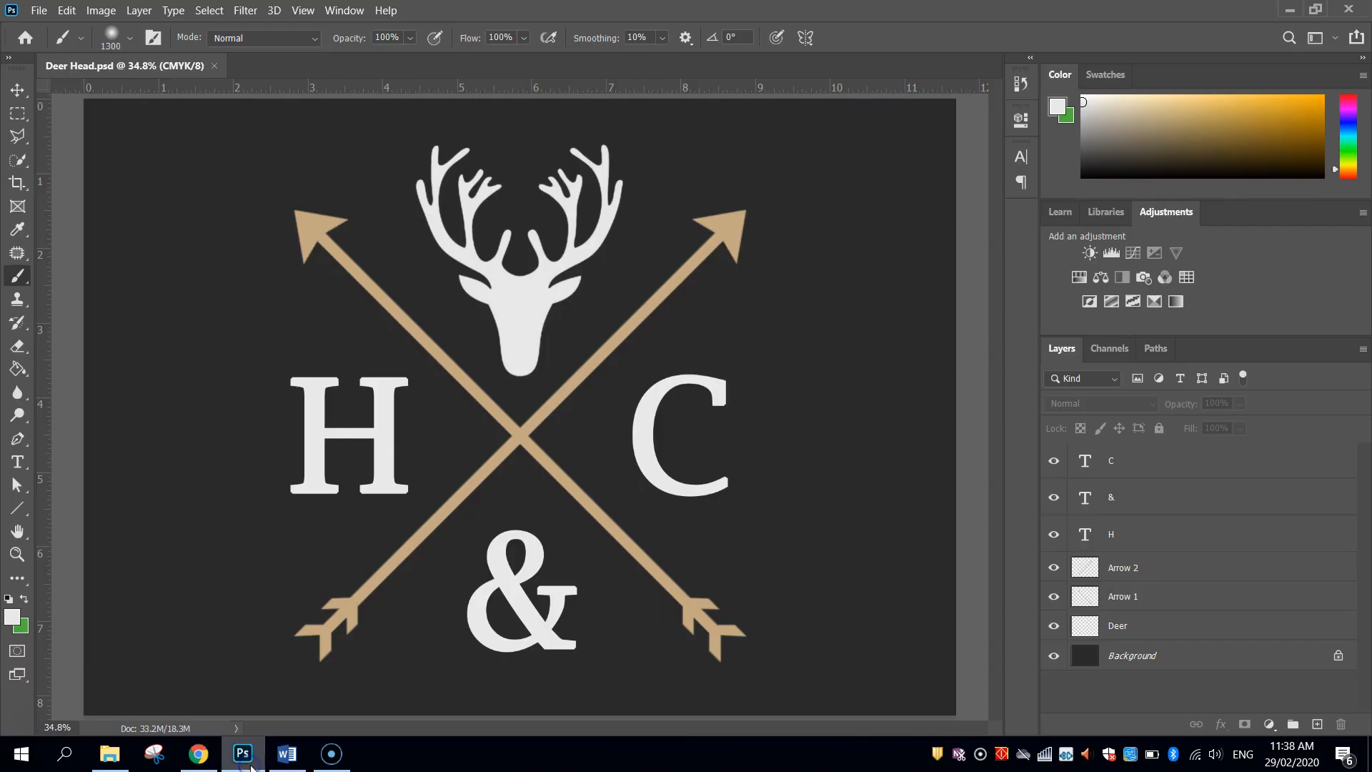
{"action": "left_click", "coordinate": [38, 10]}
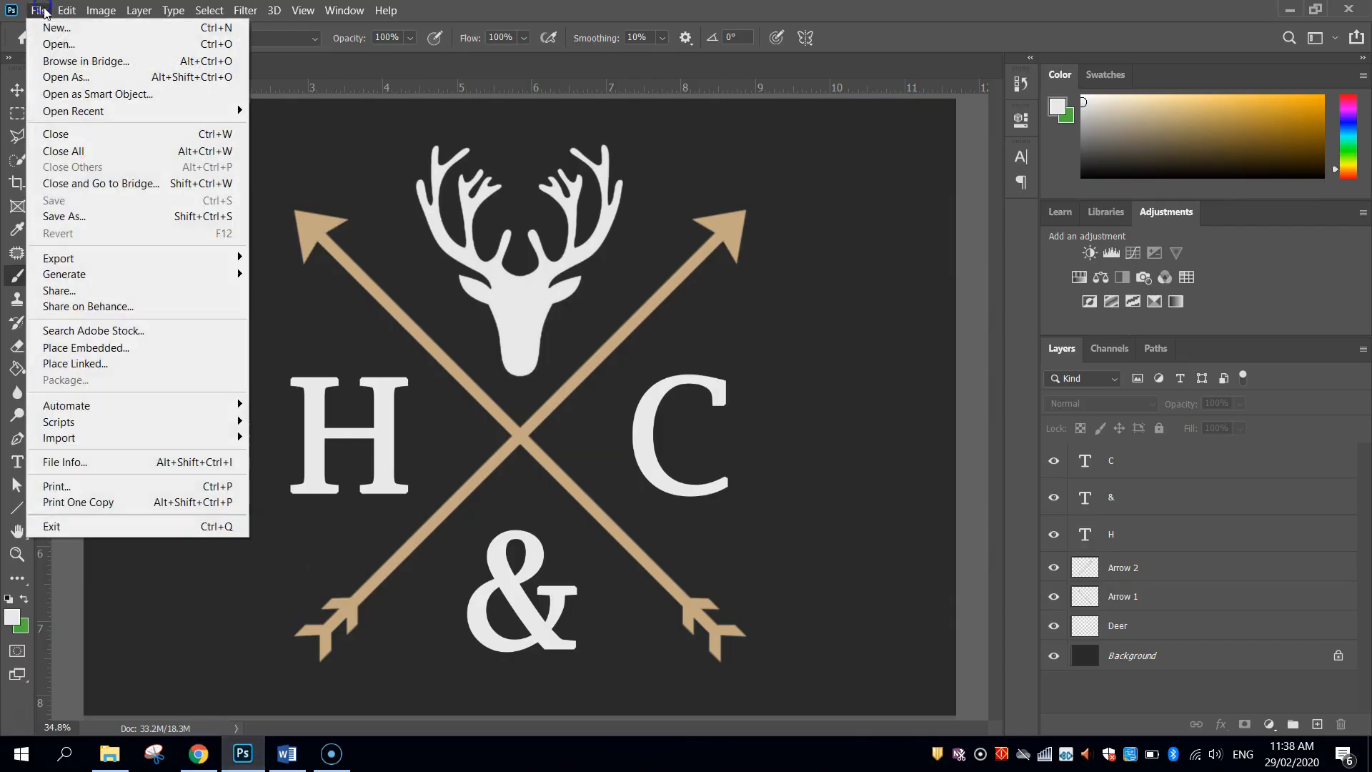
{"action": "left_click", "coordinate": [56, 27]}
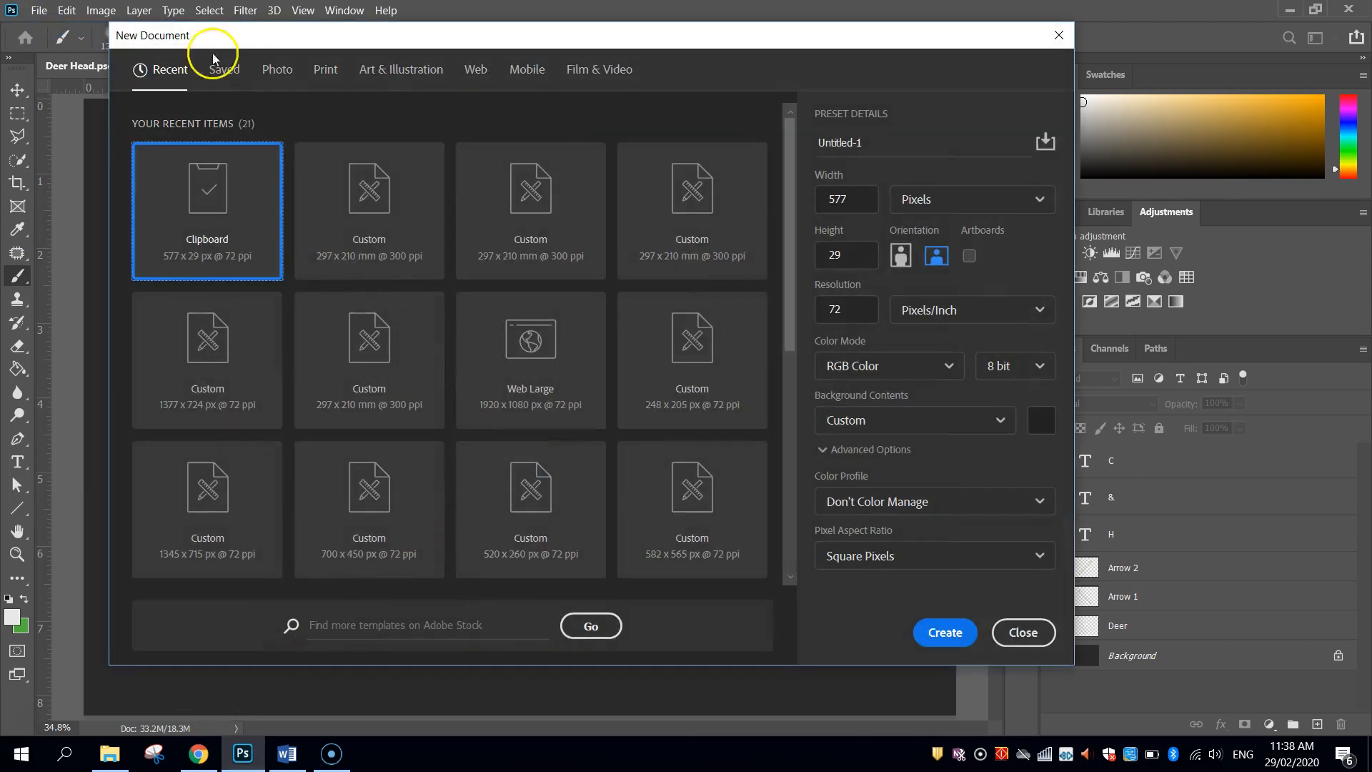
{"action": "left_click", "coordinate": [324, 69]}
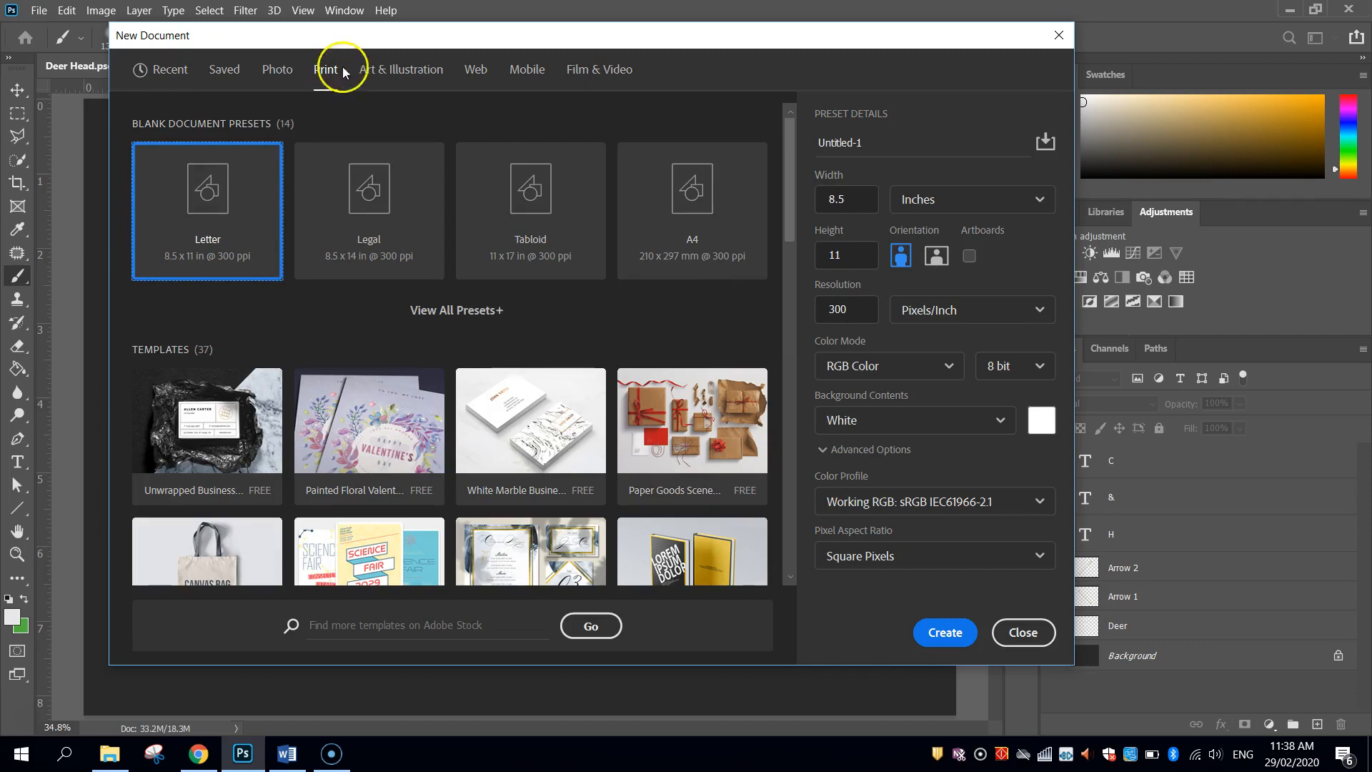
{"action": "left_click", "coordinate": [692, 187]}
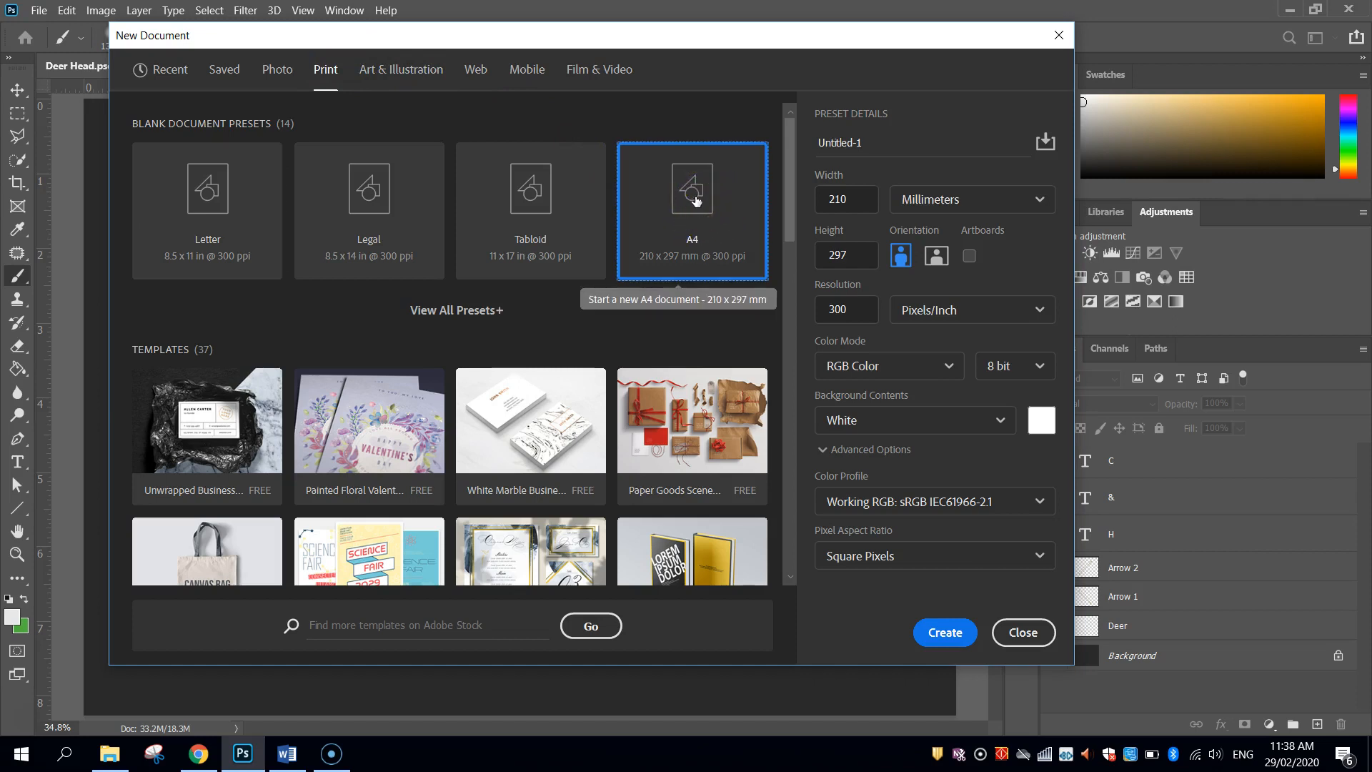
{"action": "left_click", "coordinate": [691, 210]}
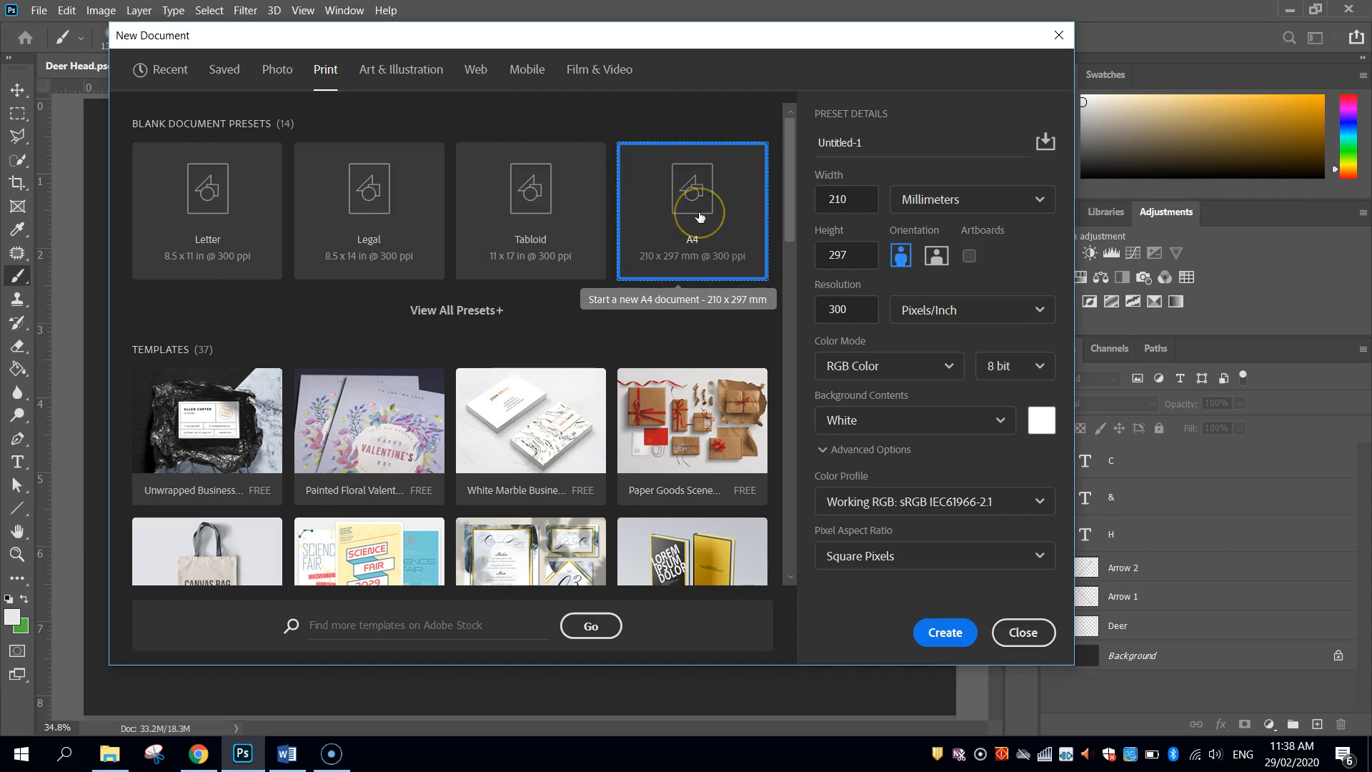
{"action": "mouse_move", "coordinate": [783, 218]}
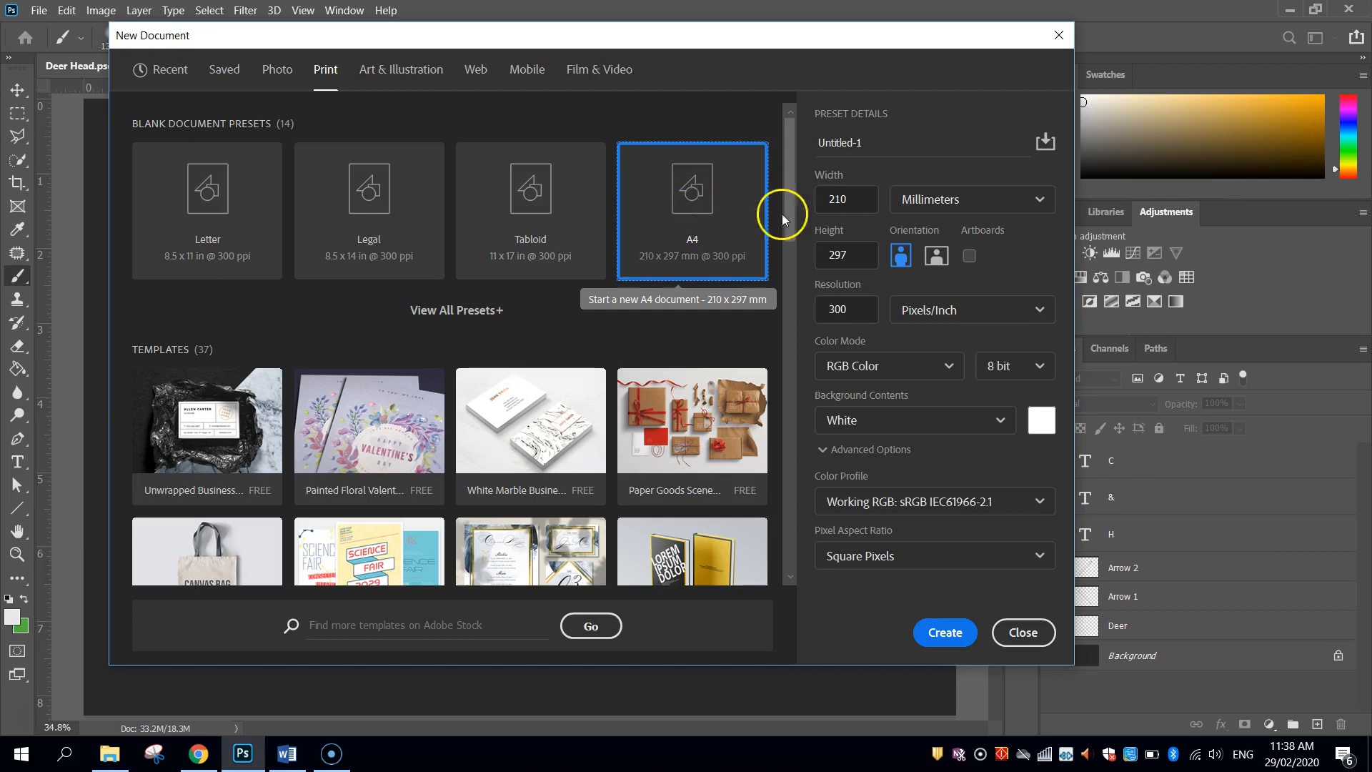
{"action": "left_click", "coordinate": [935, 255]}
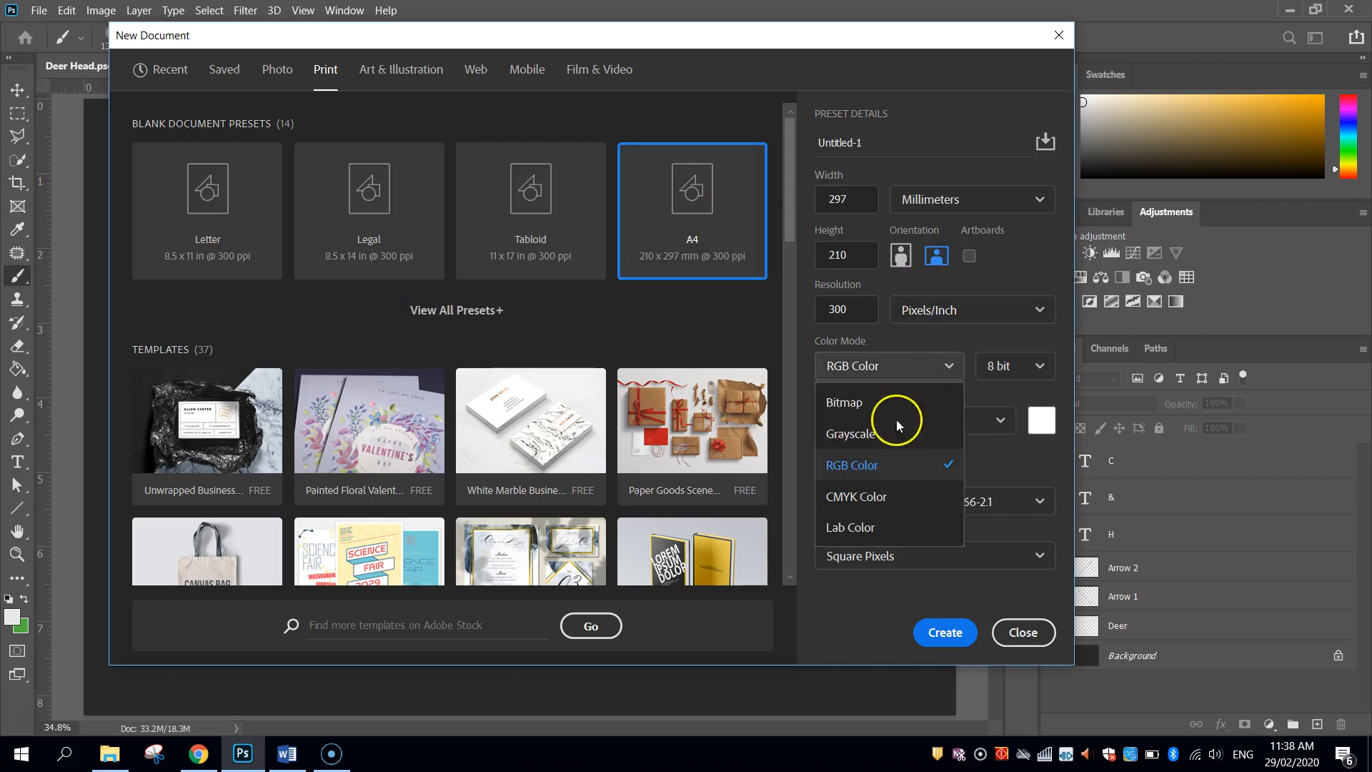
{"action": "mouse_move", "coordinate": [863, 473]}
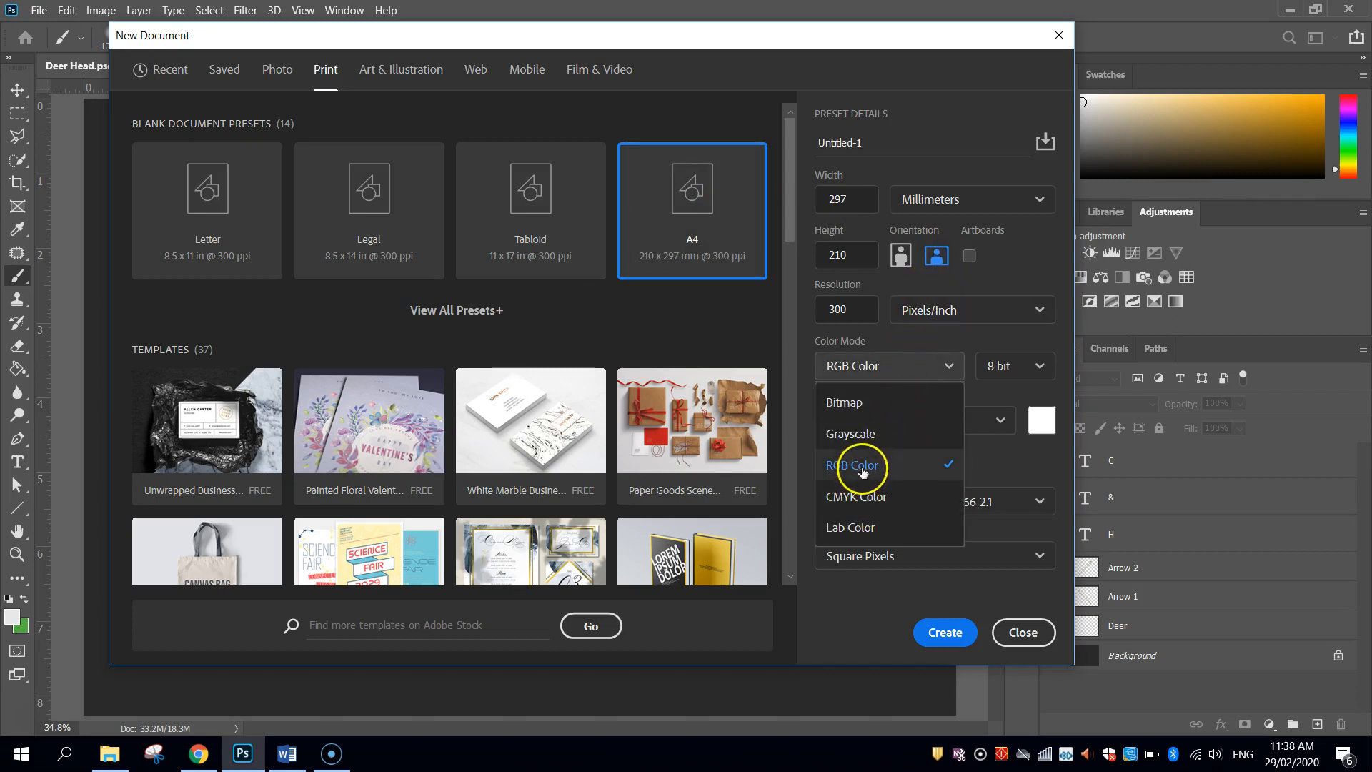
{"action": "mouse_move", "coordinate": [882, 466]}
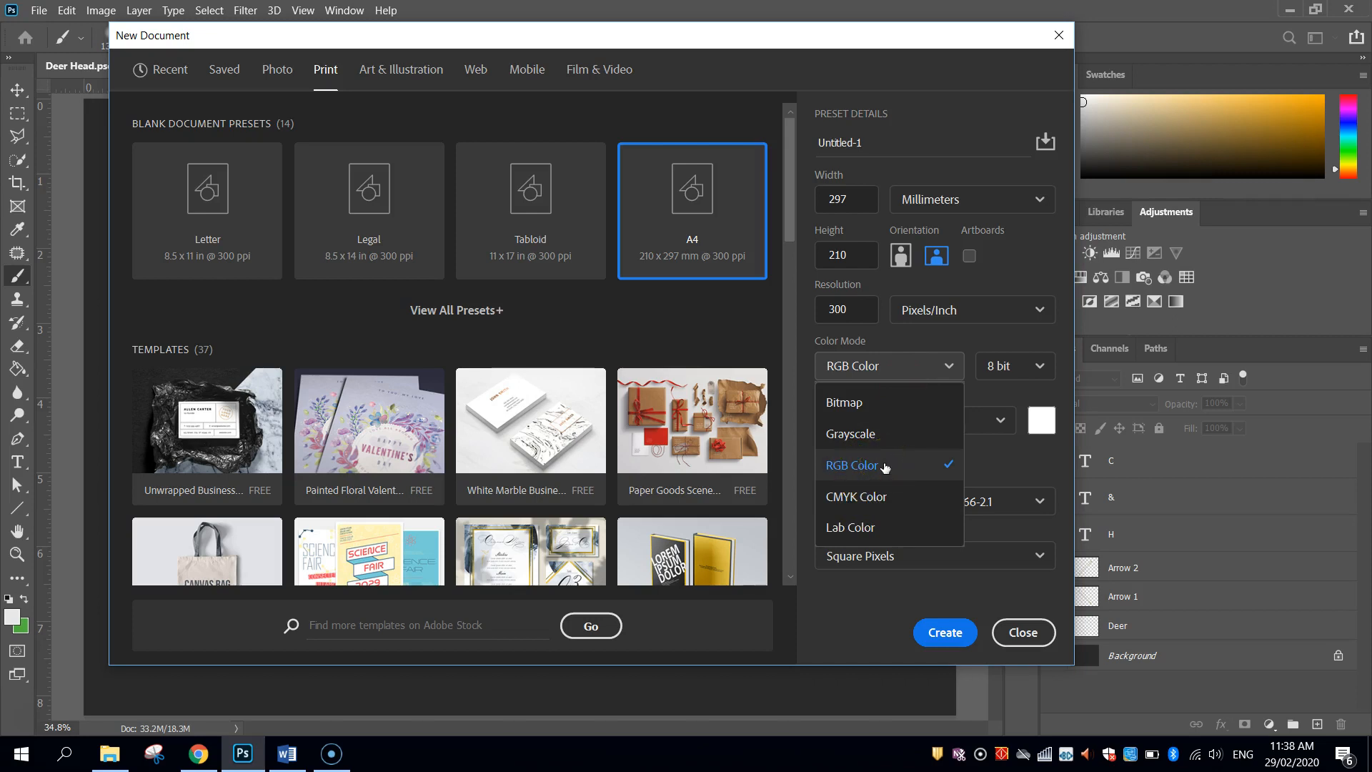
{"action": "mouse_move", "coordinate": [879, 480]}
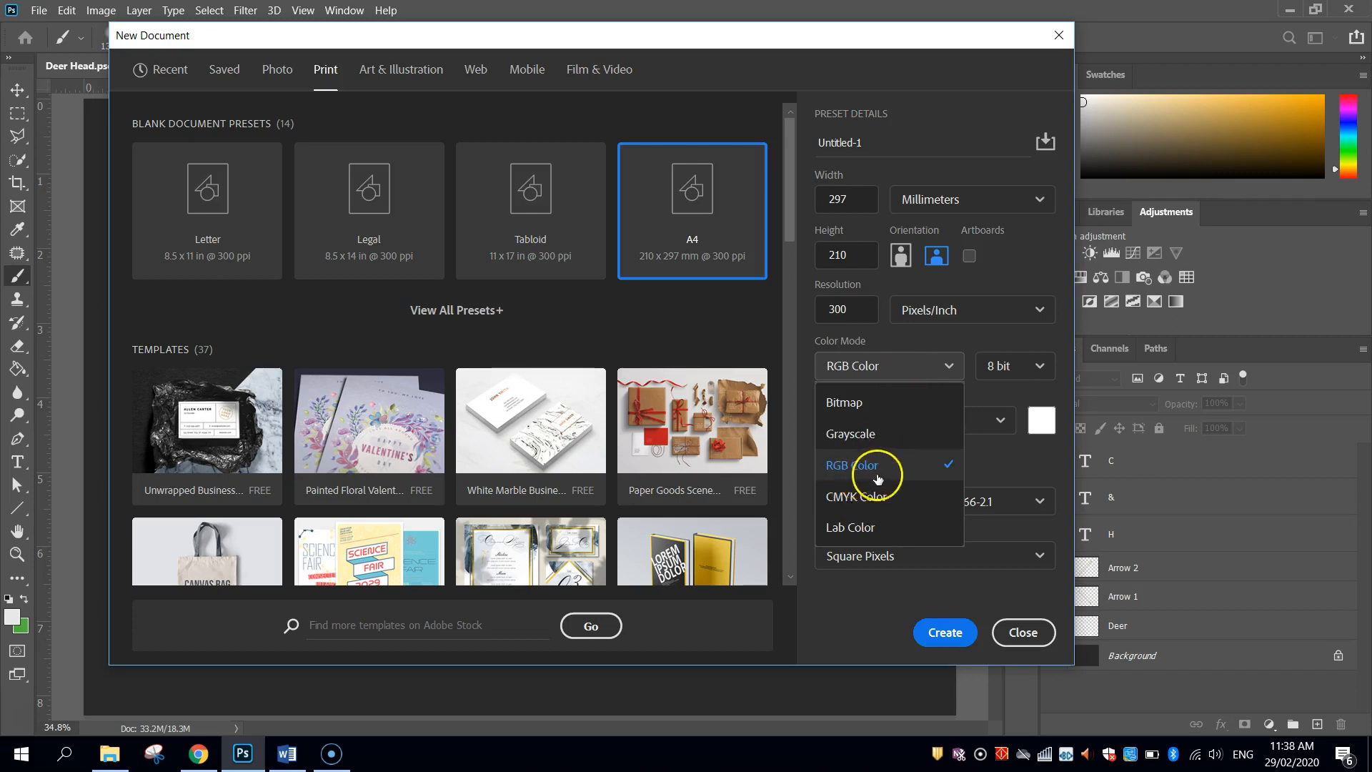
{"action": "mouse_move", "coordinate": [886, 489]}
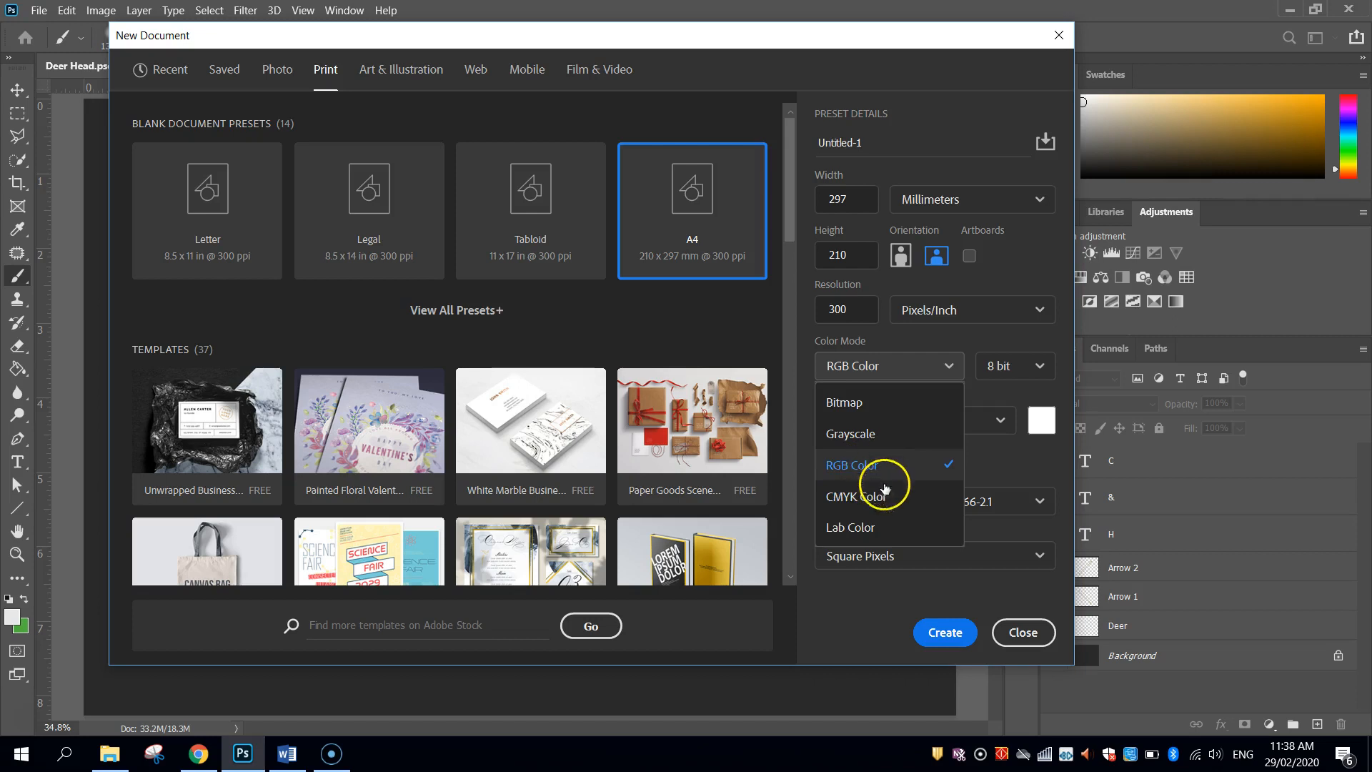
{"action": "mouse_move", "coordinate": [838, 505]}
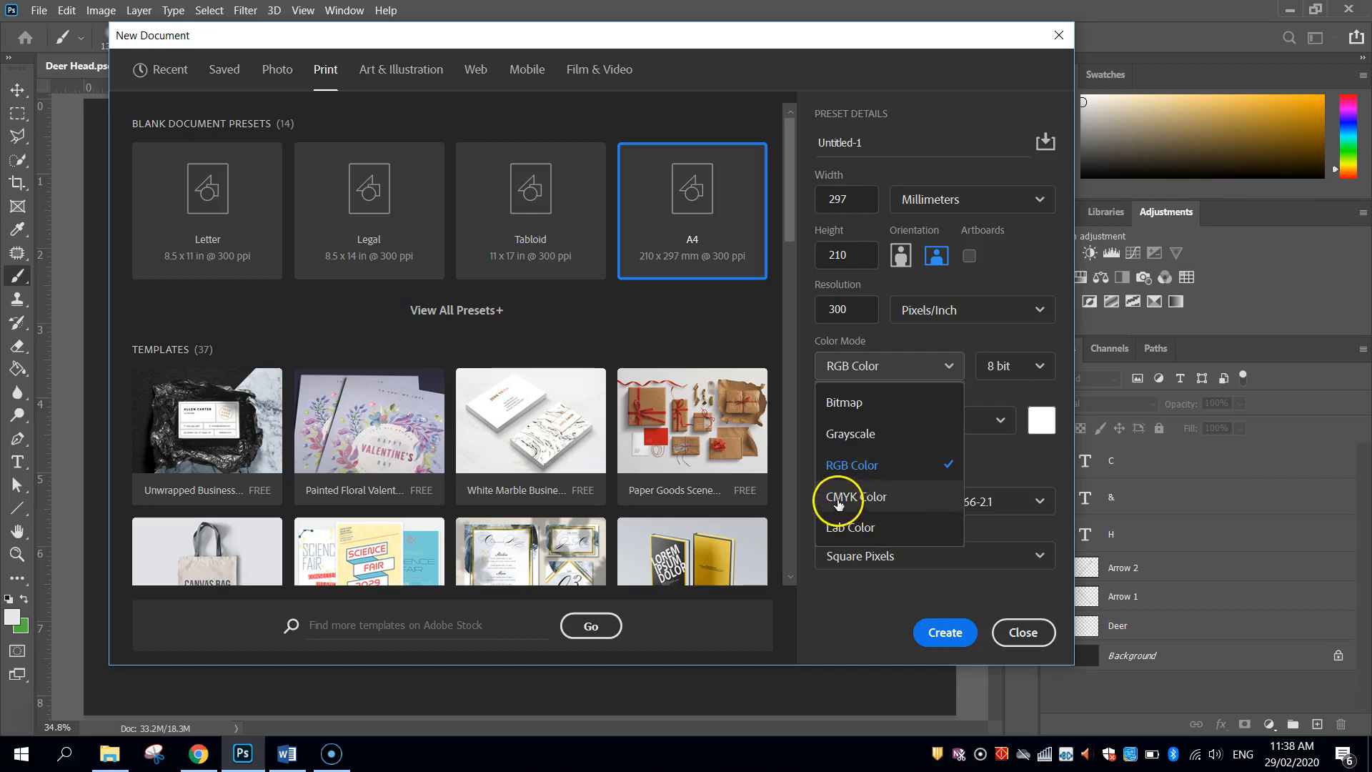
{"action": "left_click", "coordinate": [855, 496]}
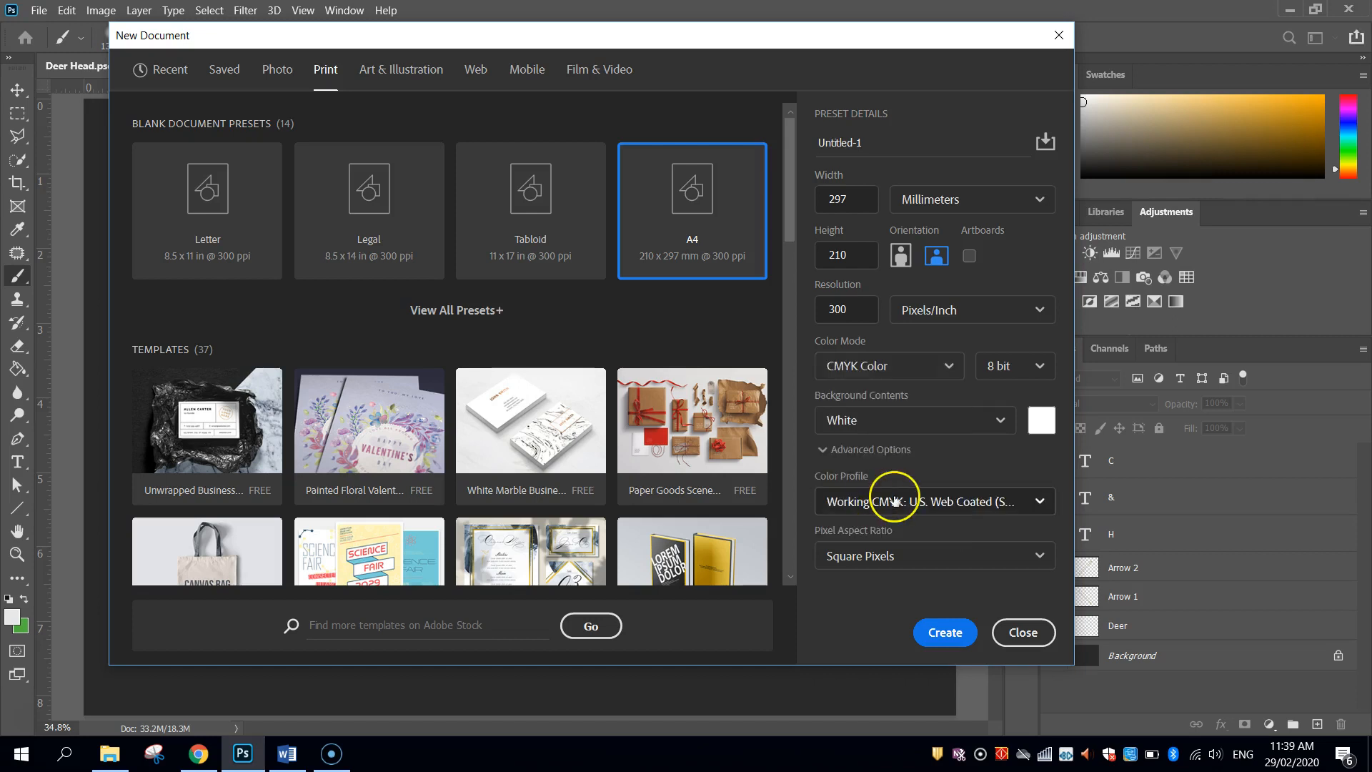
{"action": "mouse_move", "coordinate": [861, 411]}
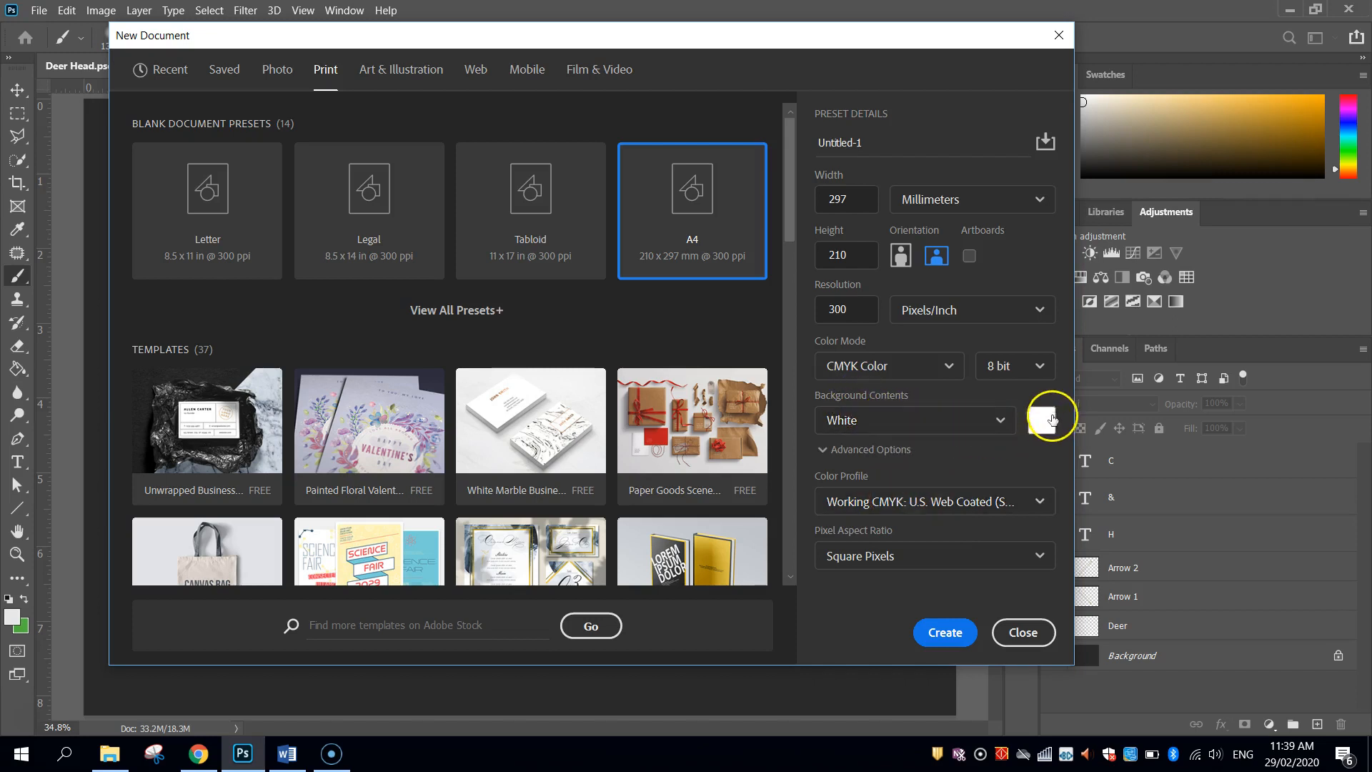
Step: Set the new document's background contents to custom dark grey #2e2d2d
{"action": "left_click", "coordinate": [1052, 416]}
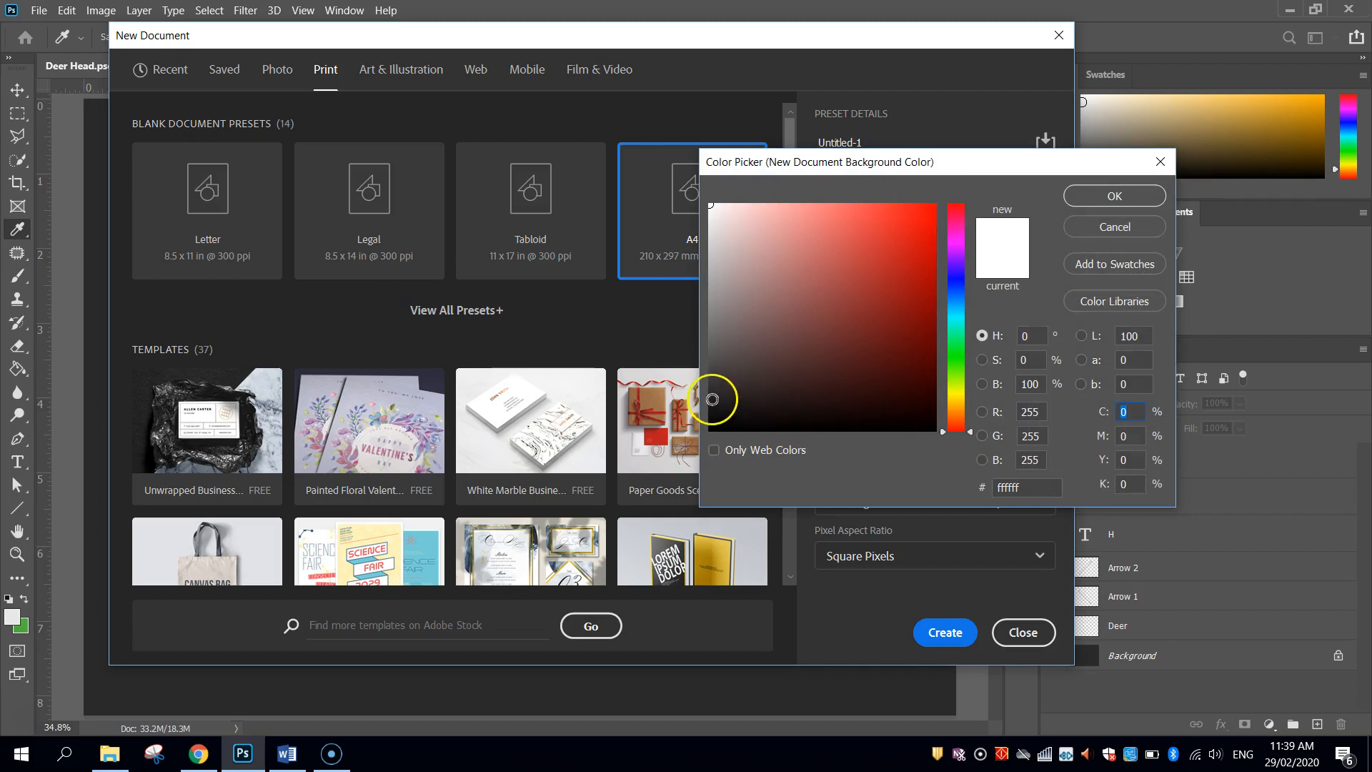
{"action": "left_click", "coordinate": [716, 394]}
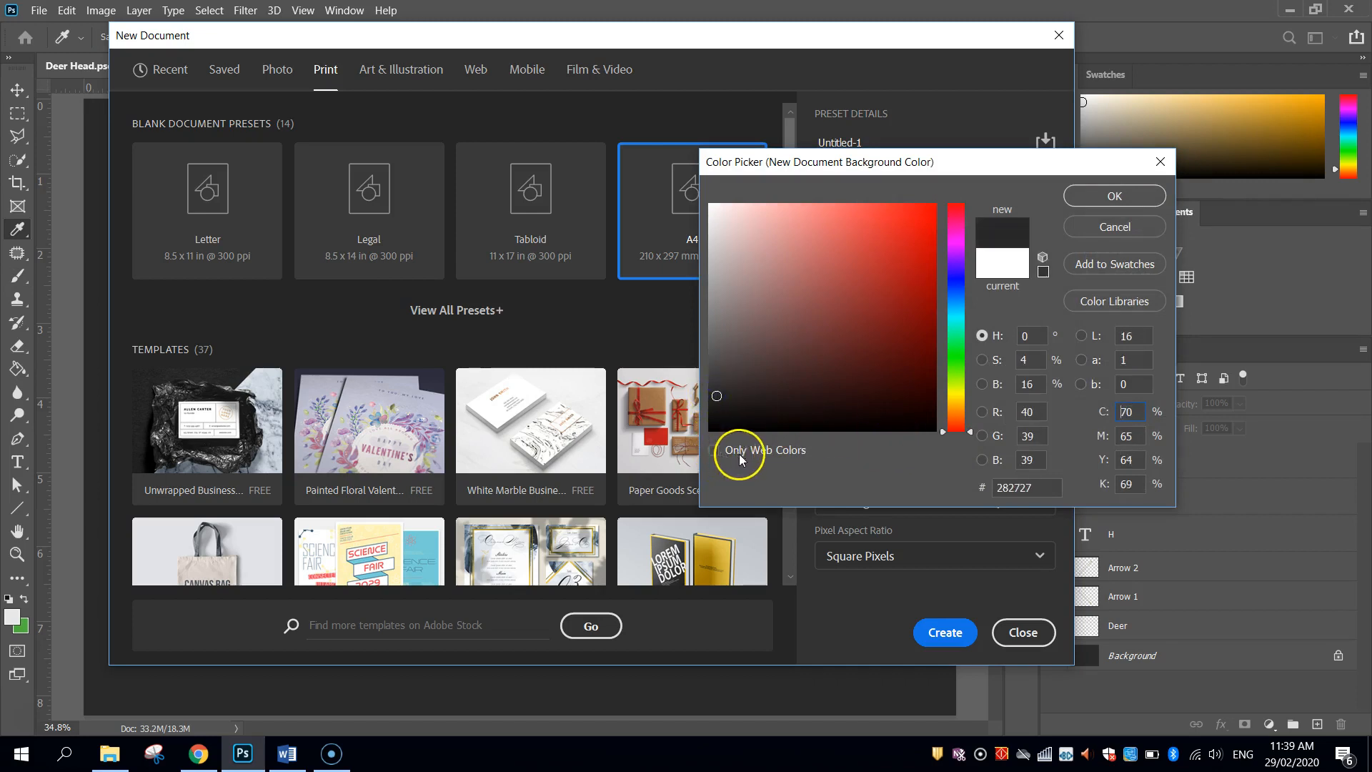
{"action": "left_click", "coordinate": [715, 450]}
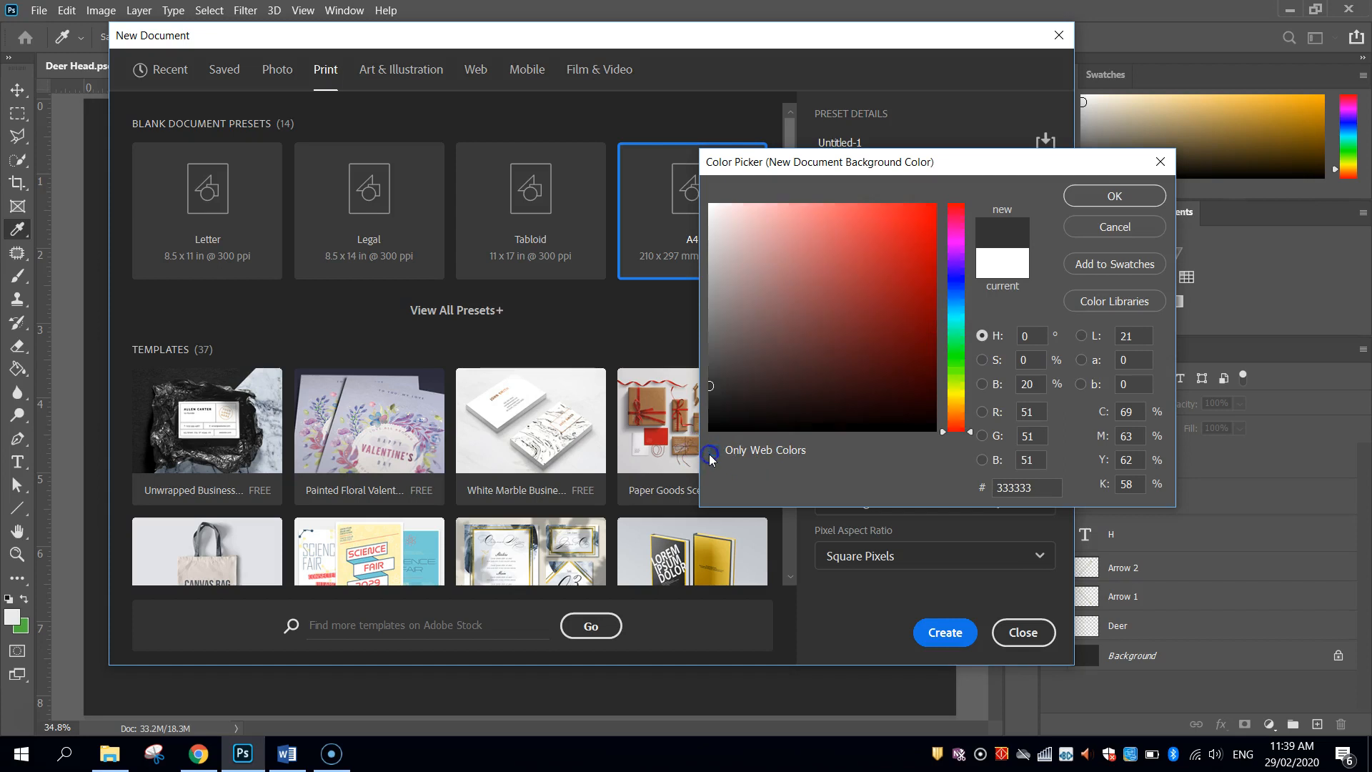
{"action": "left_click", "coordinate": [720, 391]}
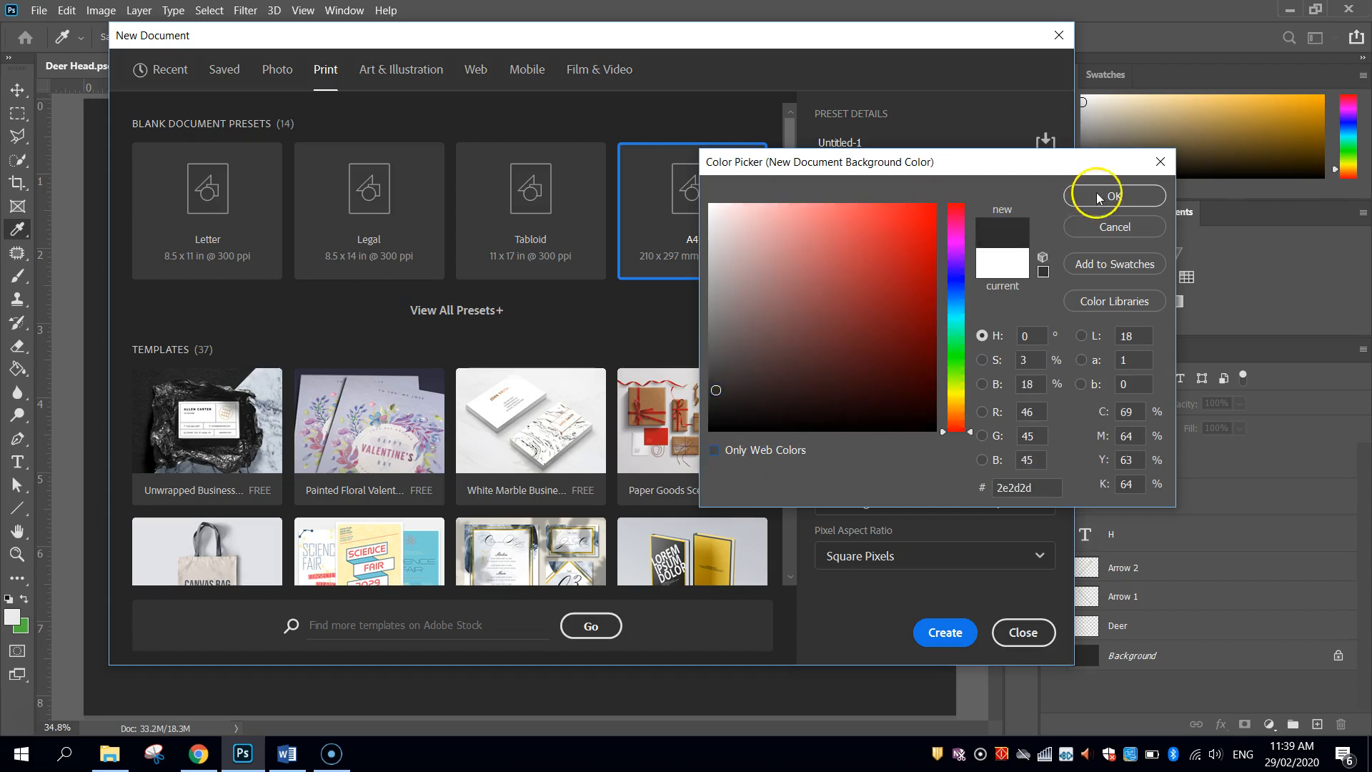
{"action": "left_click", "coordinate": [1113, 195]}
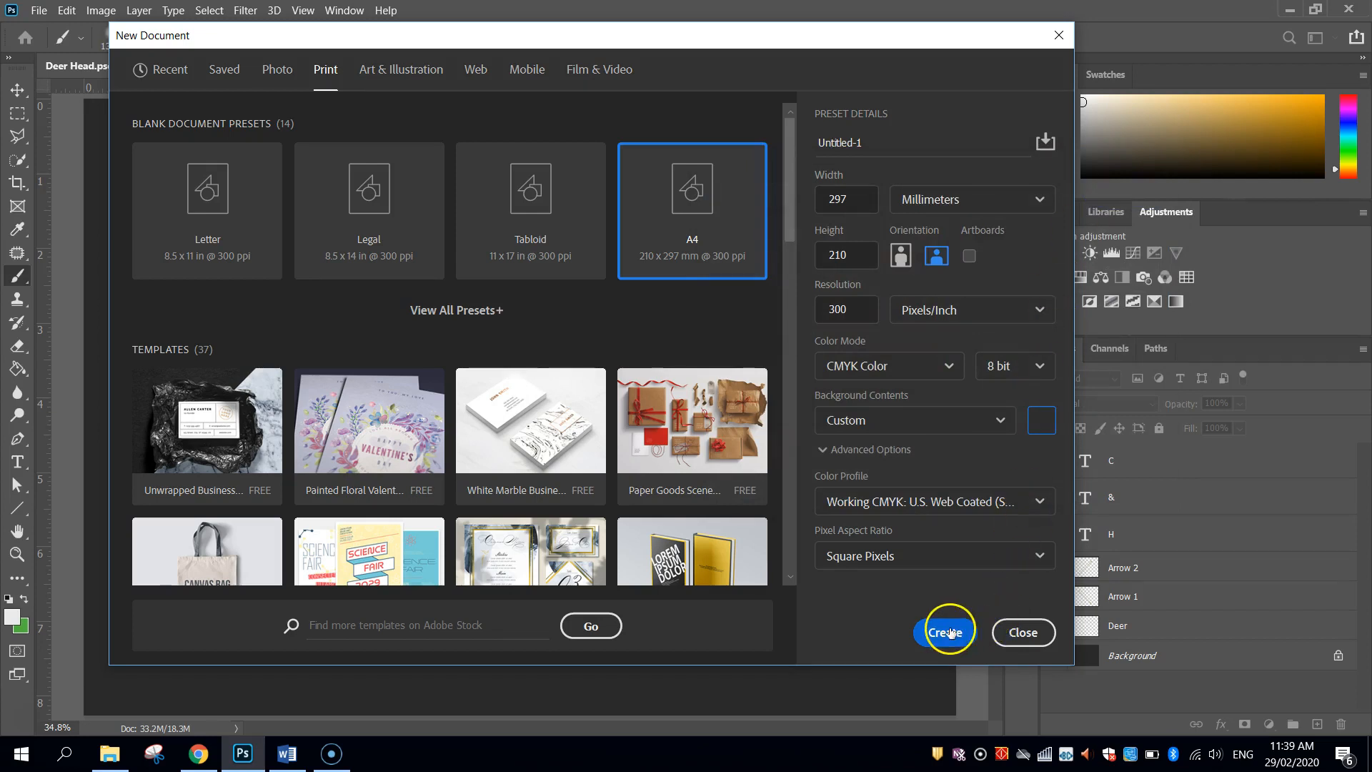
Step: Create the dark grey A4 document and select the Move Tool
{"action": "left_click", "coordinate": [945, 631]}
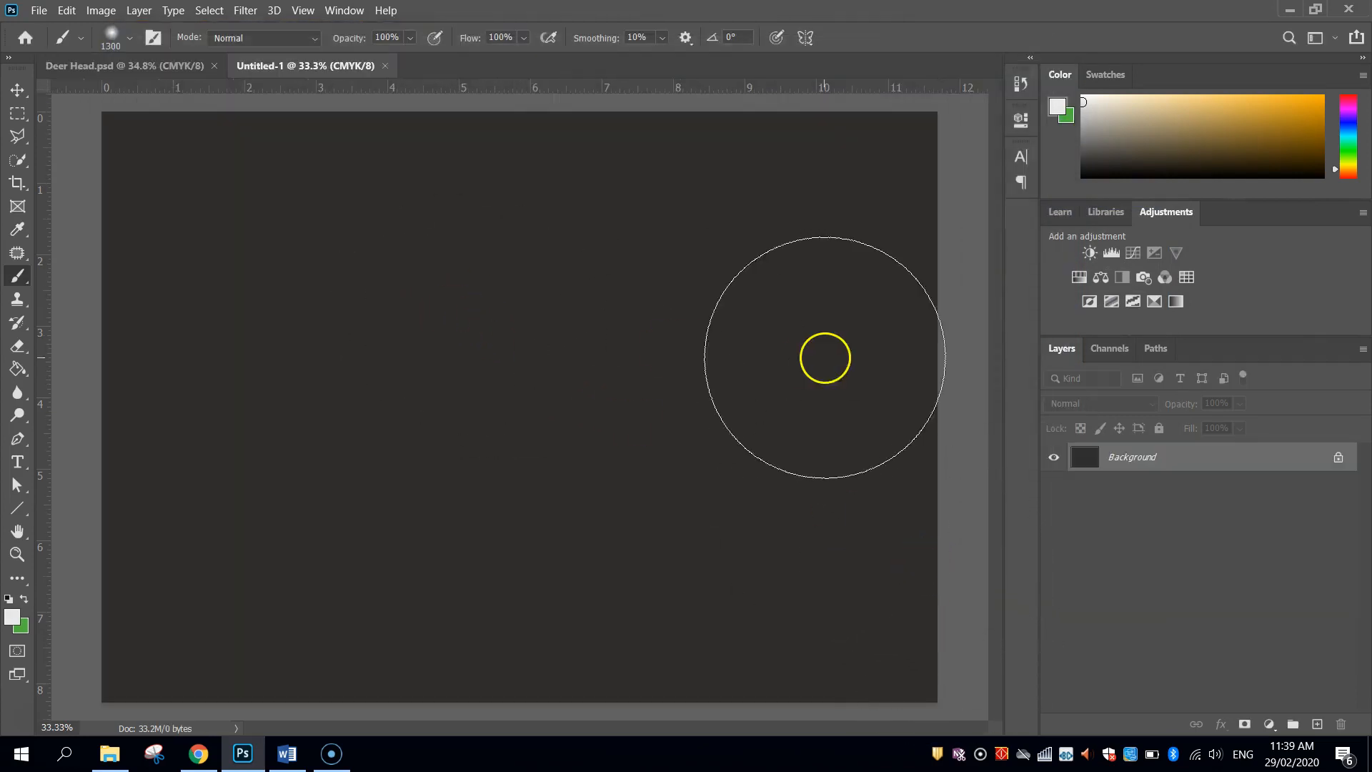
{"action": "left_click", "coordinate": [16, 90]}
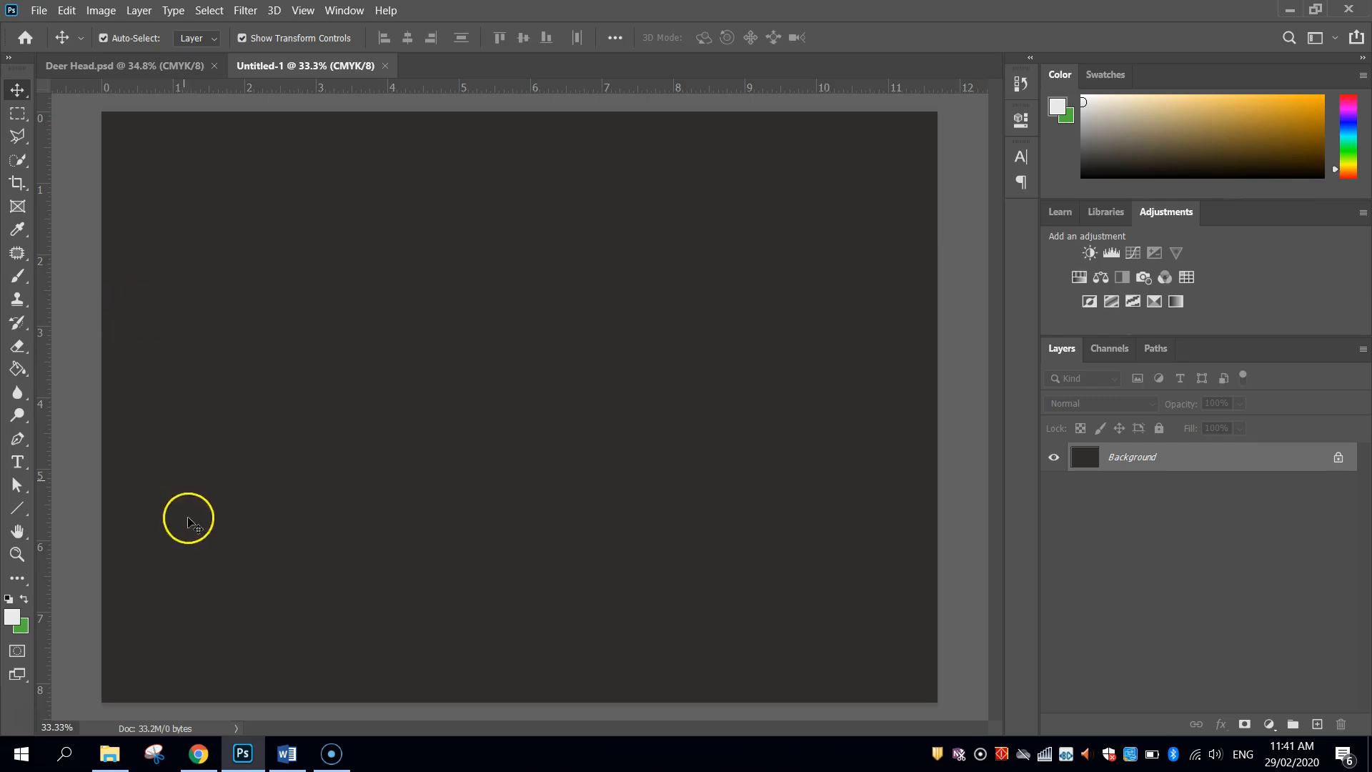
Step: Open the downloaded deer_brushes folder in File Explorer
{"action": "left_click", "coordinate": [109, 753]}
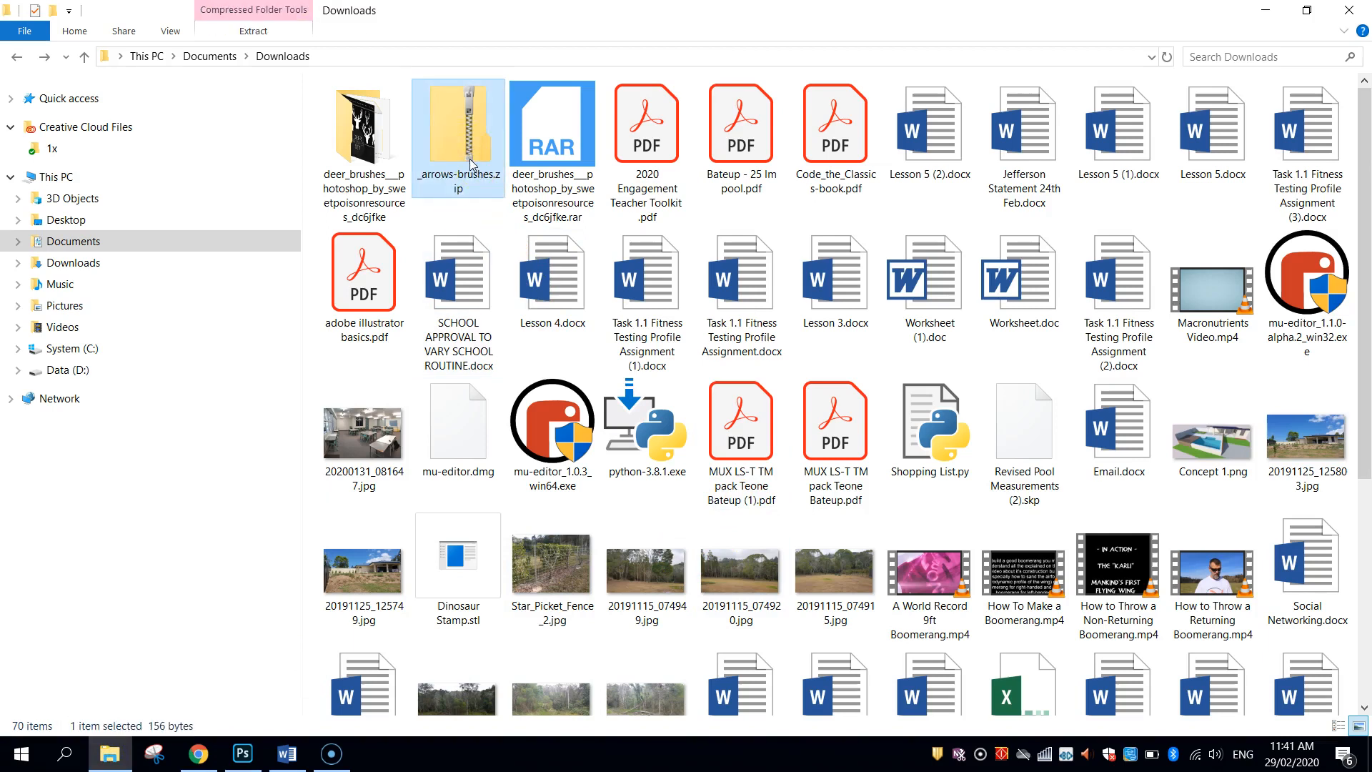
{"action": "left_click", "coordinate": [362, 127]}
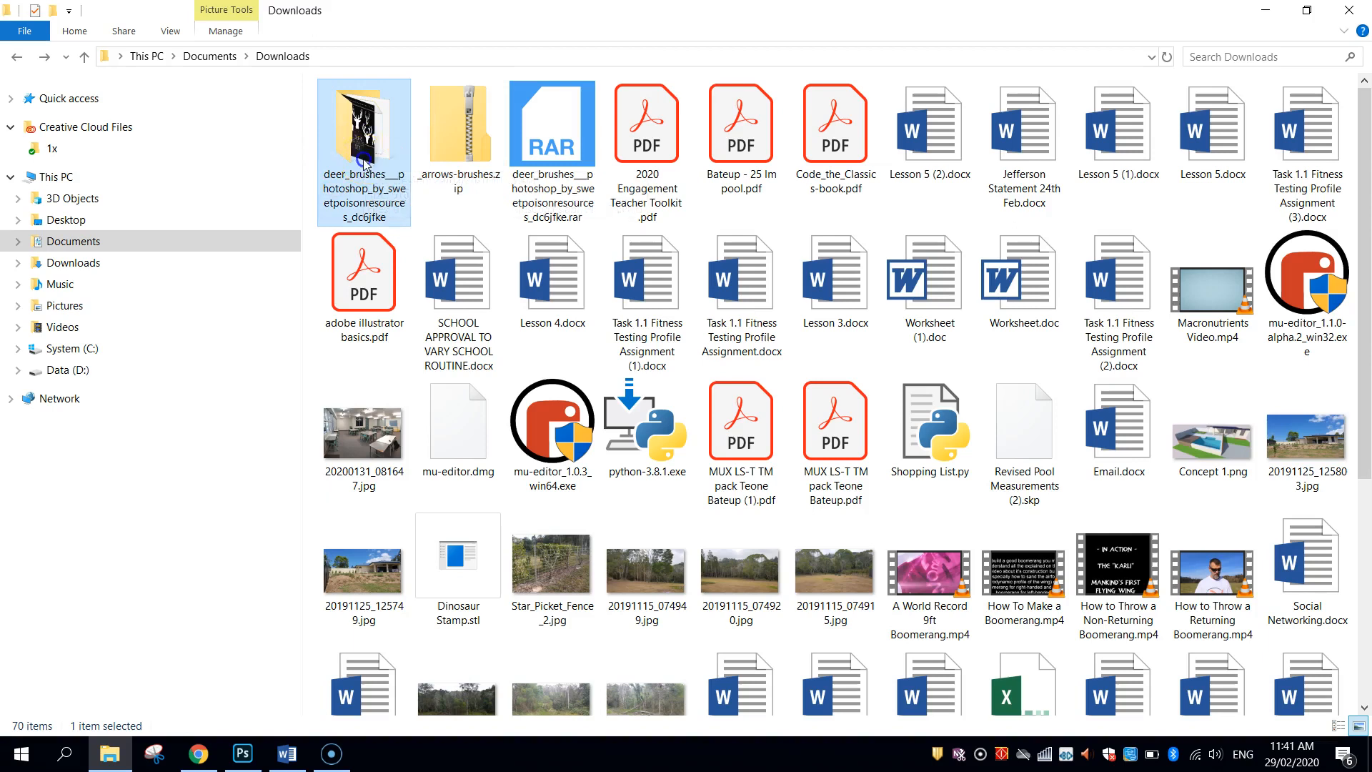
{"action": "double_click", "coordinate": [363, 128]}
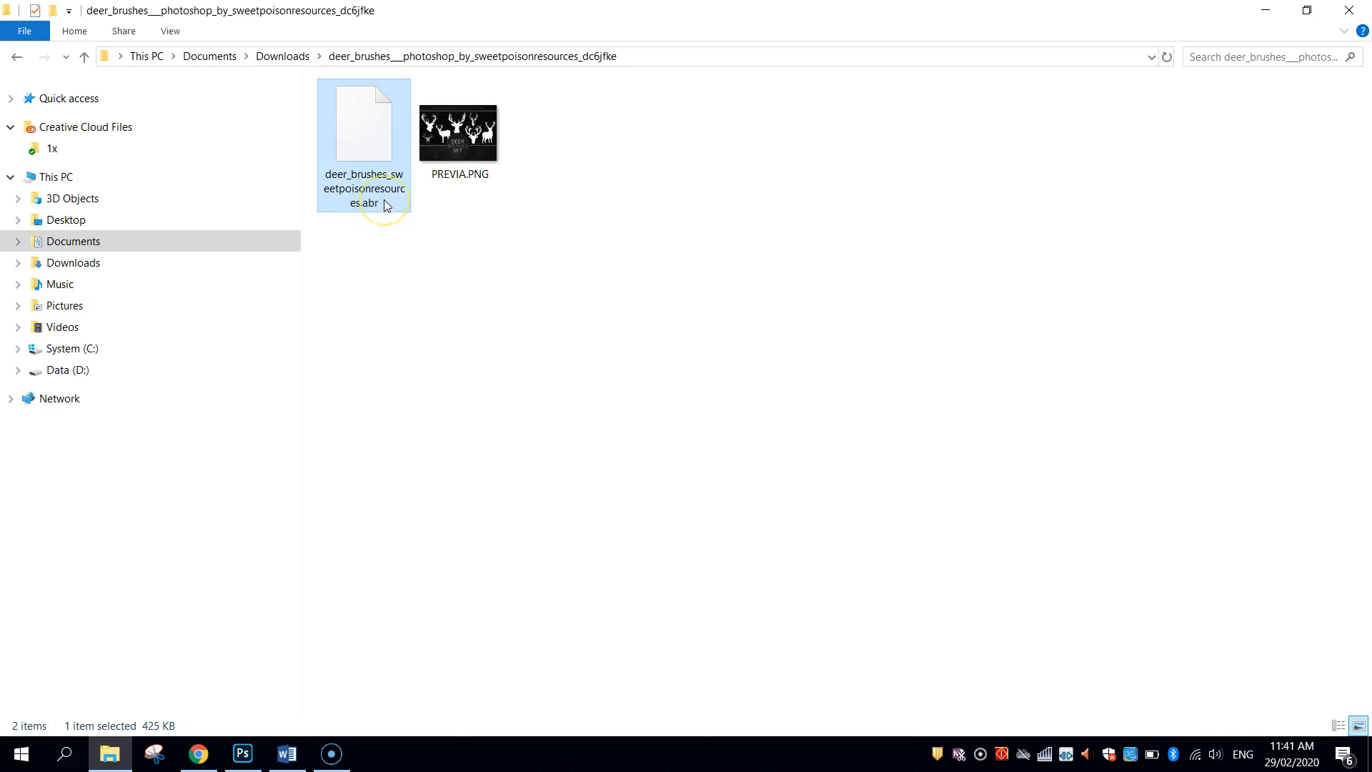
Step: Select the regular Brush Tool in the new document and show the brush presets list
{"action": "left_click", "coordinate": [243, 753]}
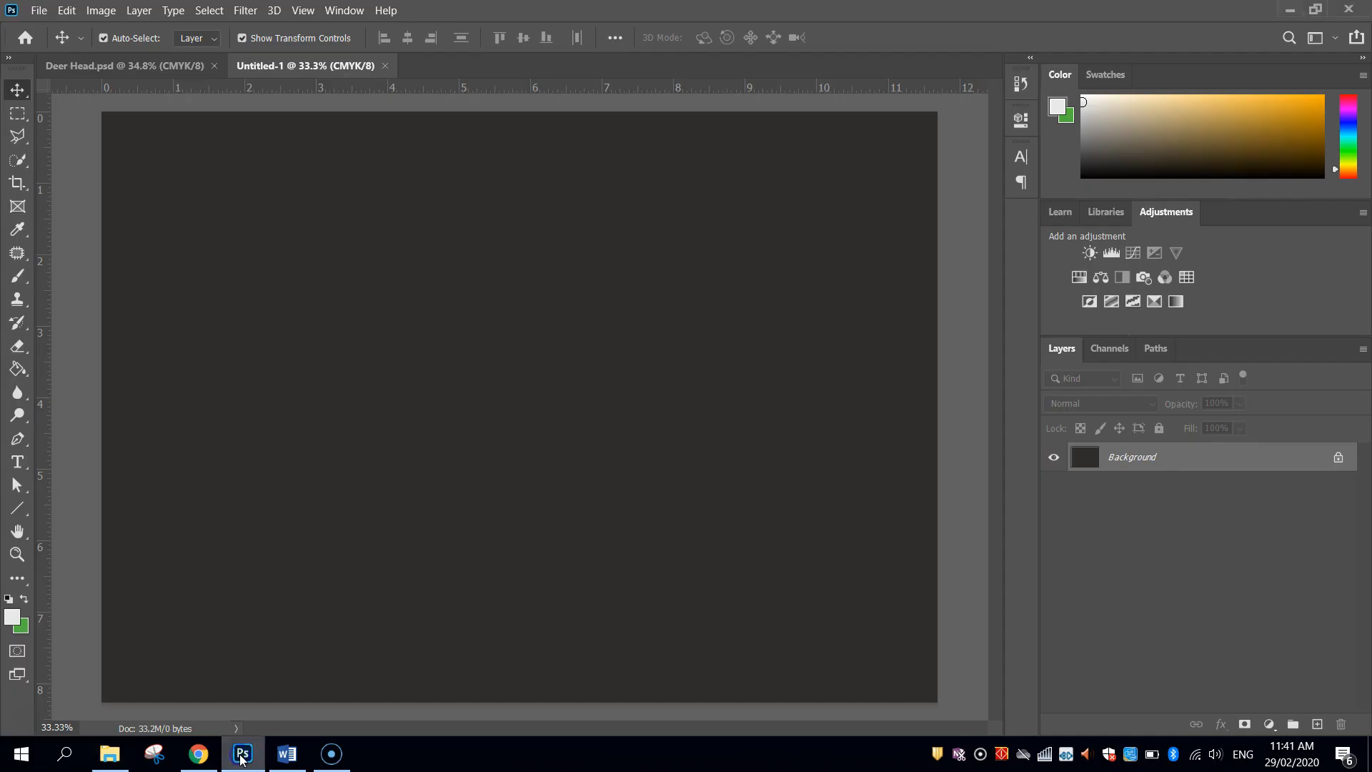
{"action": "mouse_move", "coordinate": [103, 257]}
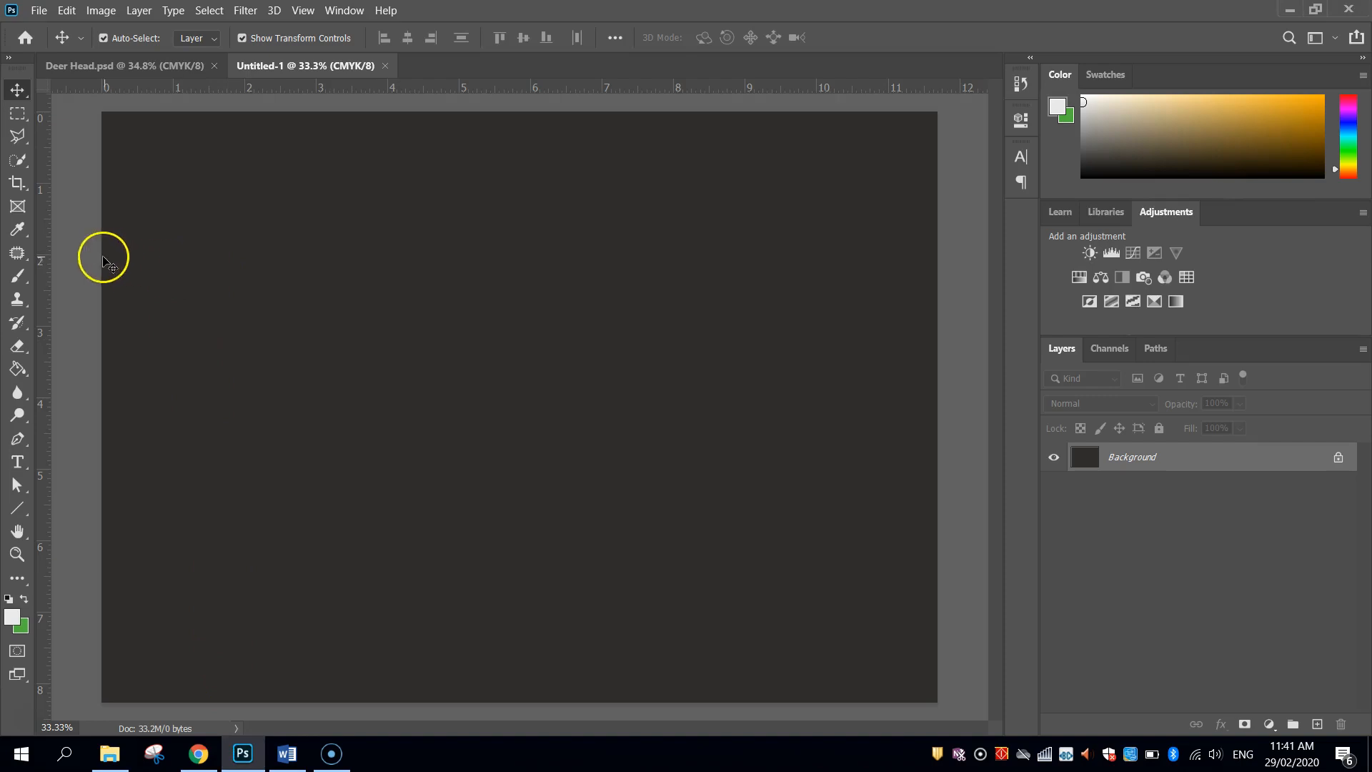
{"action": "left_click", "coordinate": [18, 280]}
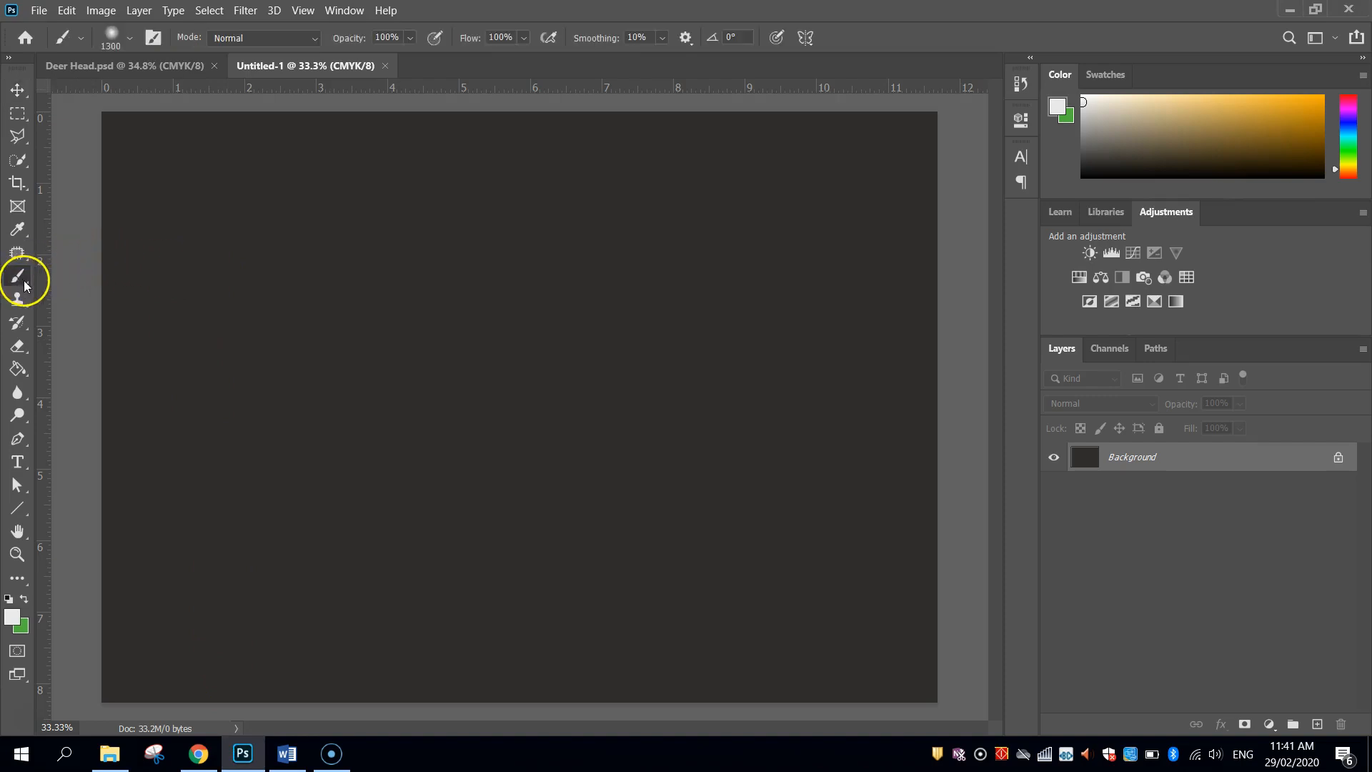
{"action": "right_click", "coordinate": [17, 275]}
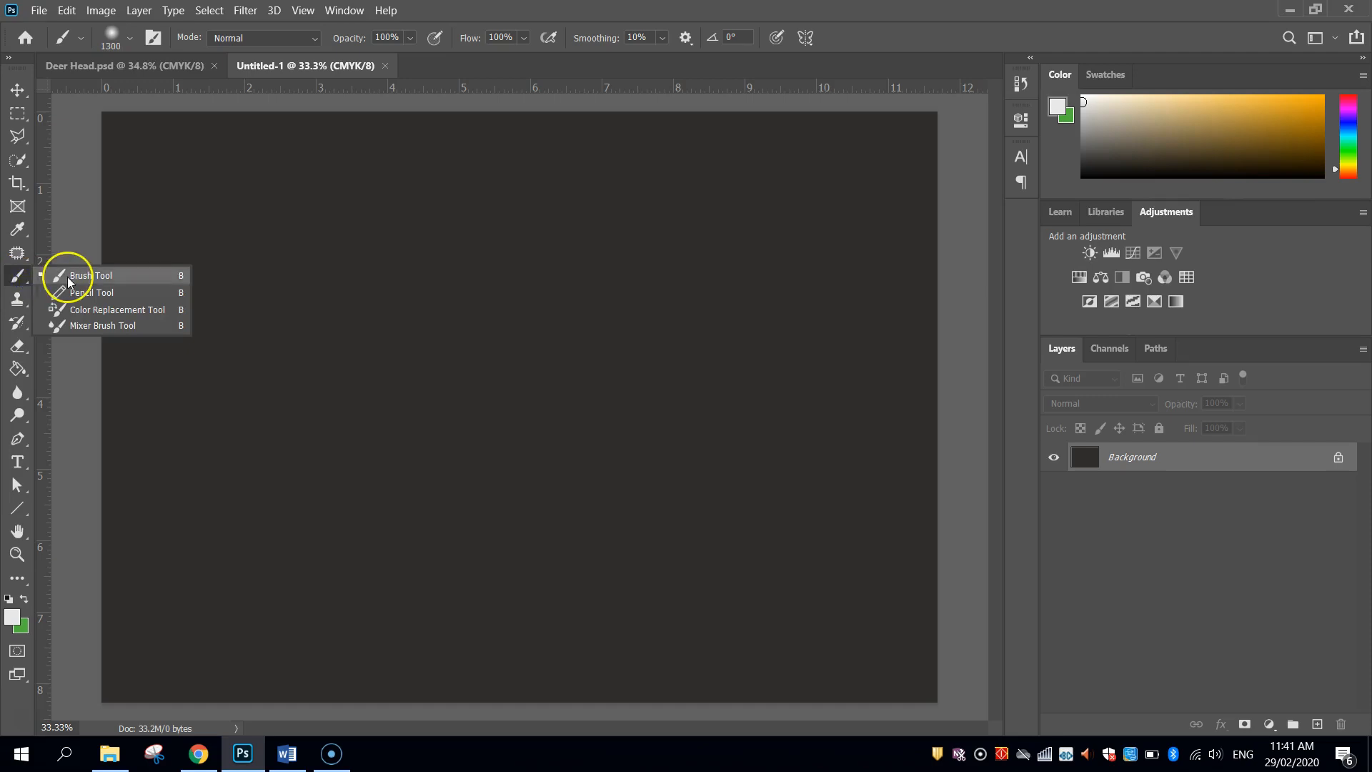
{"action": "left_click", "coordinate": [91, 274]}
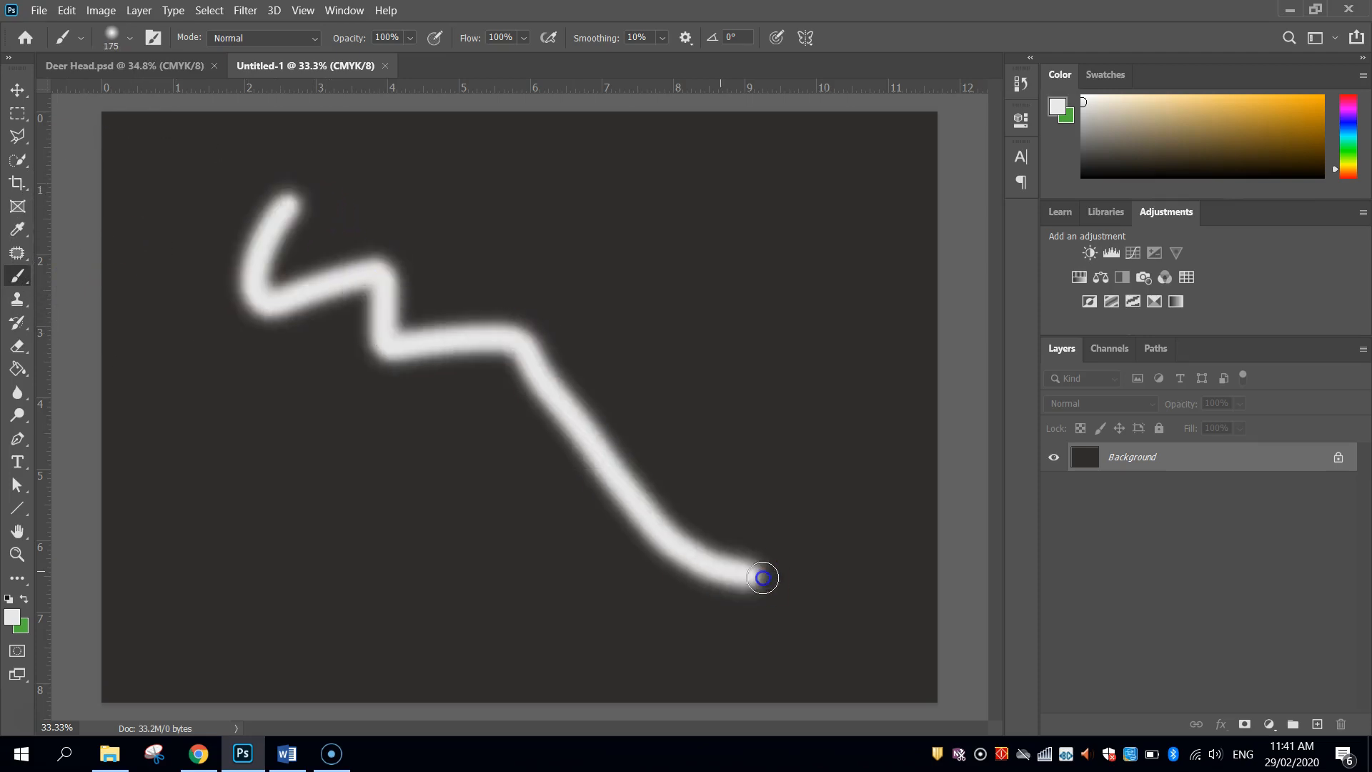
{"action": "mouse_move", "coordinate": [596, 173]}
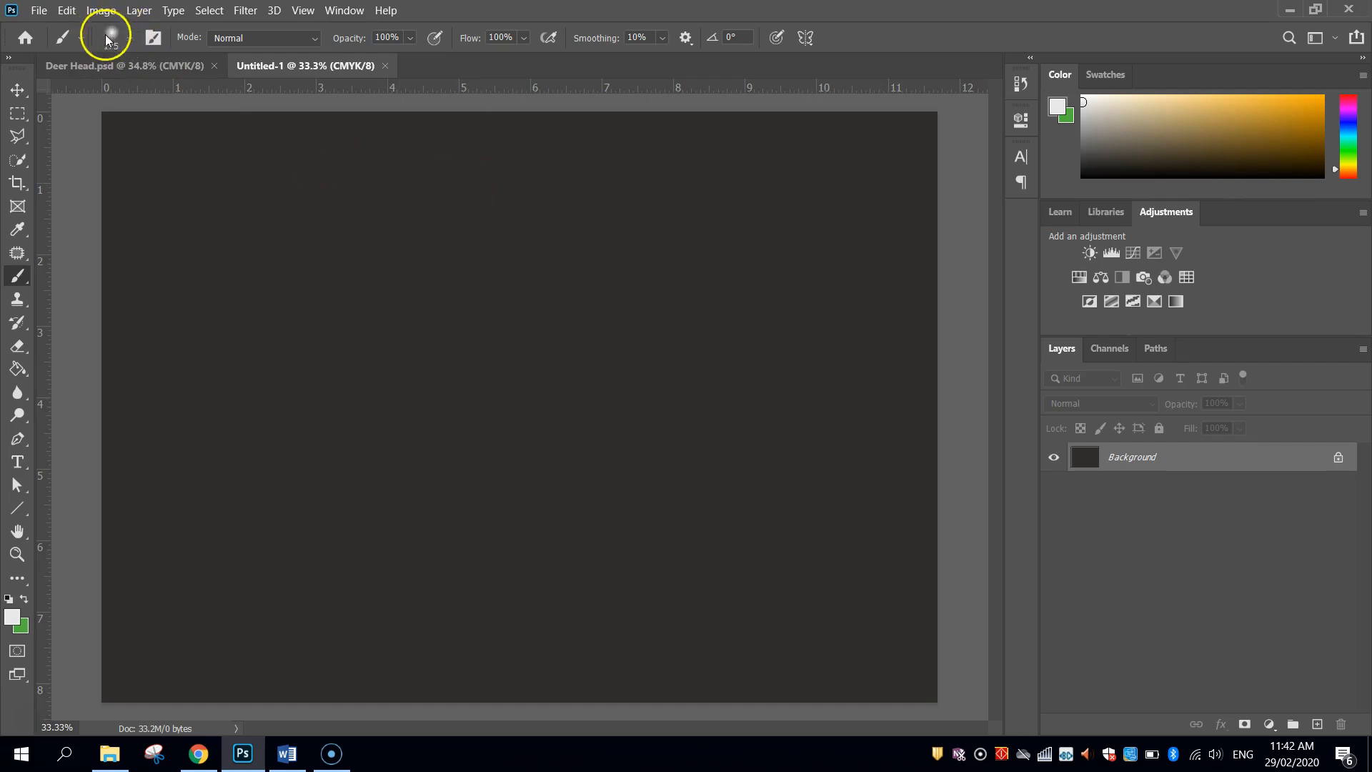
{"action": "left_click", "coordinate": [132, 37]}
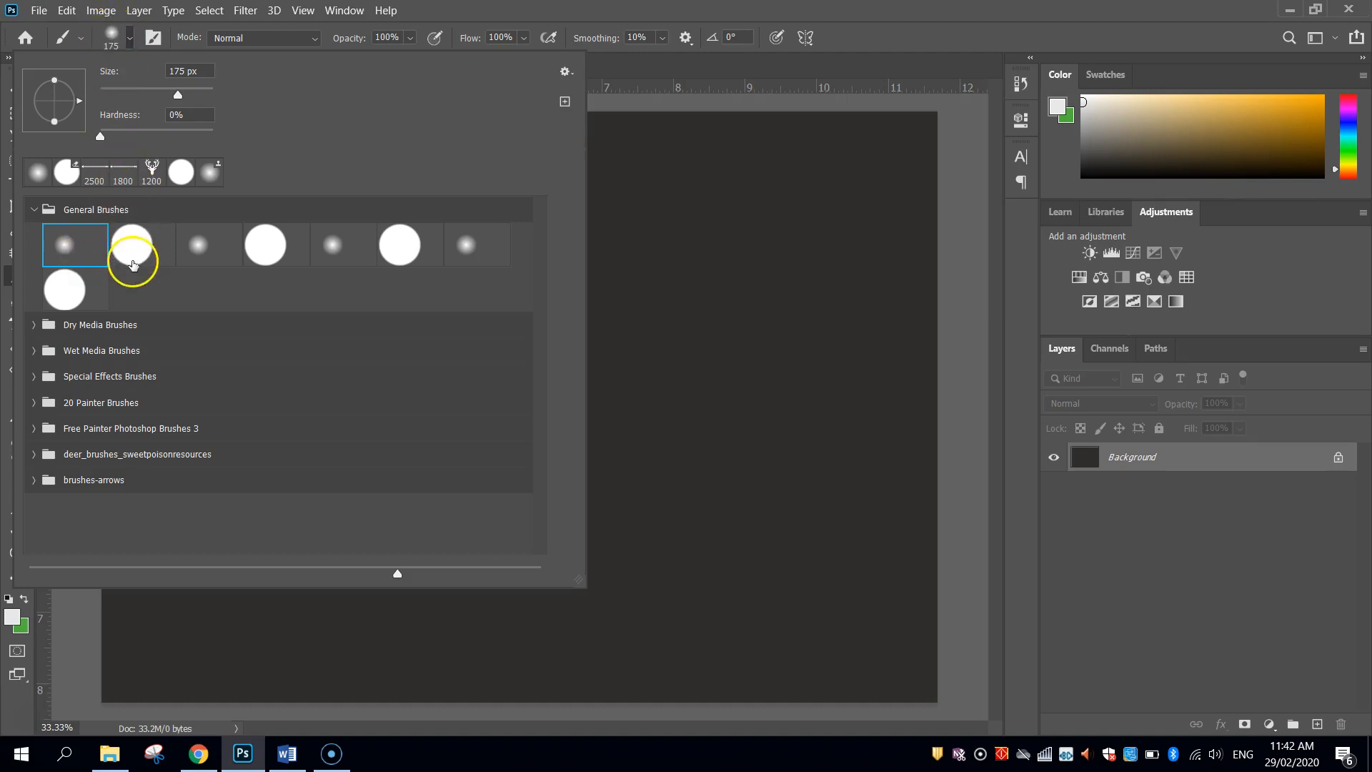
{"action": "mouse_move", "coordinate": [132, 243]}
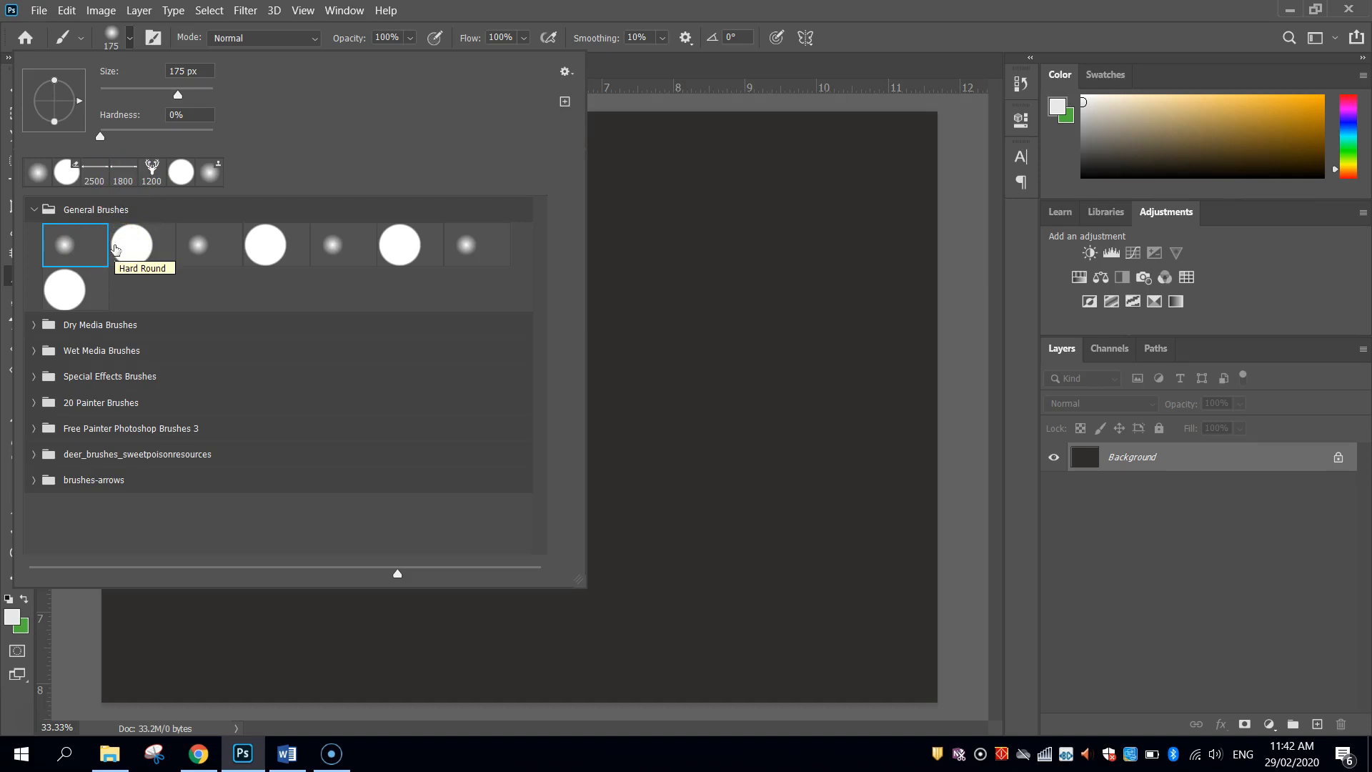
{"action": "mouse_move", "coordinate": [514, 68]}
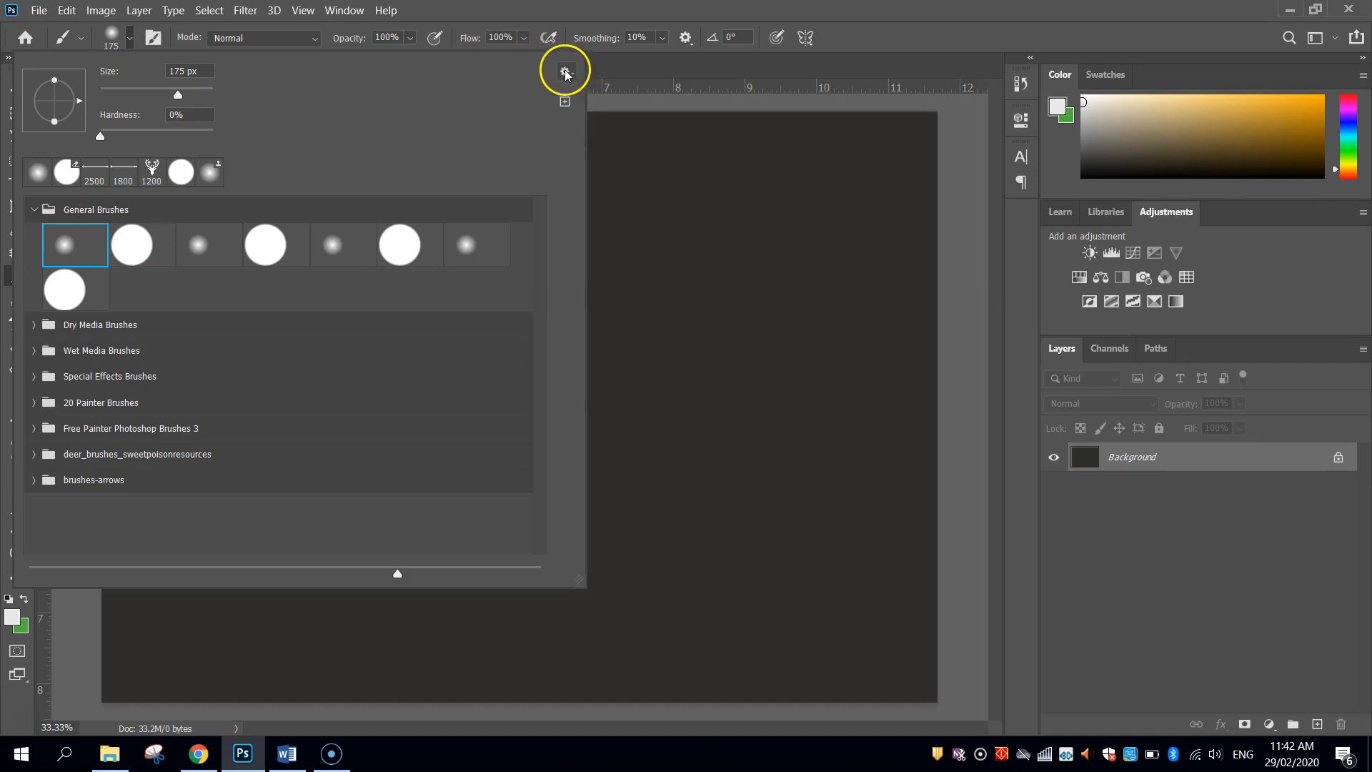
Step: Import the brushes-arrows.abr file into the brush library
{"action": "left_click", "coordinate": [566, 71]}
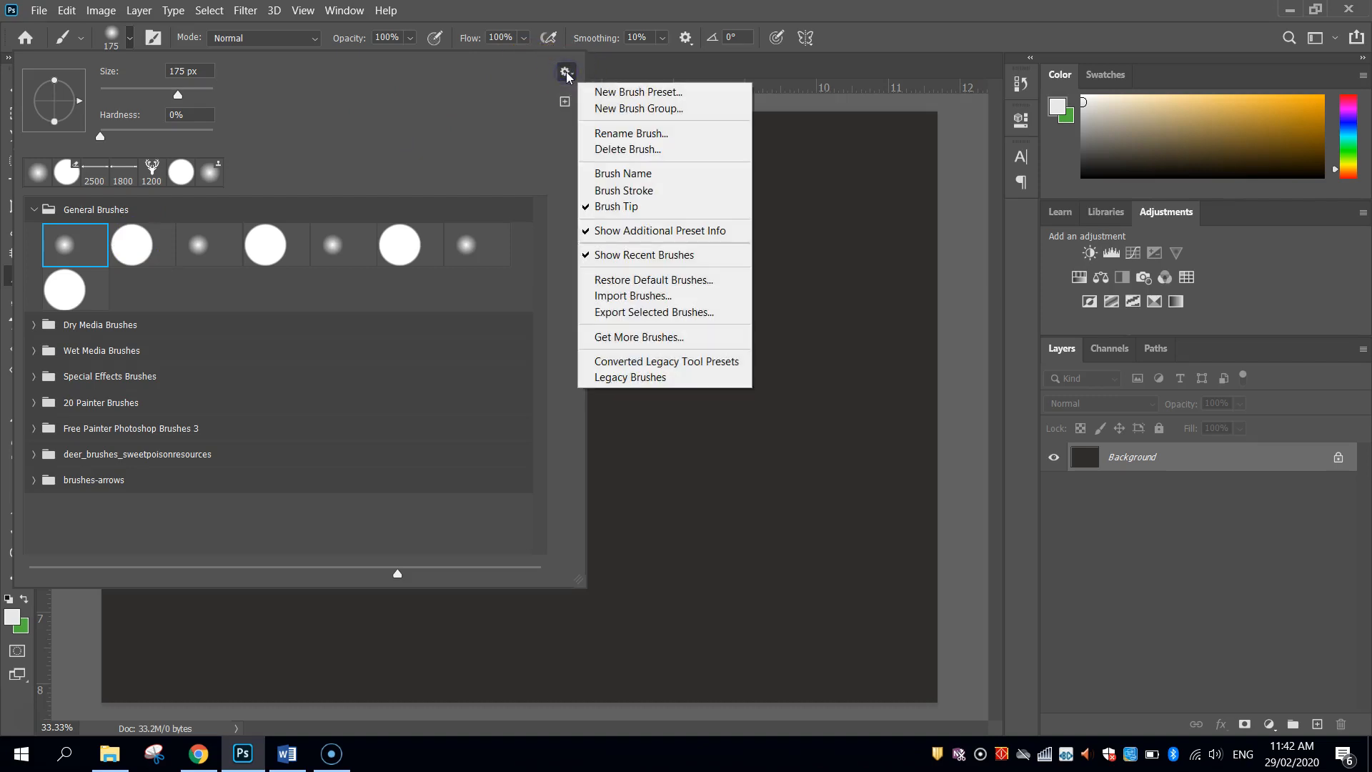
{"action": "mouse_move", "coordinate": [653, 313]}
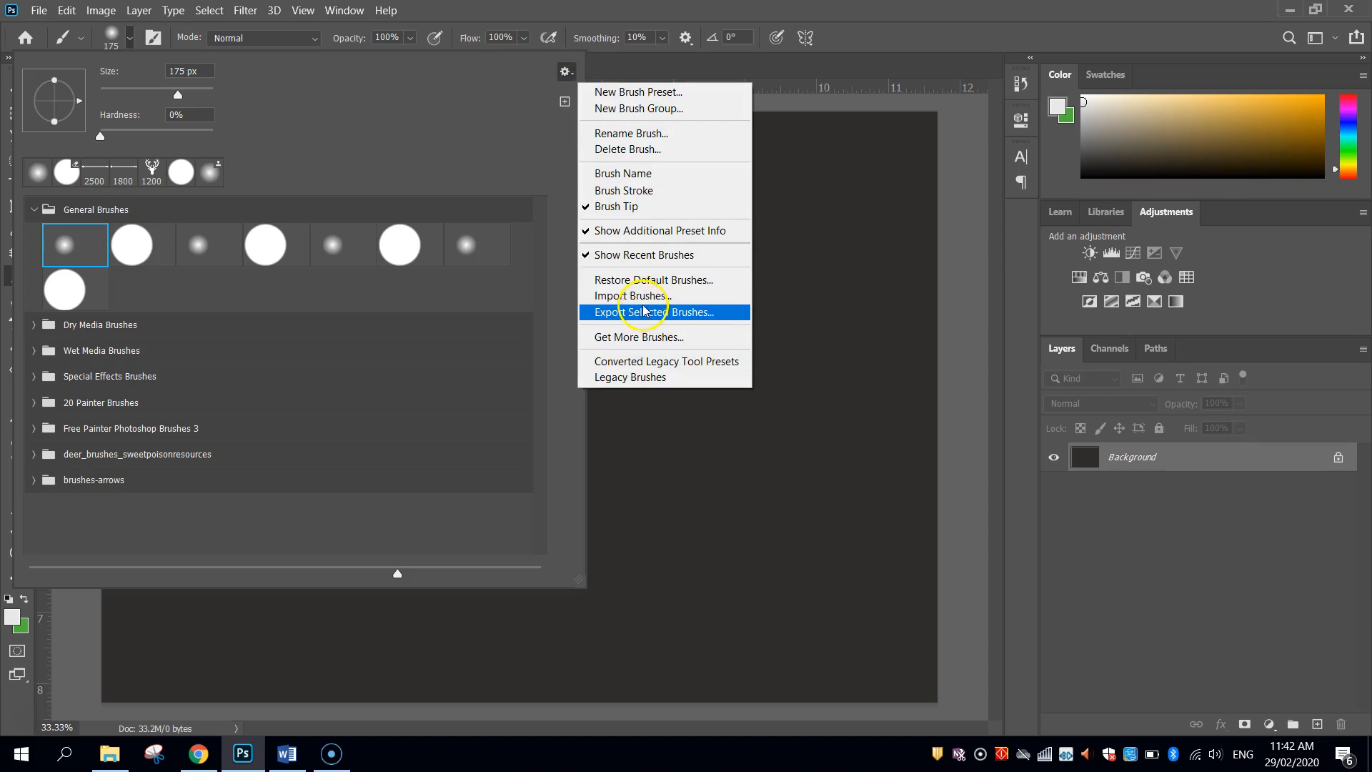
{"action": "left_click", "coordinate": [631, 295]}
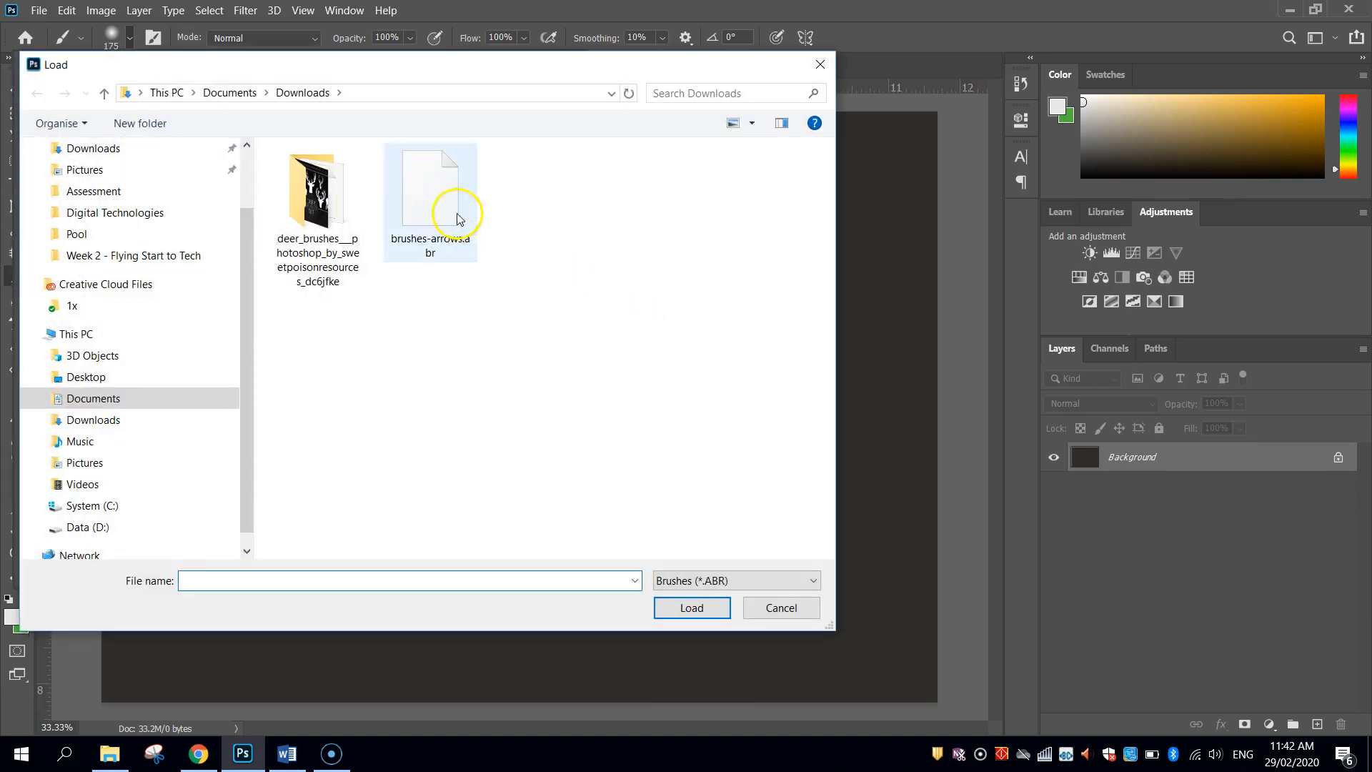
{"action": "left_click", "coordinate": [431, 188]}
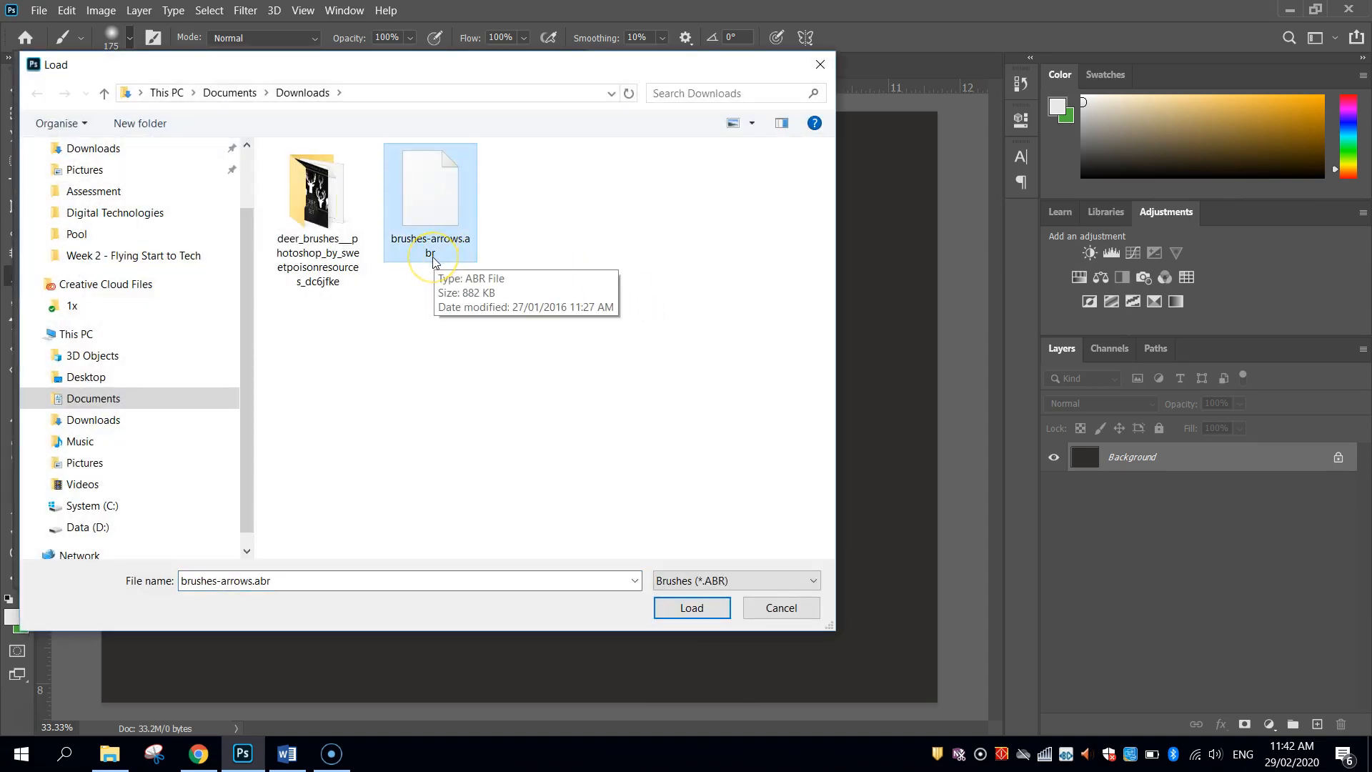
{"action": "mouse_move", "coordinate": [438, 230]}
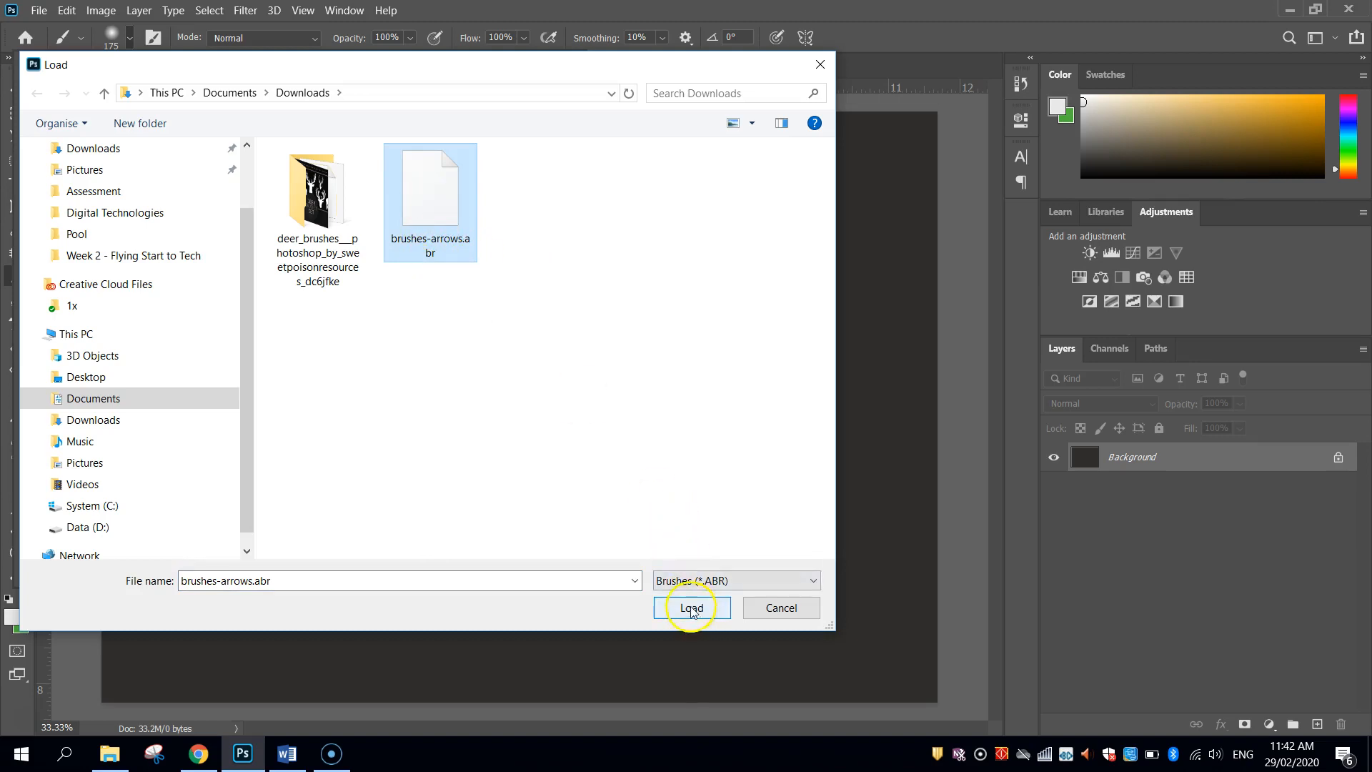
{"action": "left_click", "coordinate": [690, 608]}
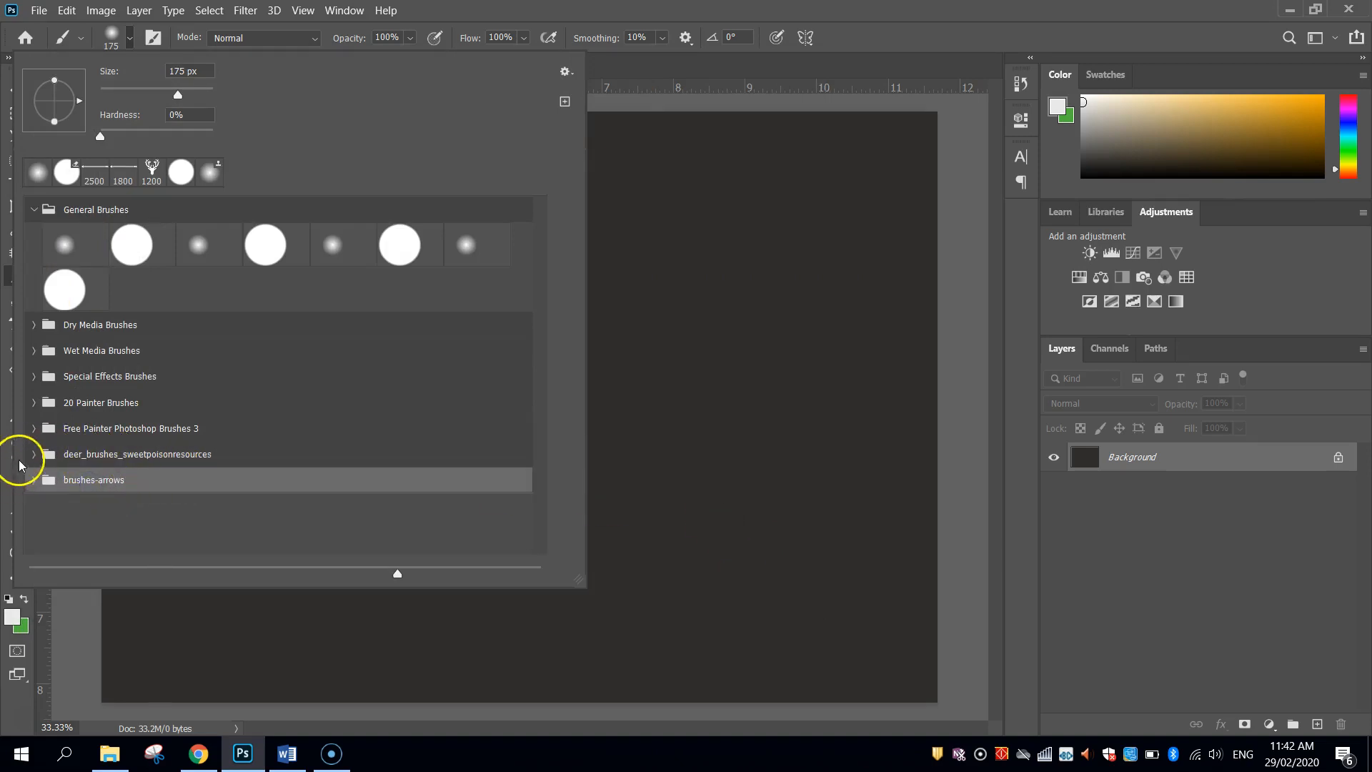
Step: Choose deer-head brush 464 from the deer set and size it to 1200 px
{"action": "left_click", "coordinate": [33, 454]}
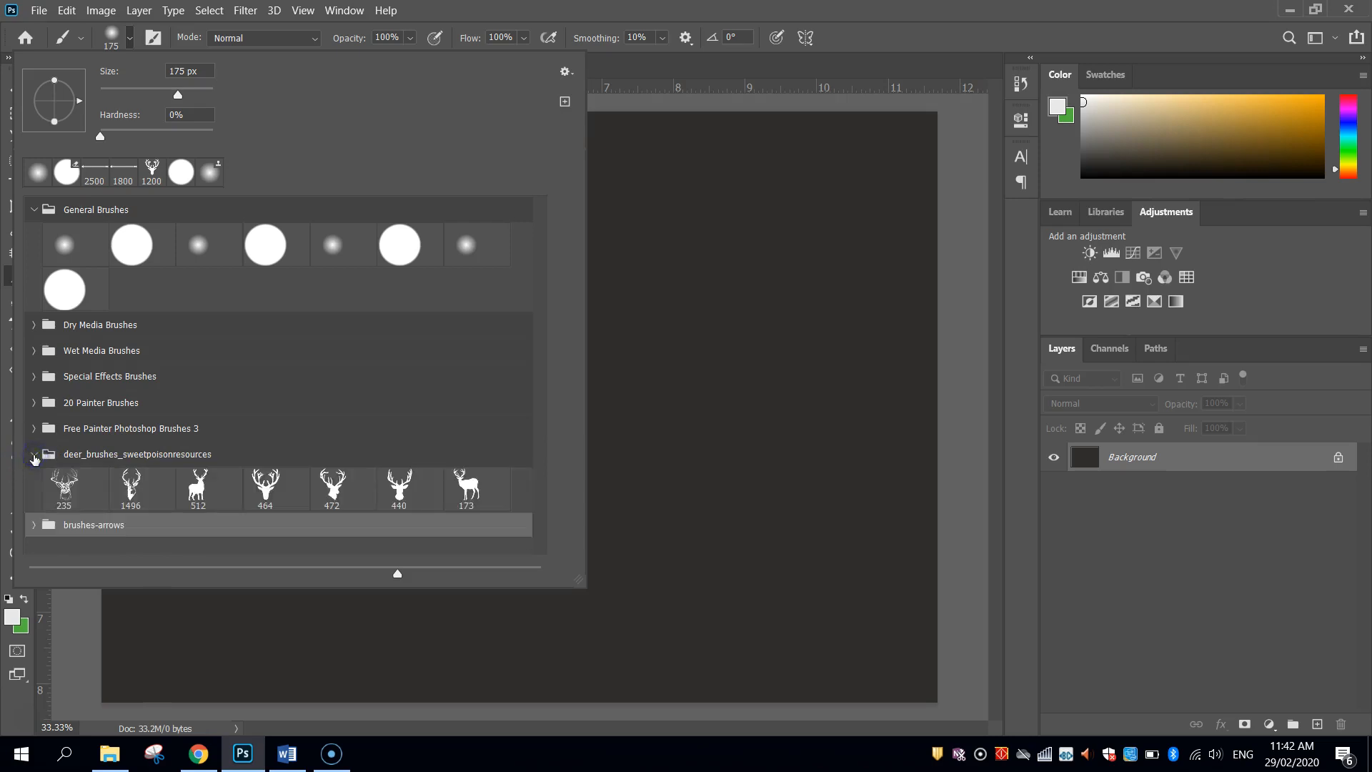
{"action": "left_click", "coordinate": [33, 209]}
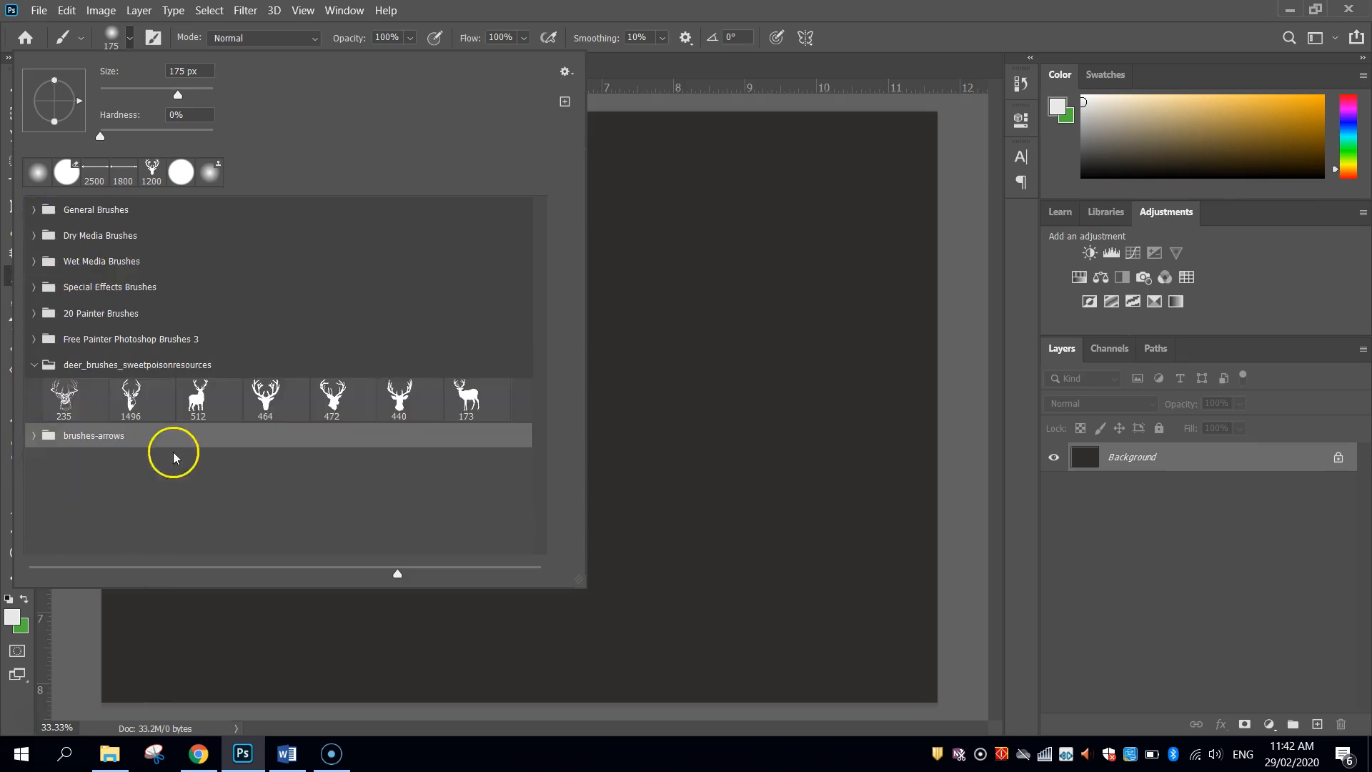
{"action": "mouse_move", "coordinate": [496, 403]}
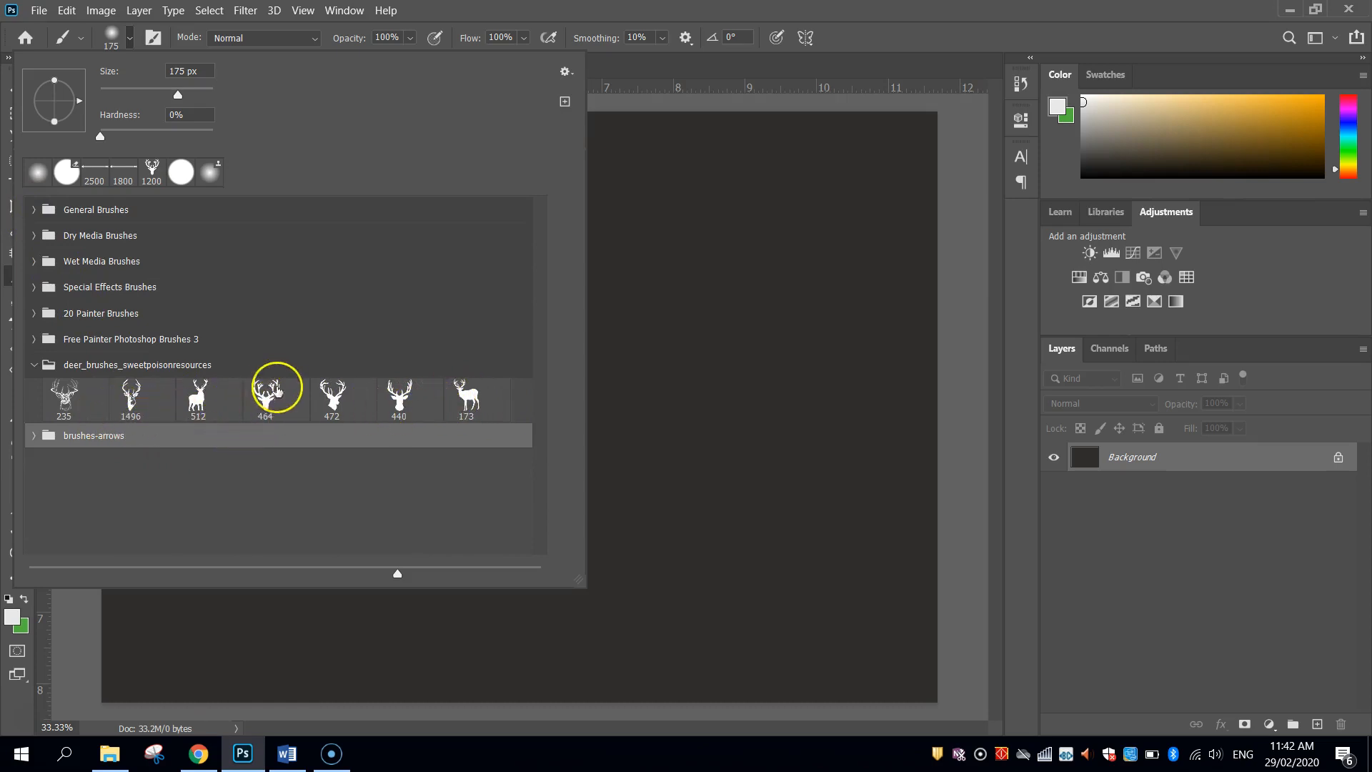
{"action": "left_click", "coordinate": [403, 403]}
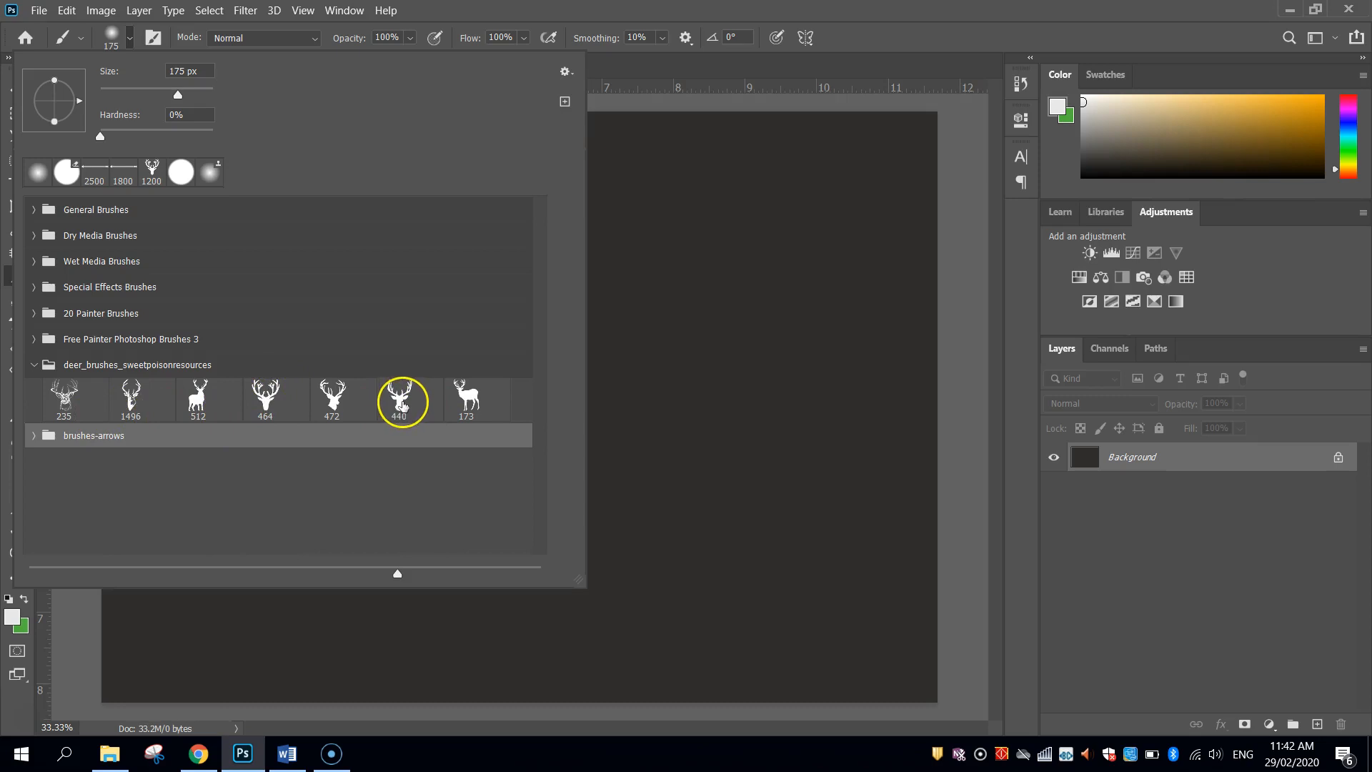
{"action": "left_click", "coordinate": [276, 394]}
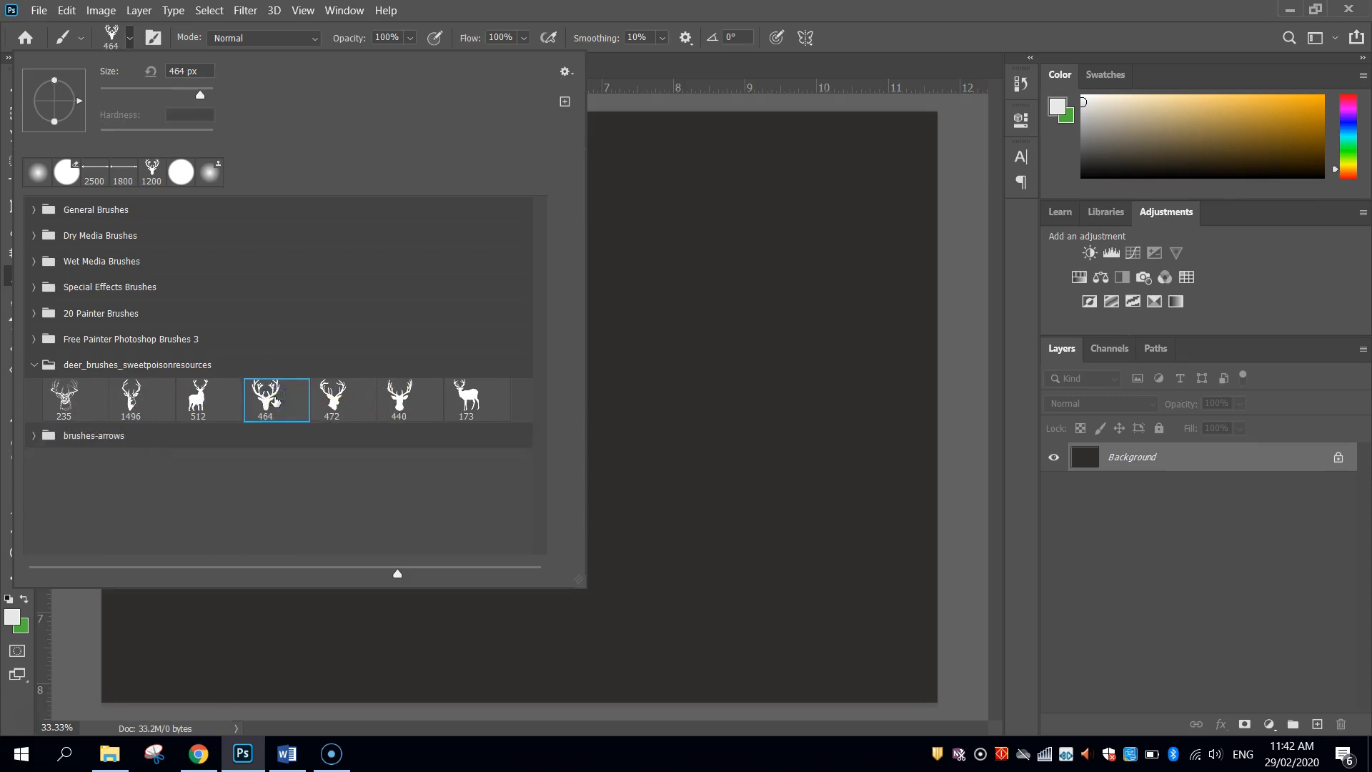
{"action": "left_click", "coordinate": [506, 225]}
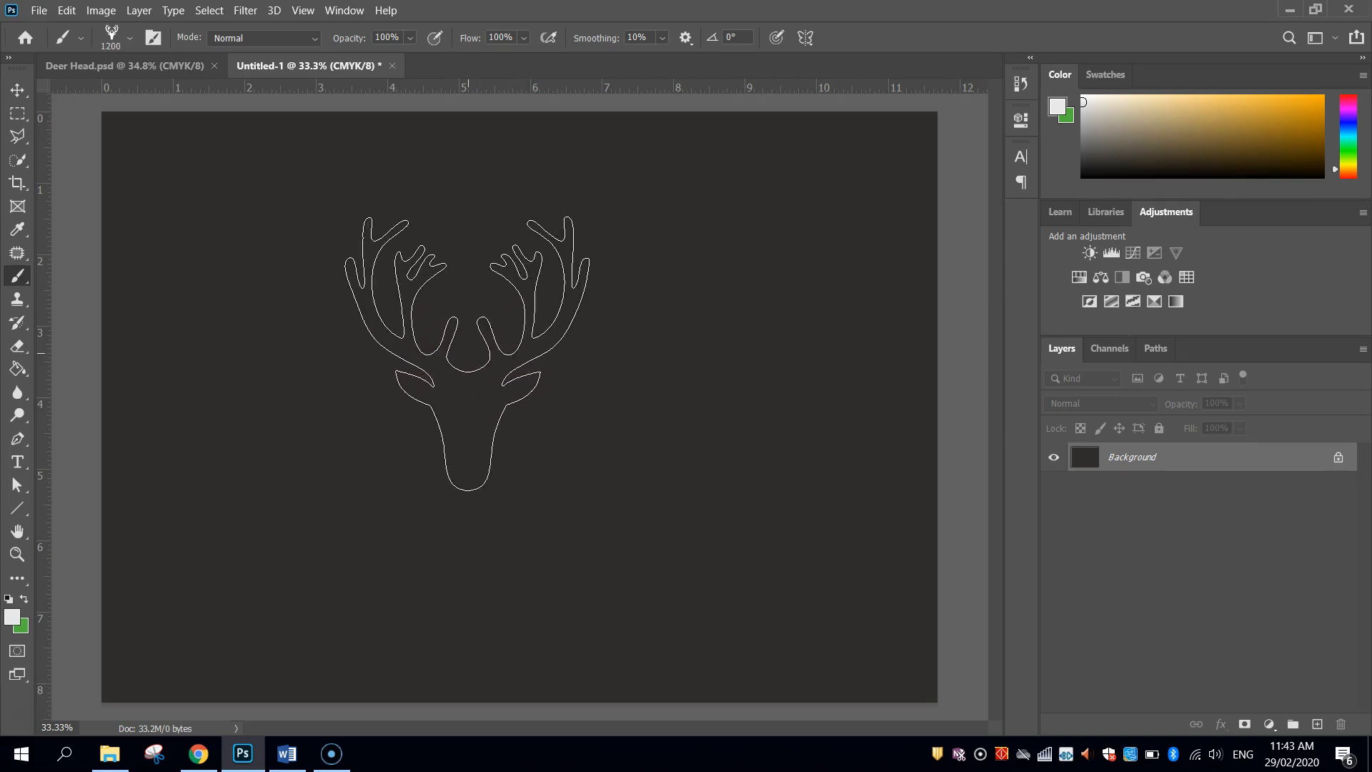
{"action": "left_click", "coordinate": [133, 38]}
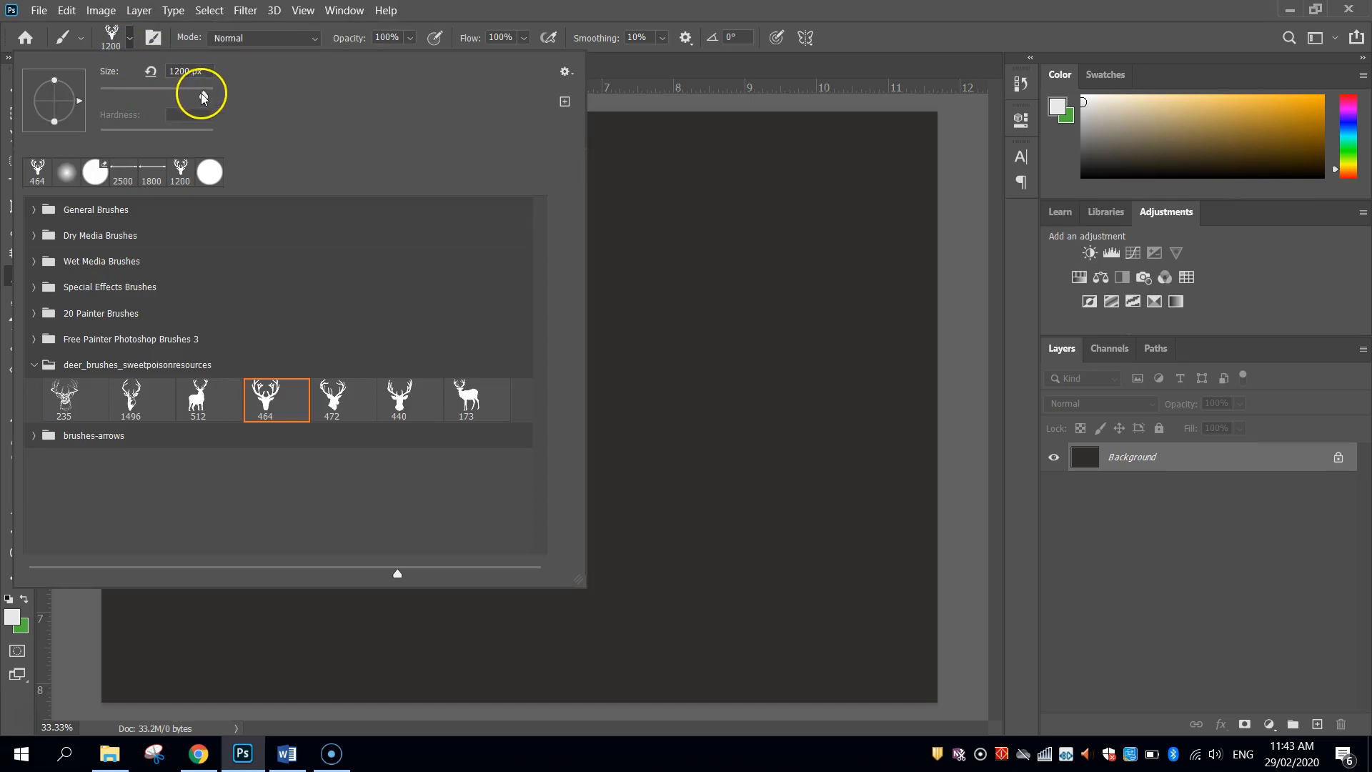
{"action": "left_click", "coordinate": [512, 267]}
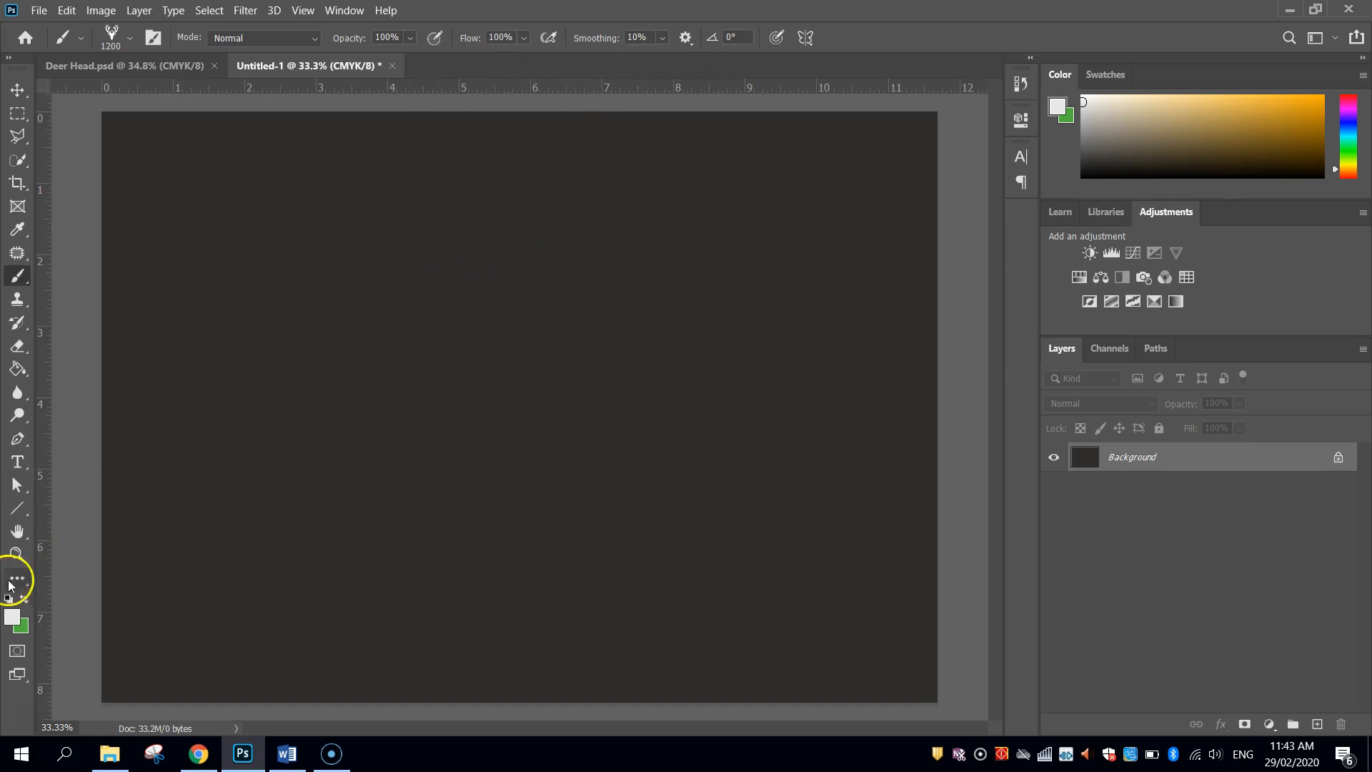
Step: Set the foreground colour to off-white #eae9e9 after checking the design notes in Word
{"action": "left_click", "coordinate": [12, 620]}
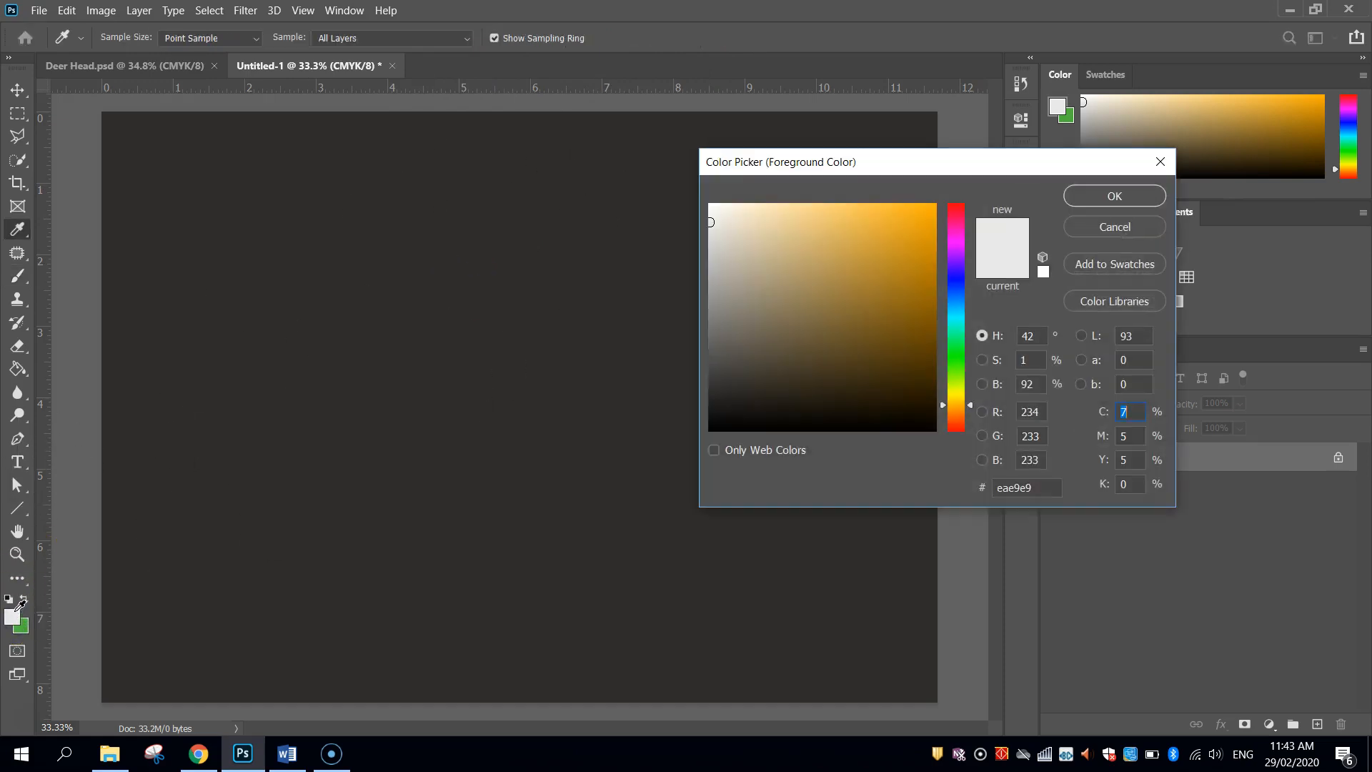
{"action": "key", "text": "alt+tab"}
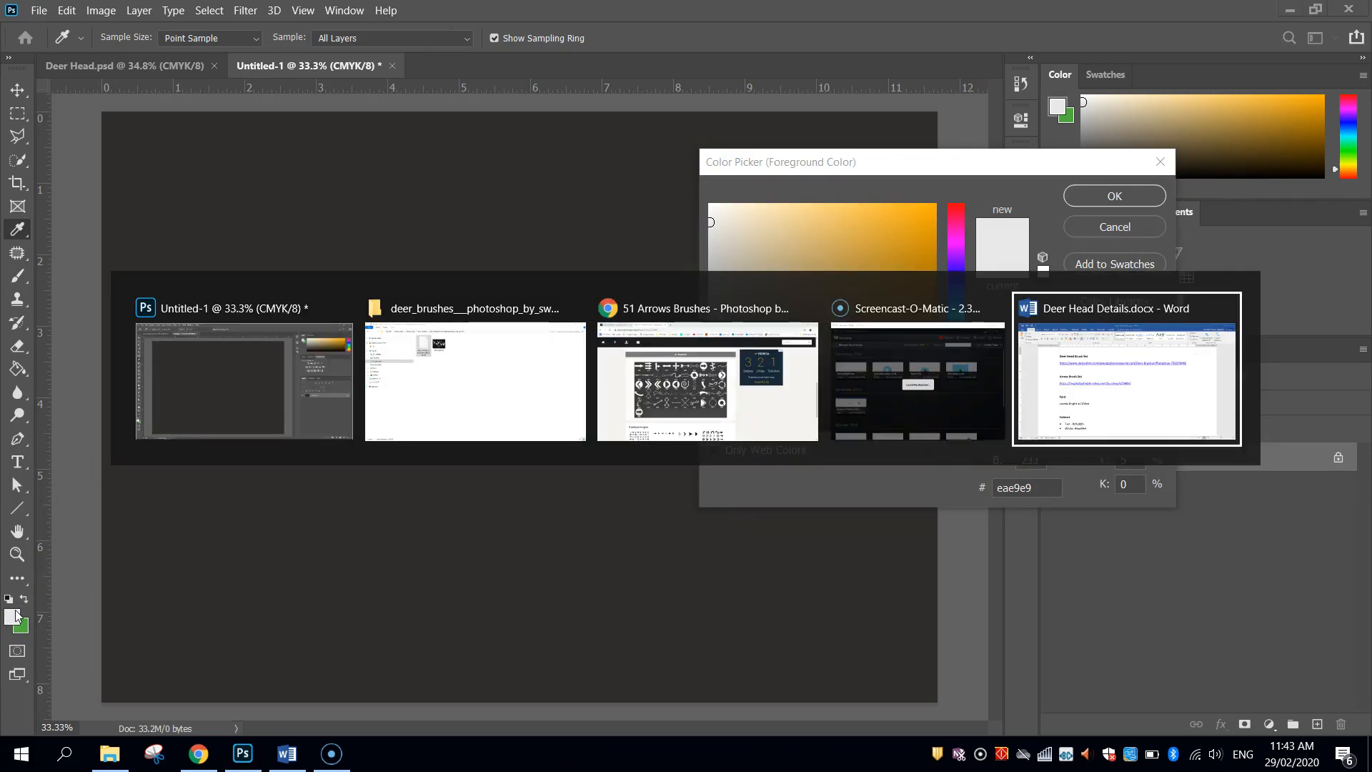
{"action": "left_click", "coordinate": [1126, 367]}
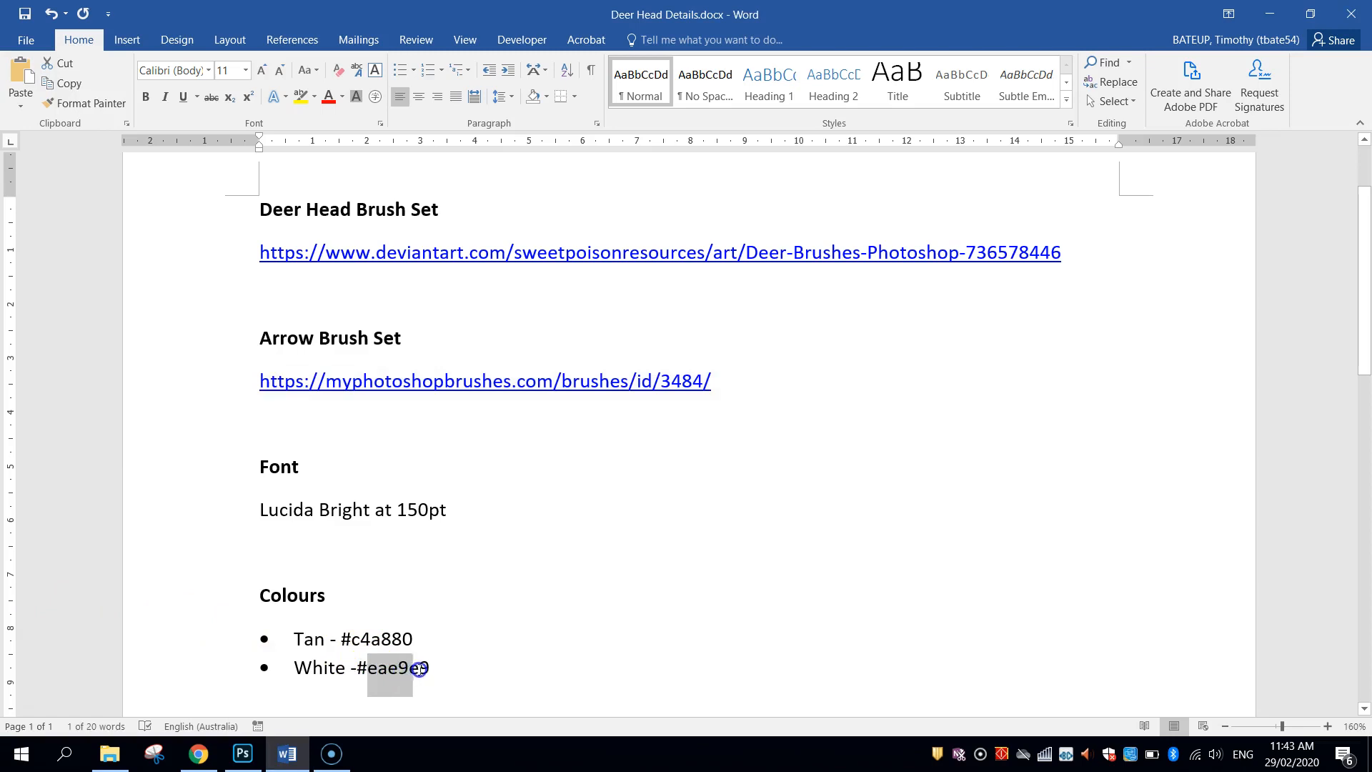
{"action": "left_click", "coordinate": [243, 753]}
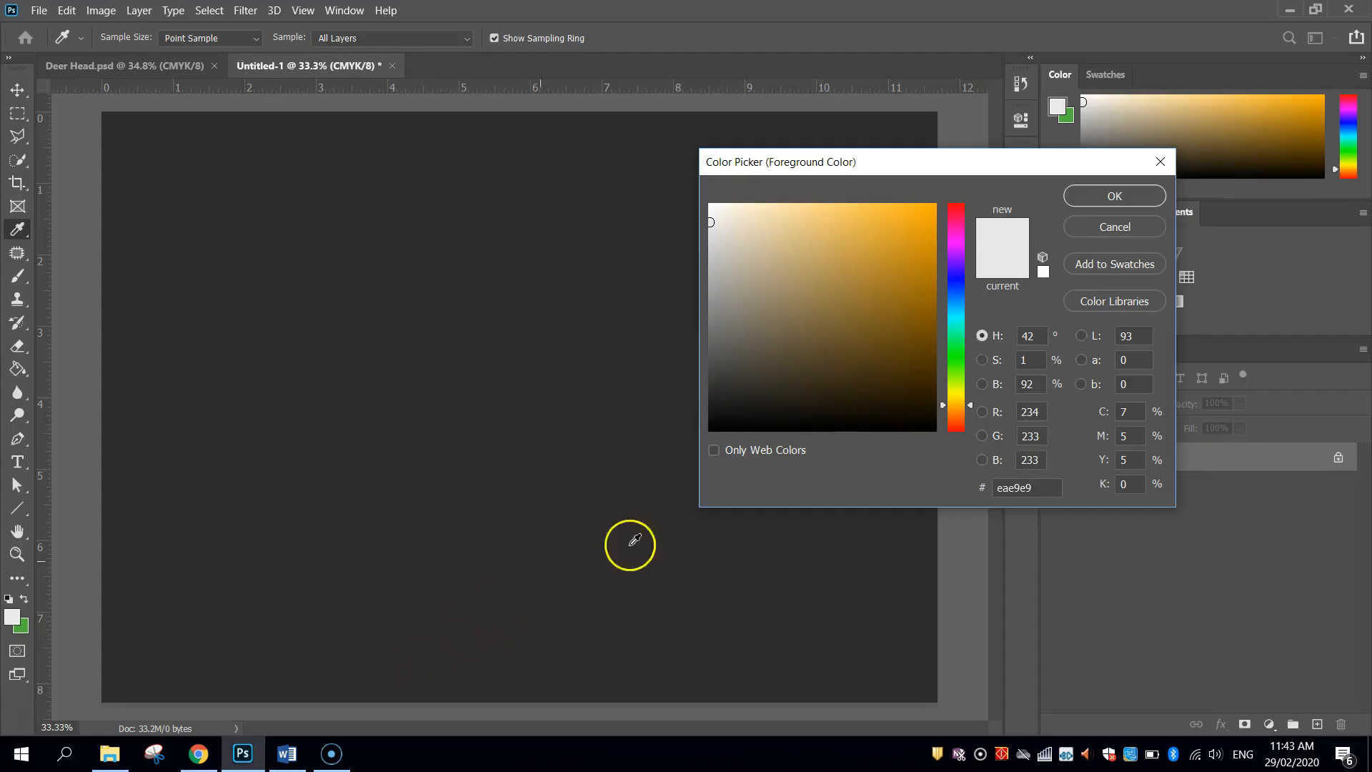
{"action": "triple_click", "coordinate": [1023, 487]}
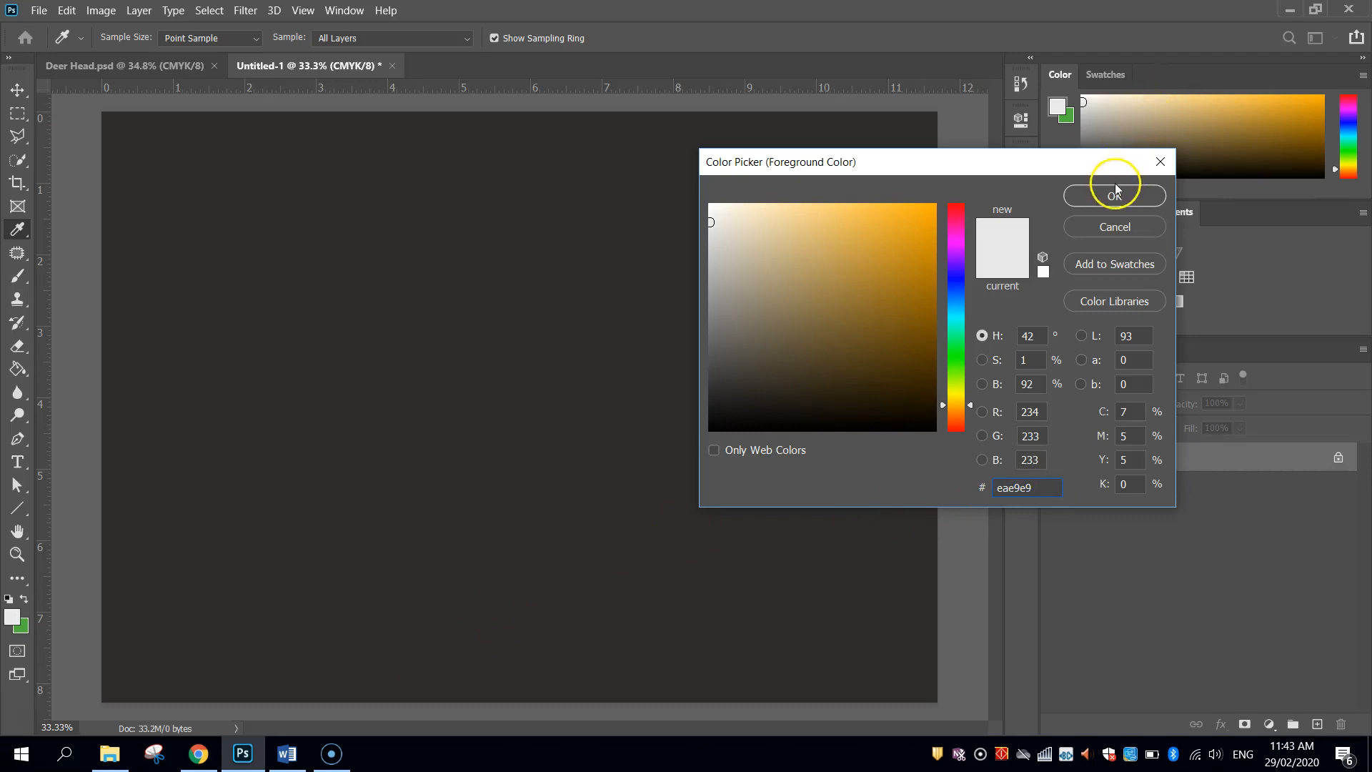
{"action": "left_click", "coordinate": [1113, 196]}
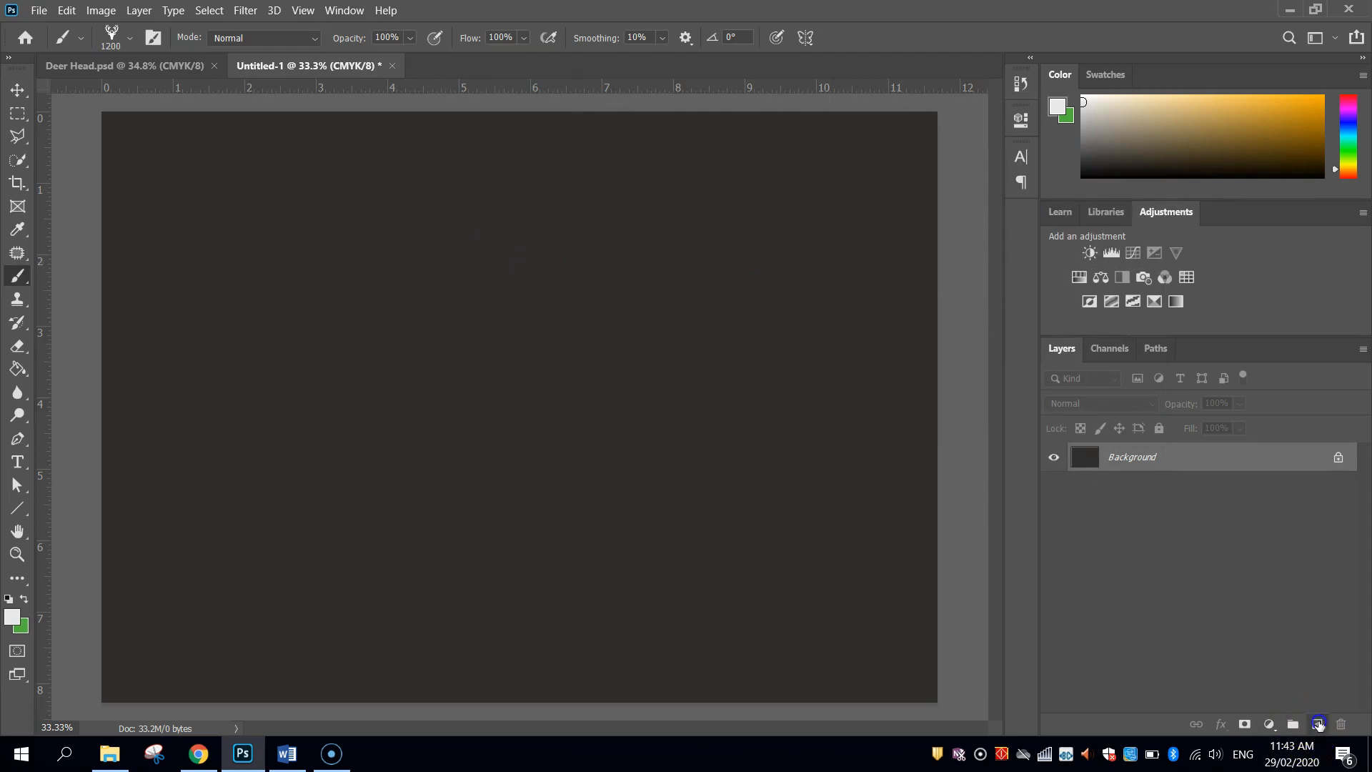
Step: Paint the off-white deer head near the top centre on a new Deer Head layer
{"action": "left_click", "coordinate": [1318, 723]}
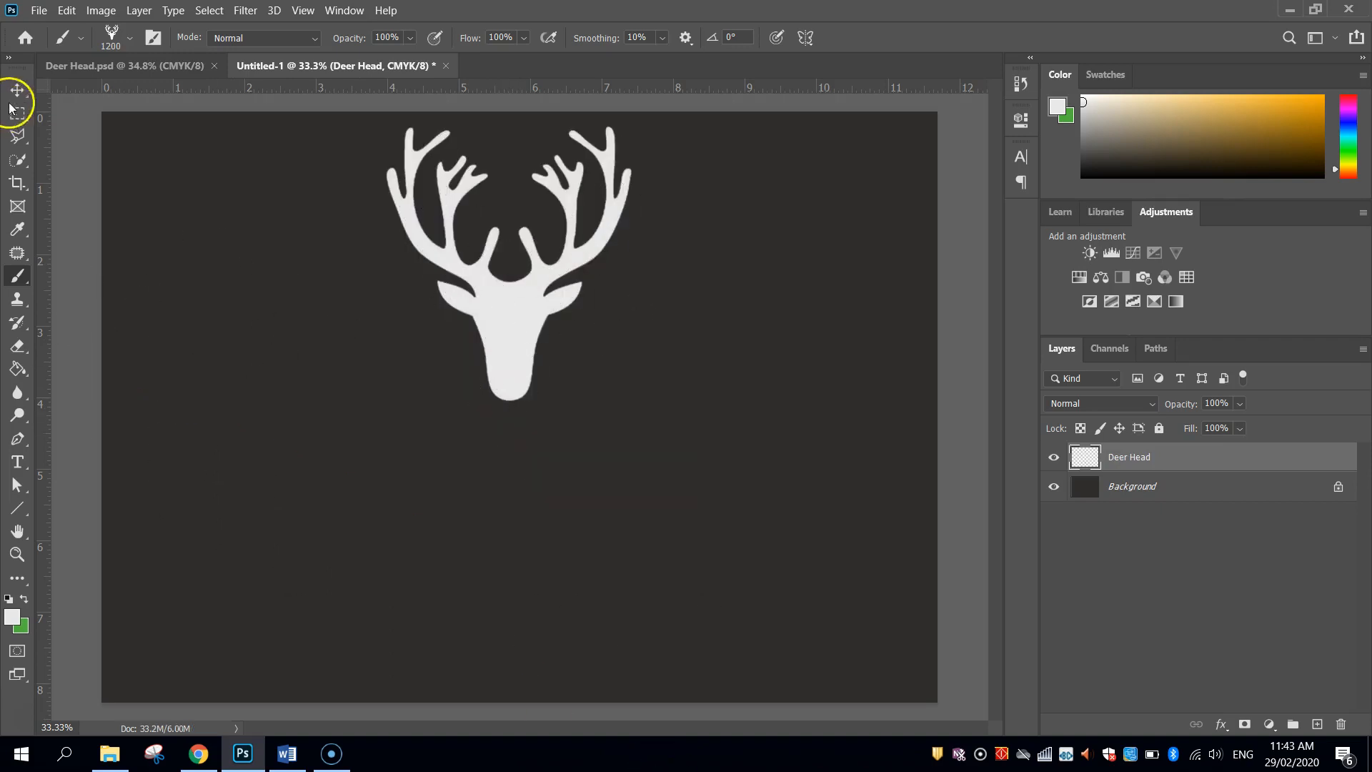
{"action": "left_click", "coordinate": [16, 90]}
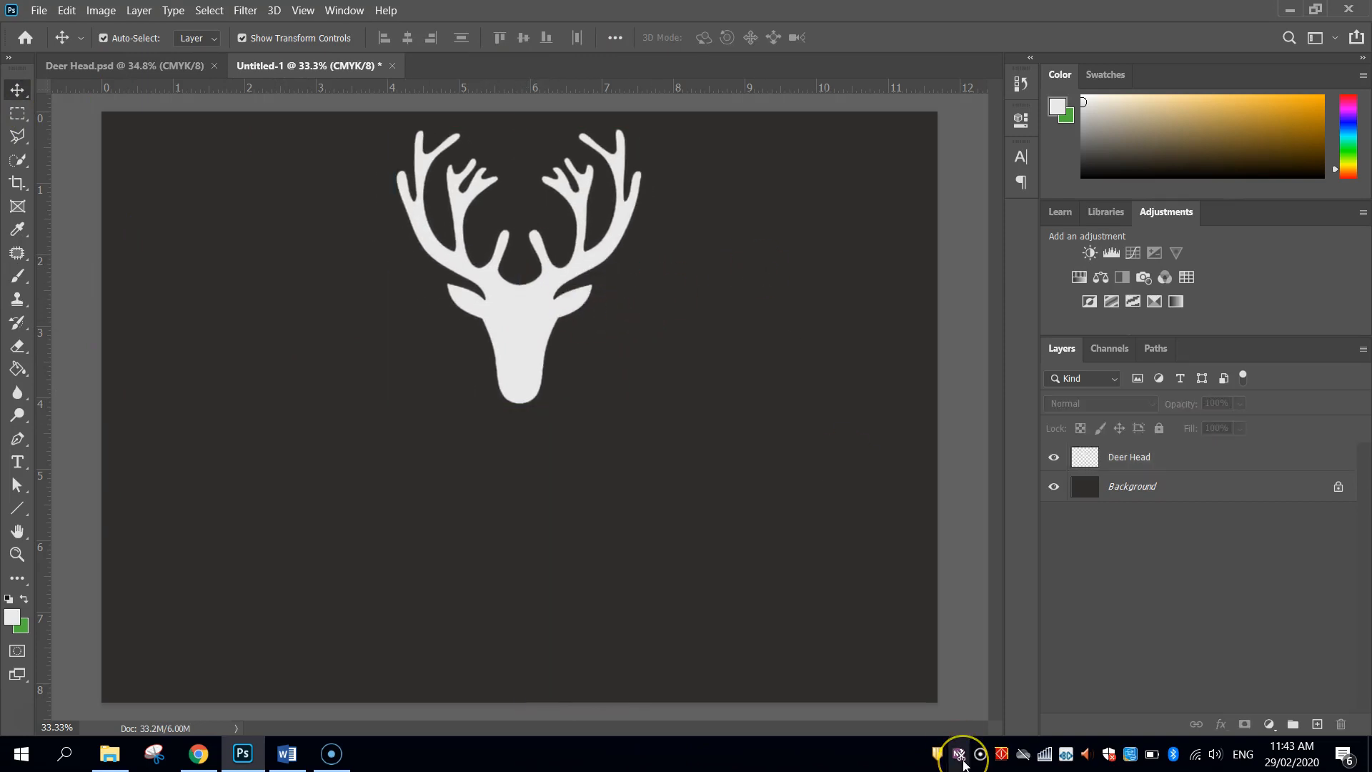
{"action": "mouse_move", "coordinate": [959, 753]}
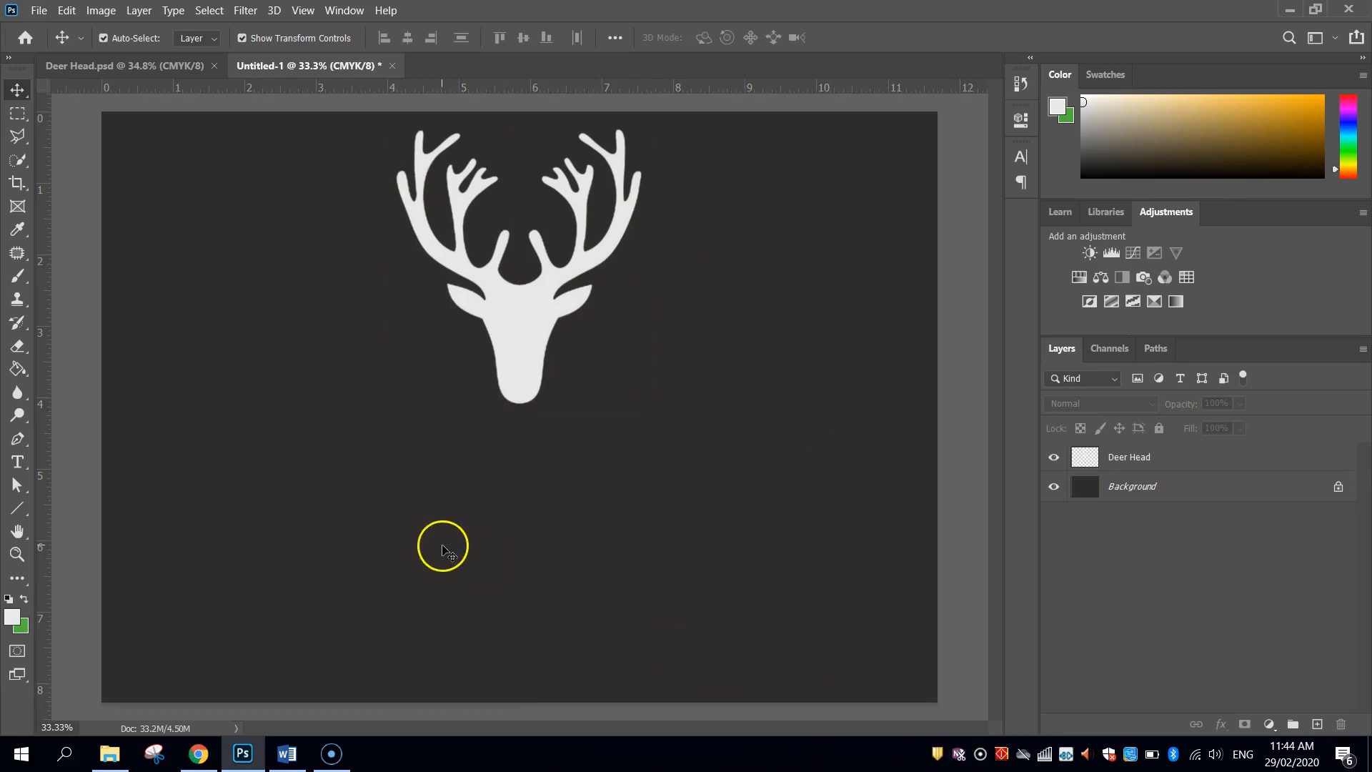
{"action": "mouse_move", "coordinate": [76, 320]}
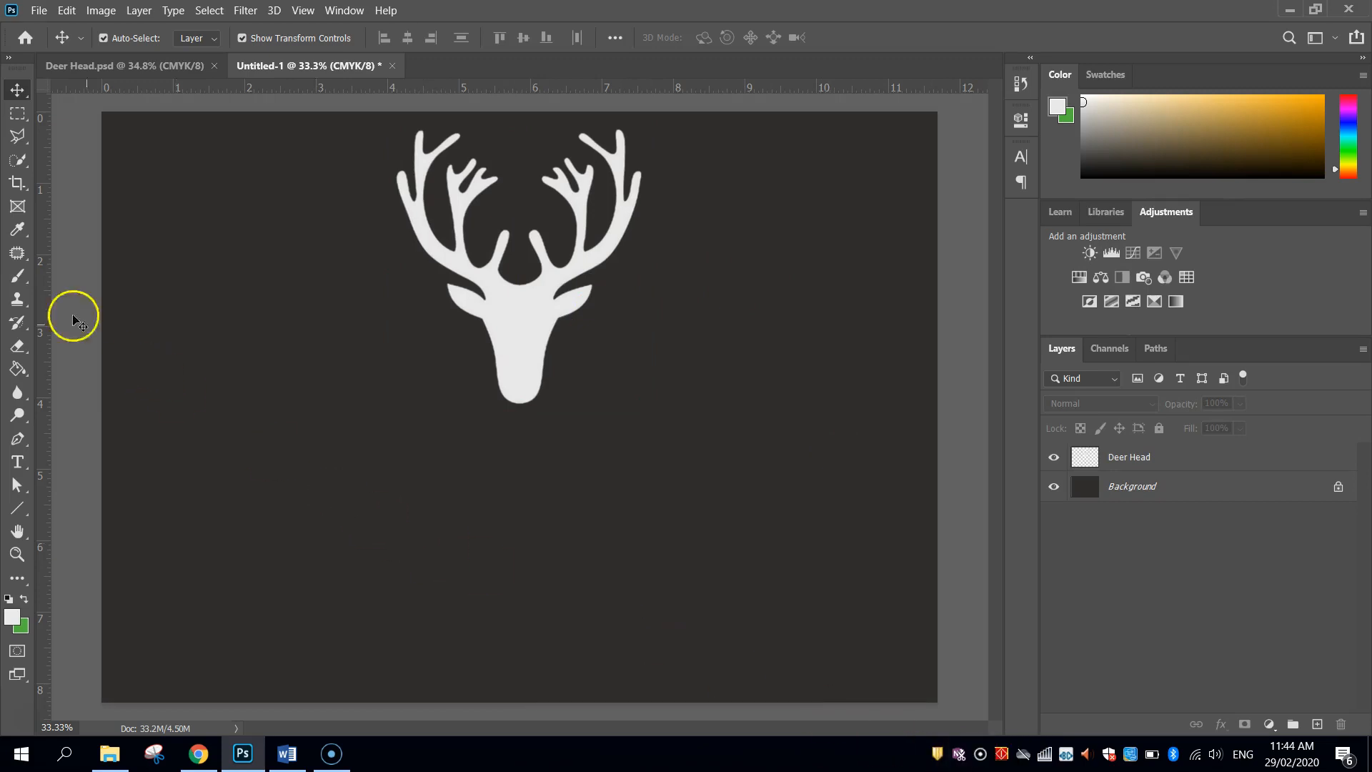
Step: Pick the long straight 614 px arrow brush and add a new Arrows layer above Deer Head
{"action": "left_click", "coordinate": [18, 275]}
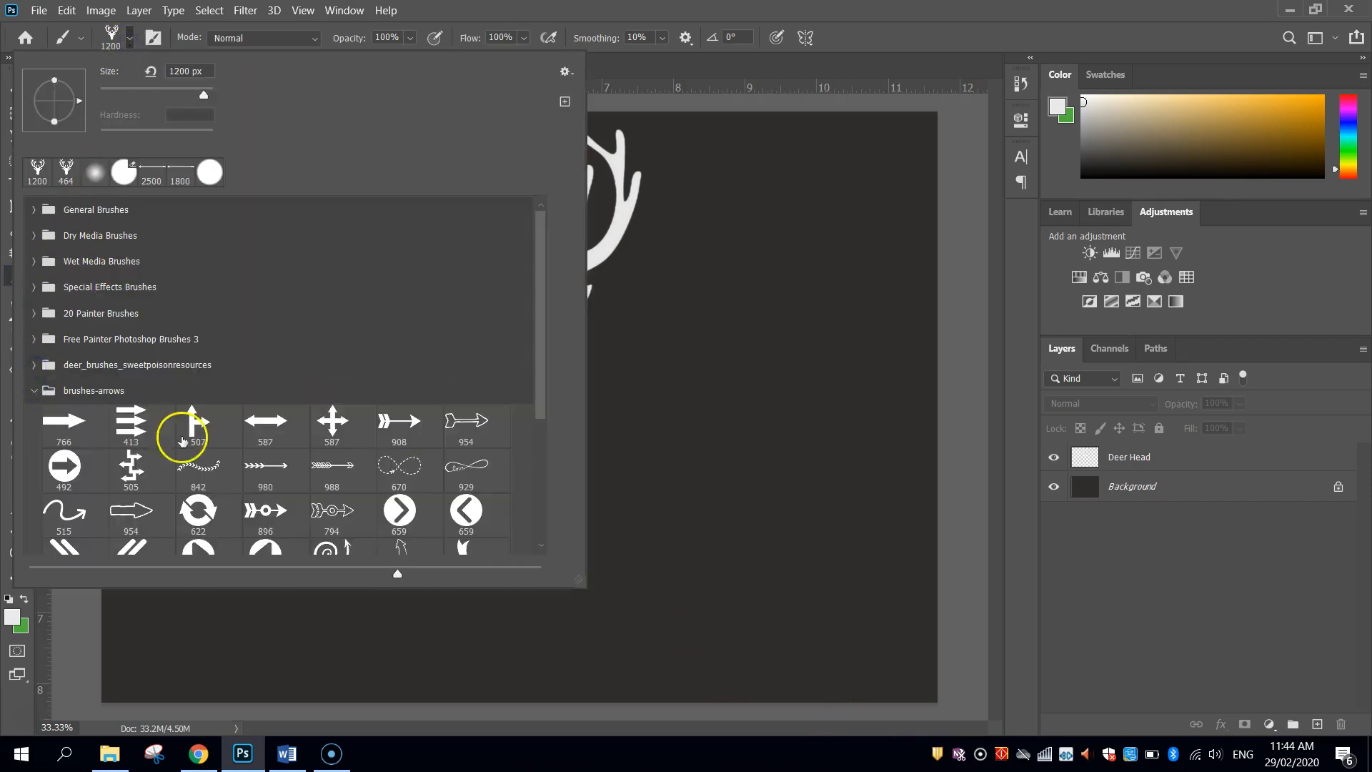
{"action": "scroll", "scroll_direction": "down", "scroll_amount": 3}
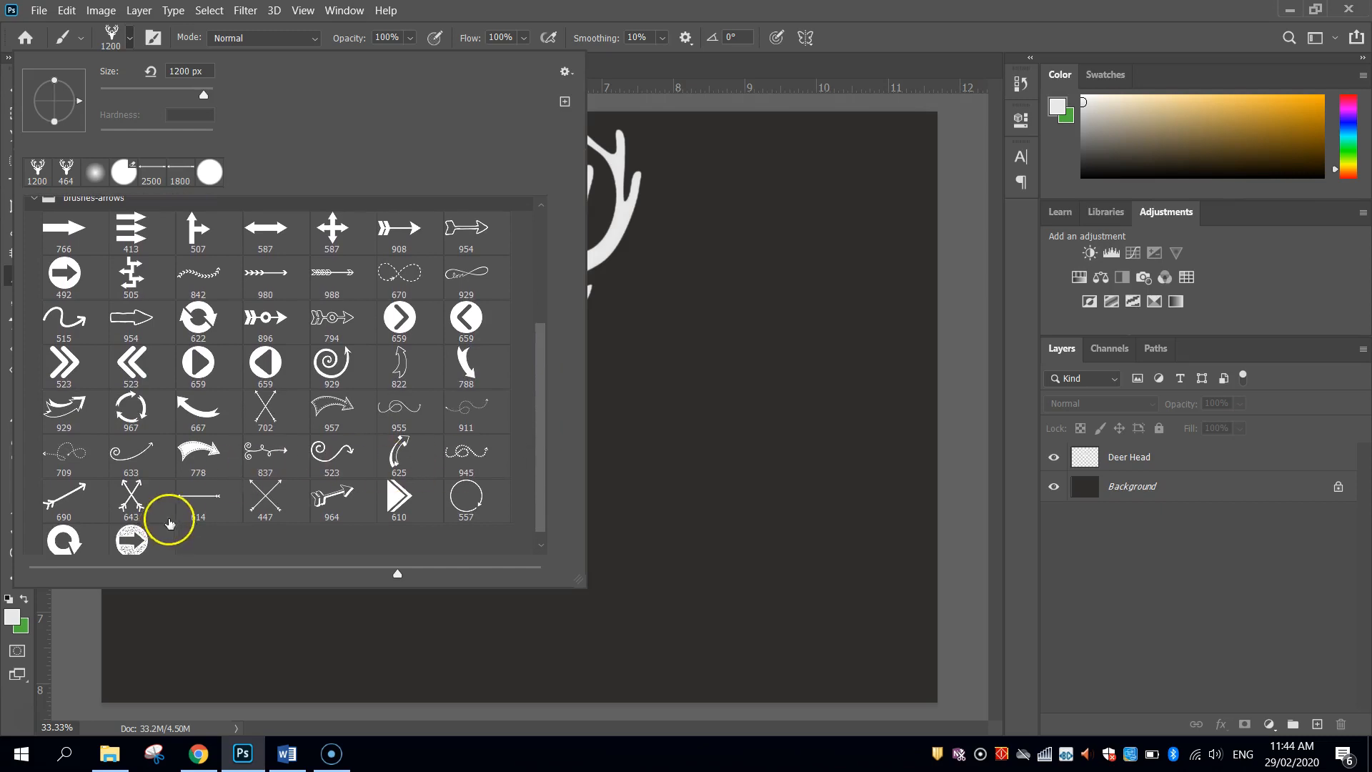
{"action": "left_click", "coordinate": [197, 500]}
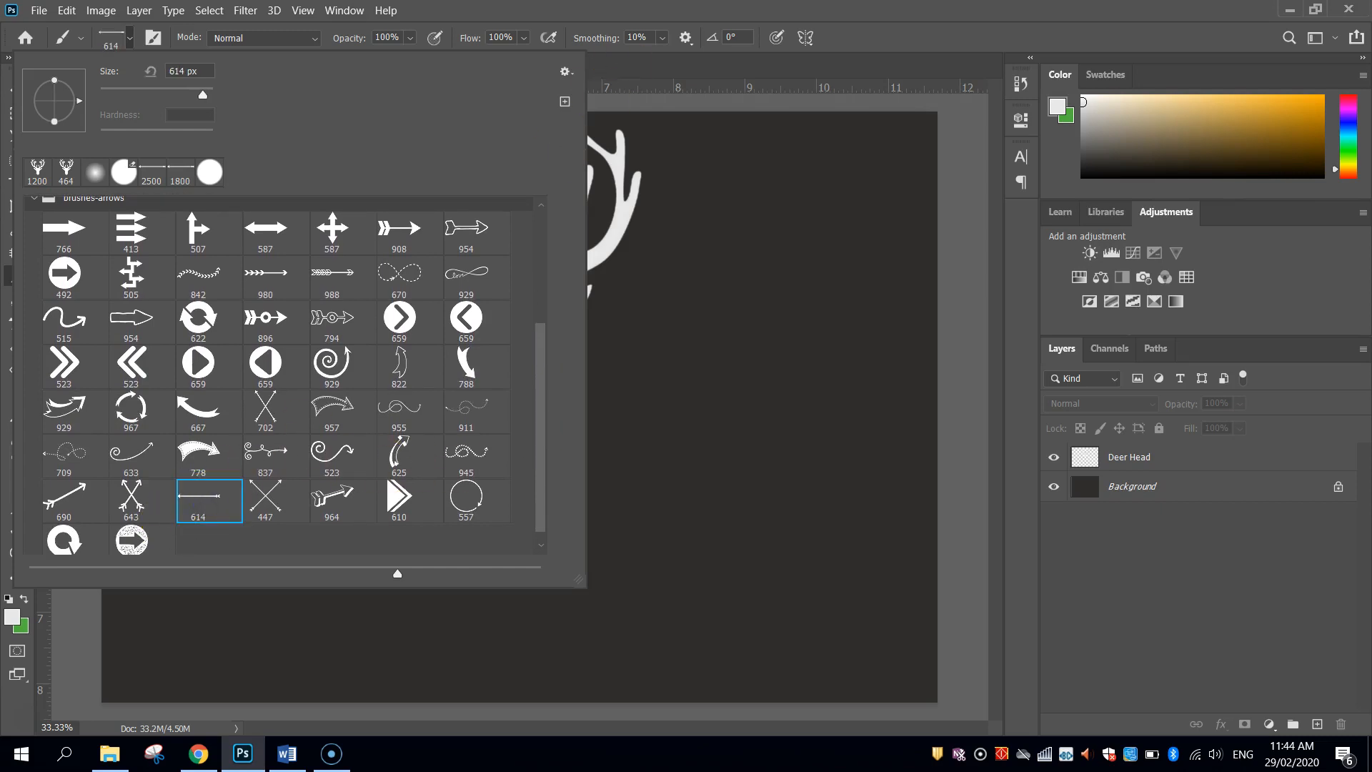
{"action": "left_click", "coordinate": [489, 481]}
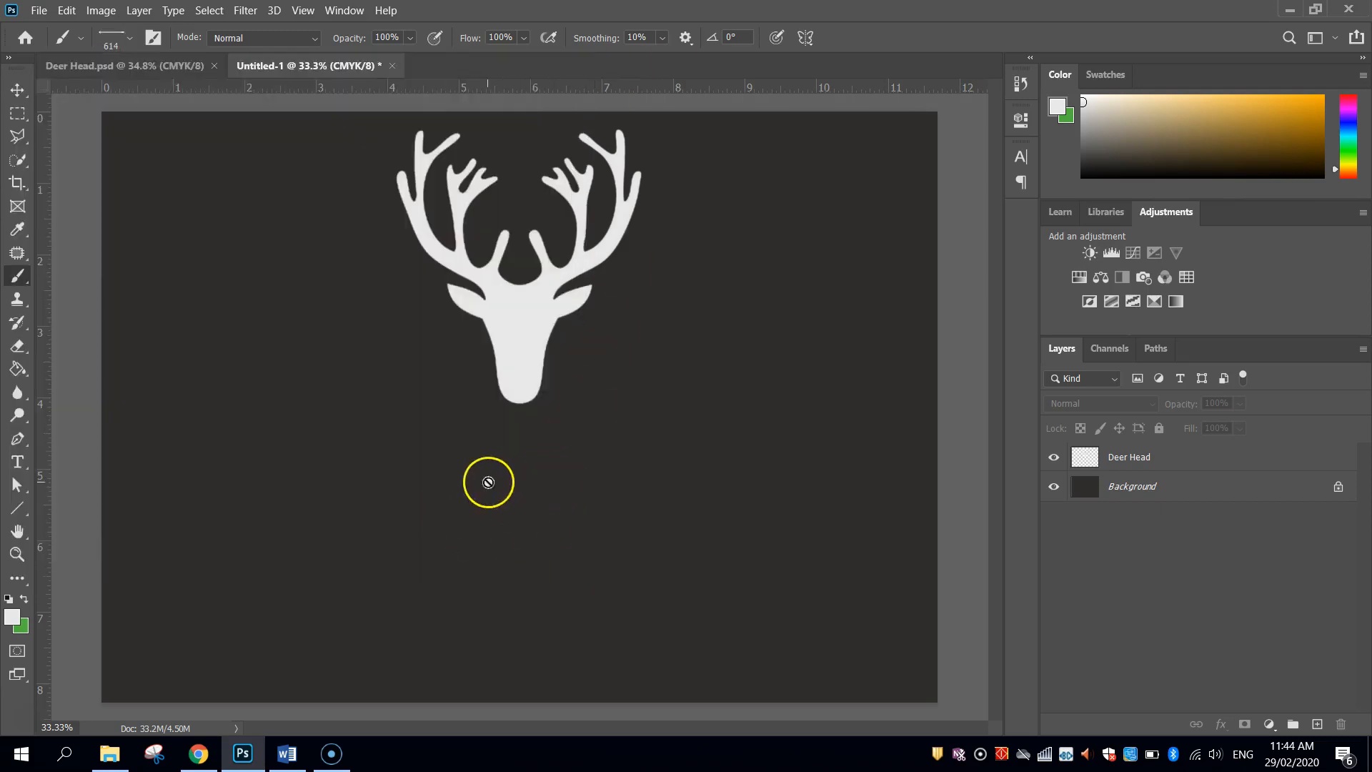
{"action": "left_click", "coordinate": [1315, 723]}
{"action": "type", "text": "Arrows"}
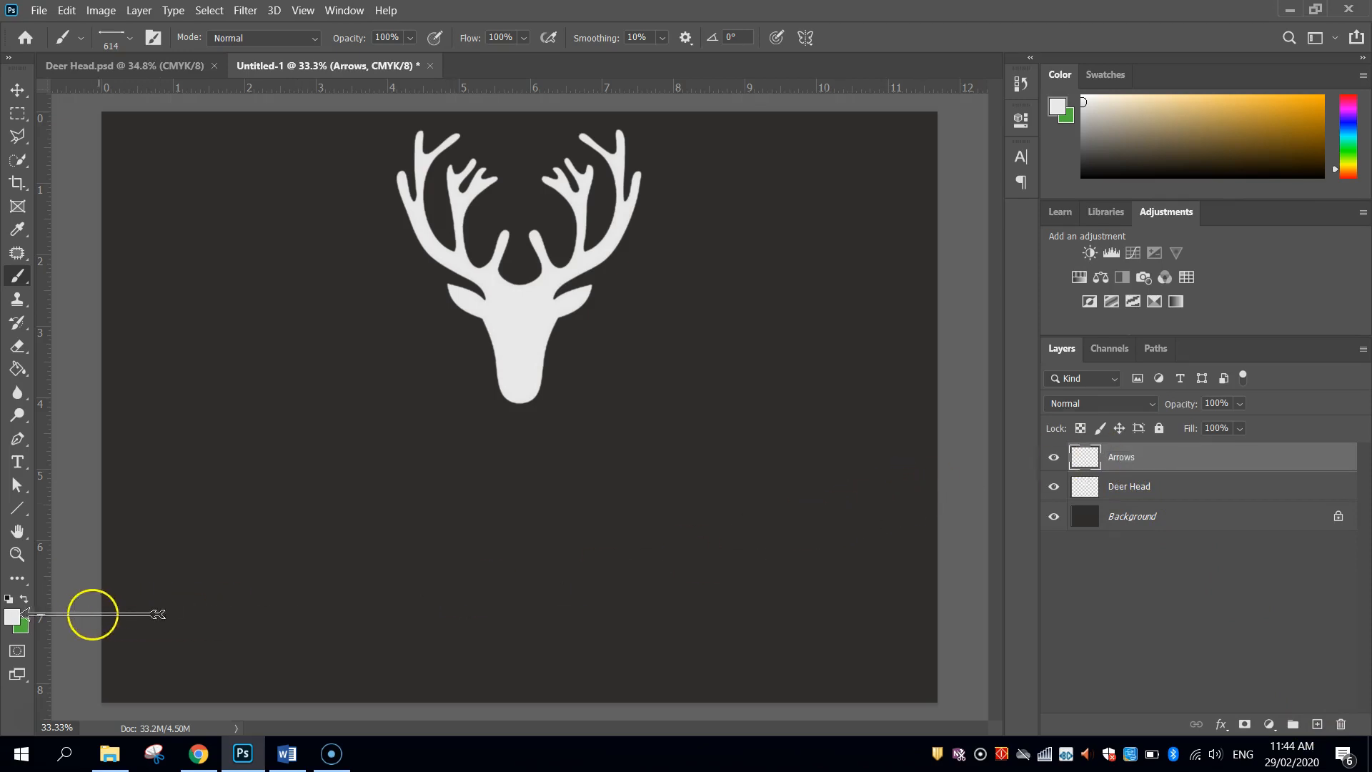
Step: Set the foreground colour to the tan #c4a880 copied from the design notes
{"action": "left_click", "coordinate": [11, 615]}
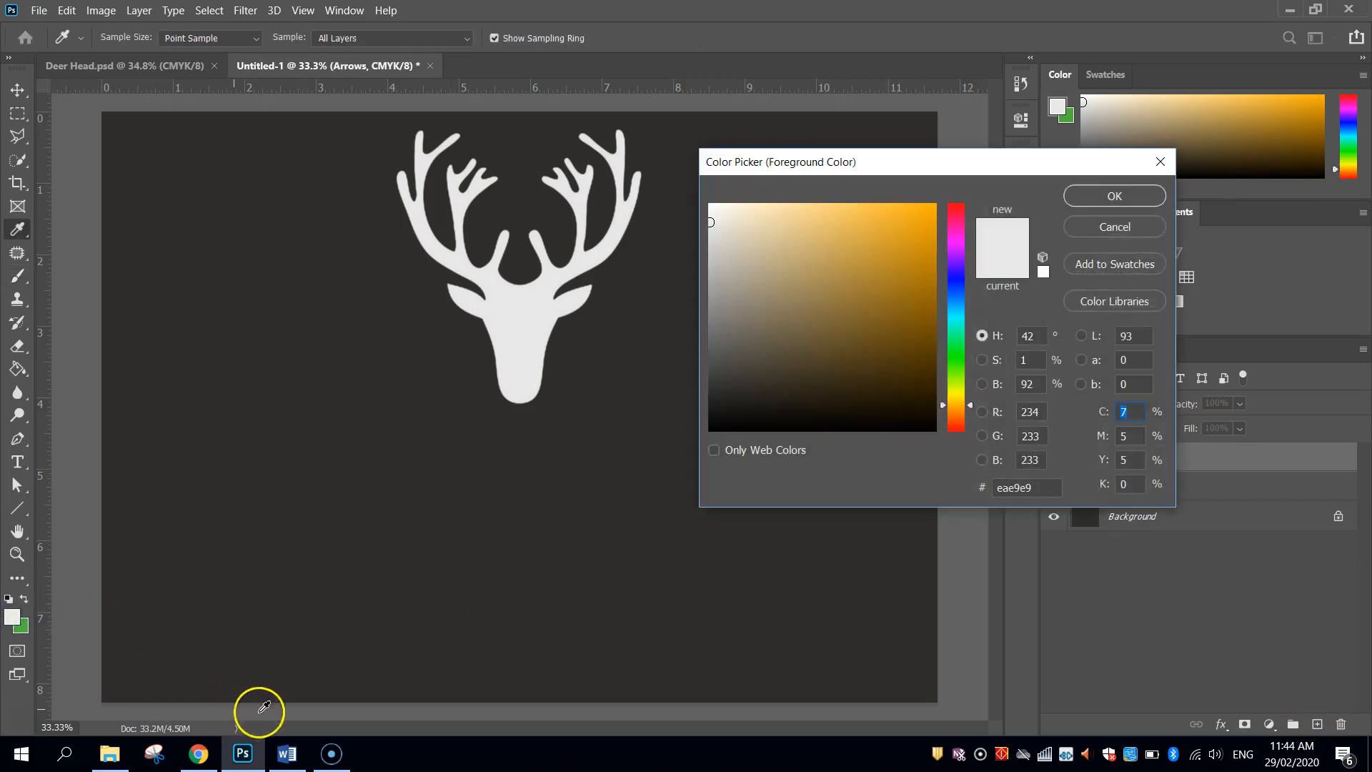
{"action": "left_click", "coordinate": [285, 753]}
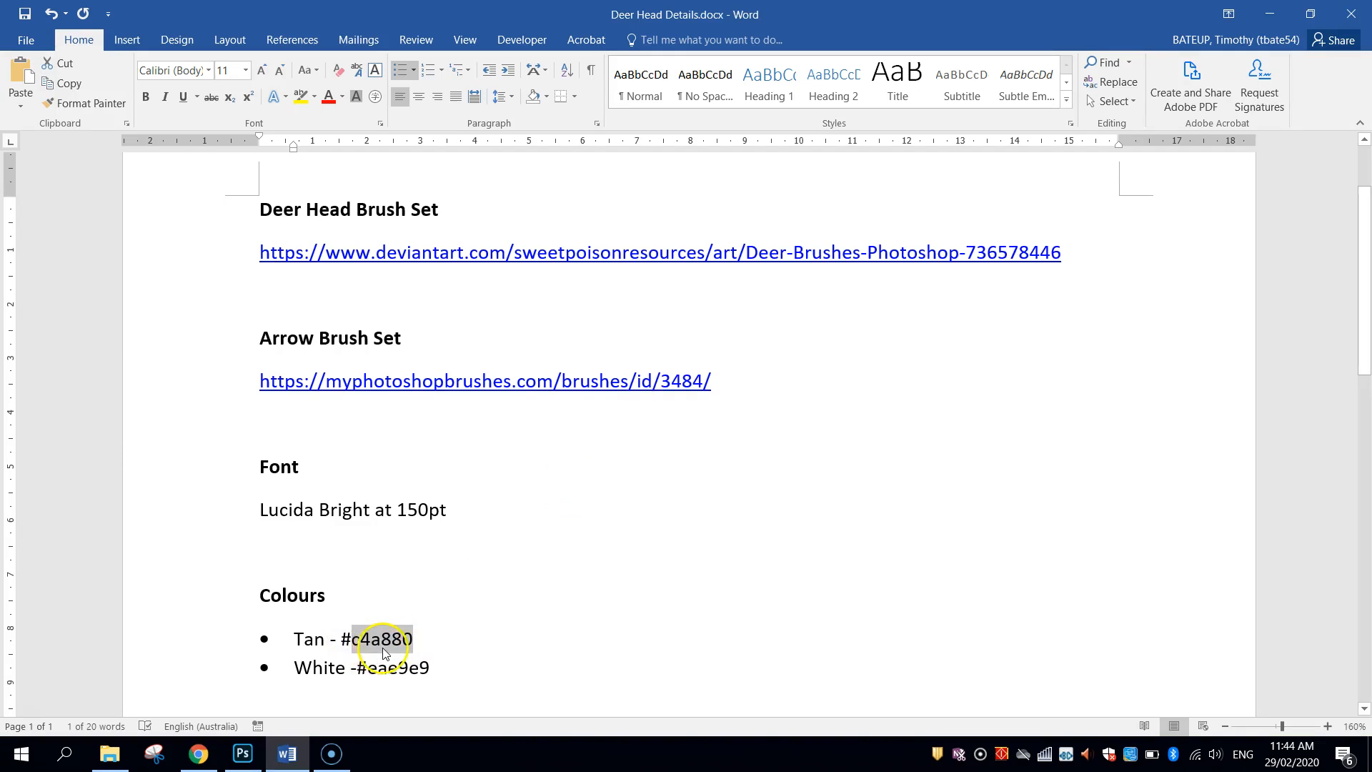
{"action": "left_click", "coordinate": [243, 753]}
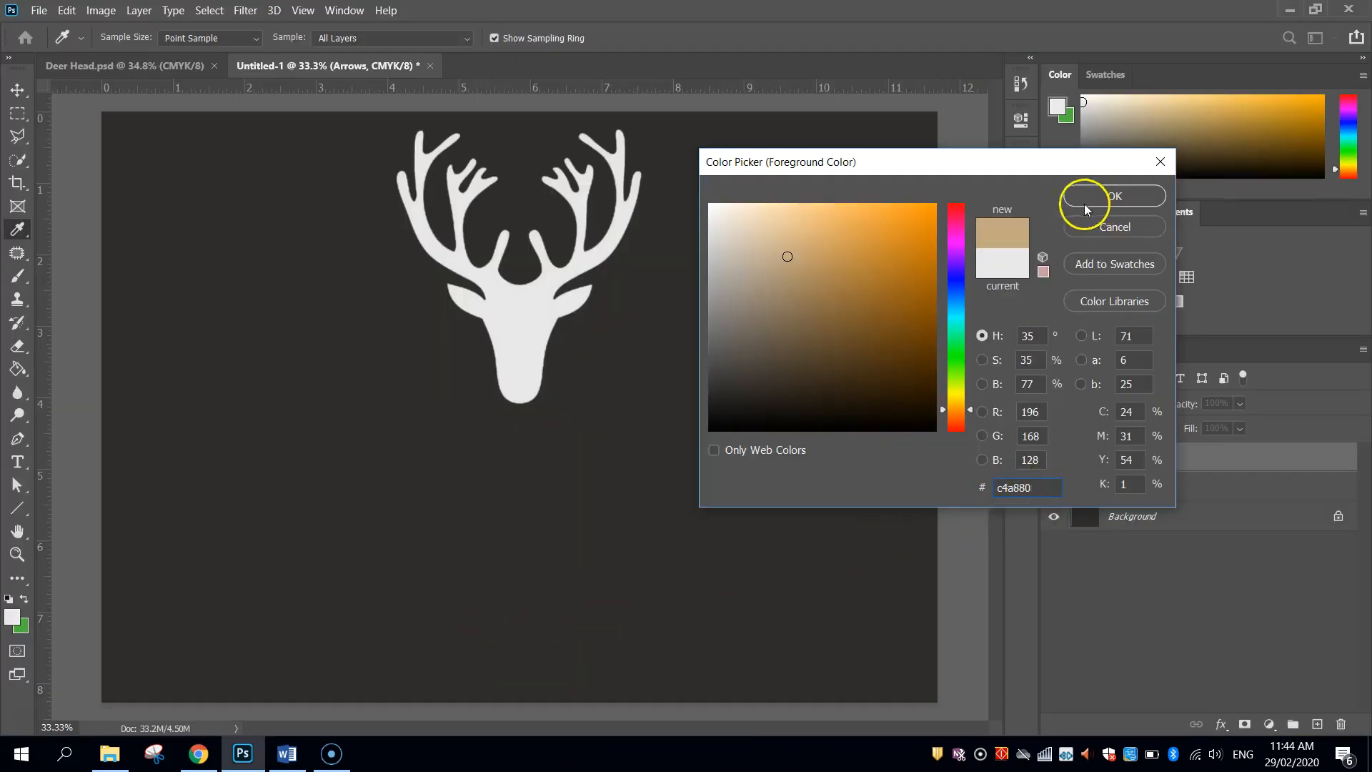
{"action": "mouse_move", "coordinate": [1117, 172]}
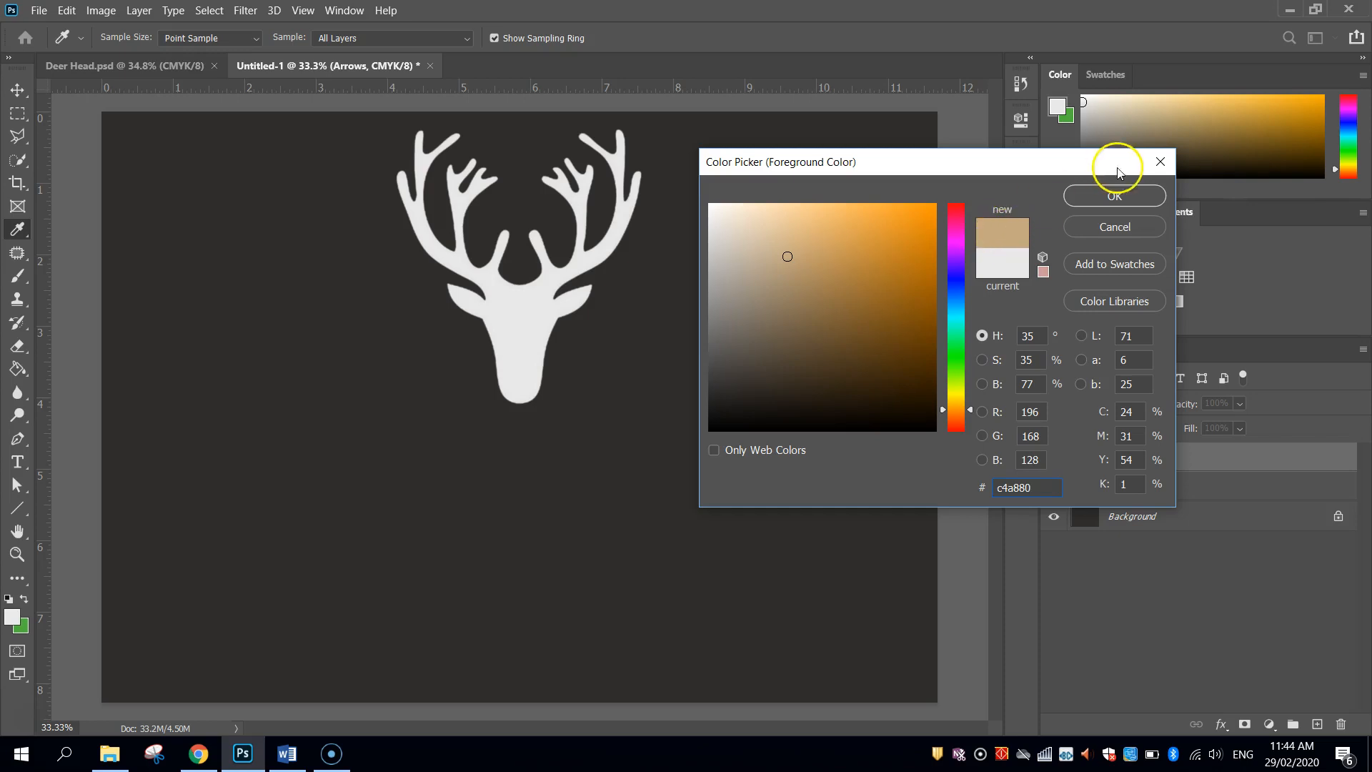
{"action": "left_click", "coordinate": [1113, 195]}
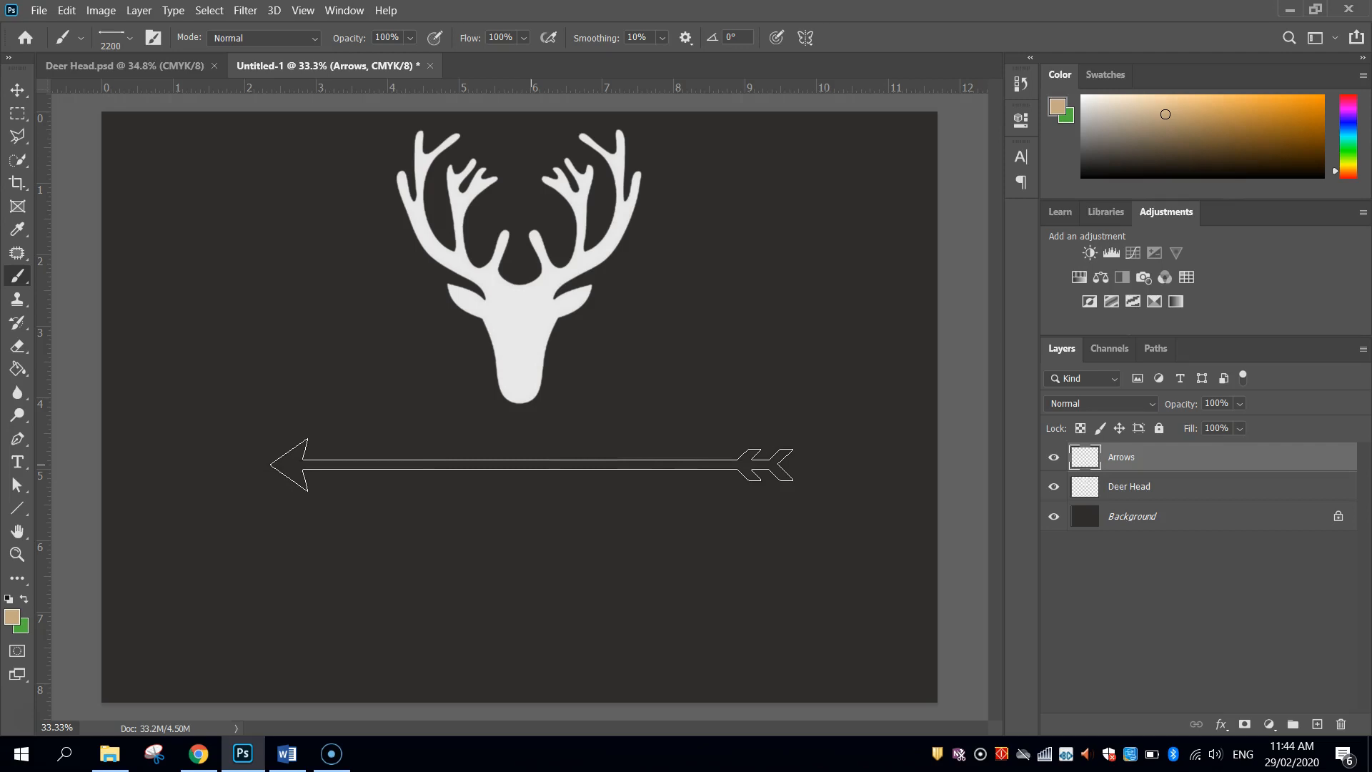
Step: Stamp a tan arrow below the deer and rotate it 45° to run diagonally
{"action": "key", "text": "Delete"}
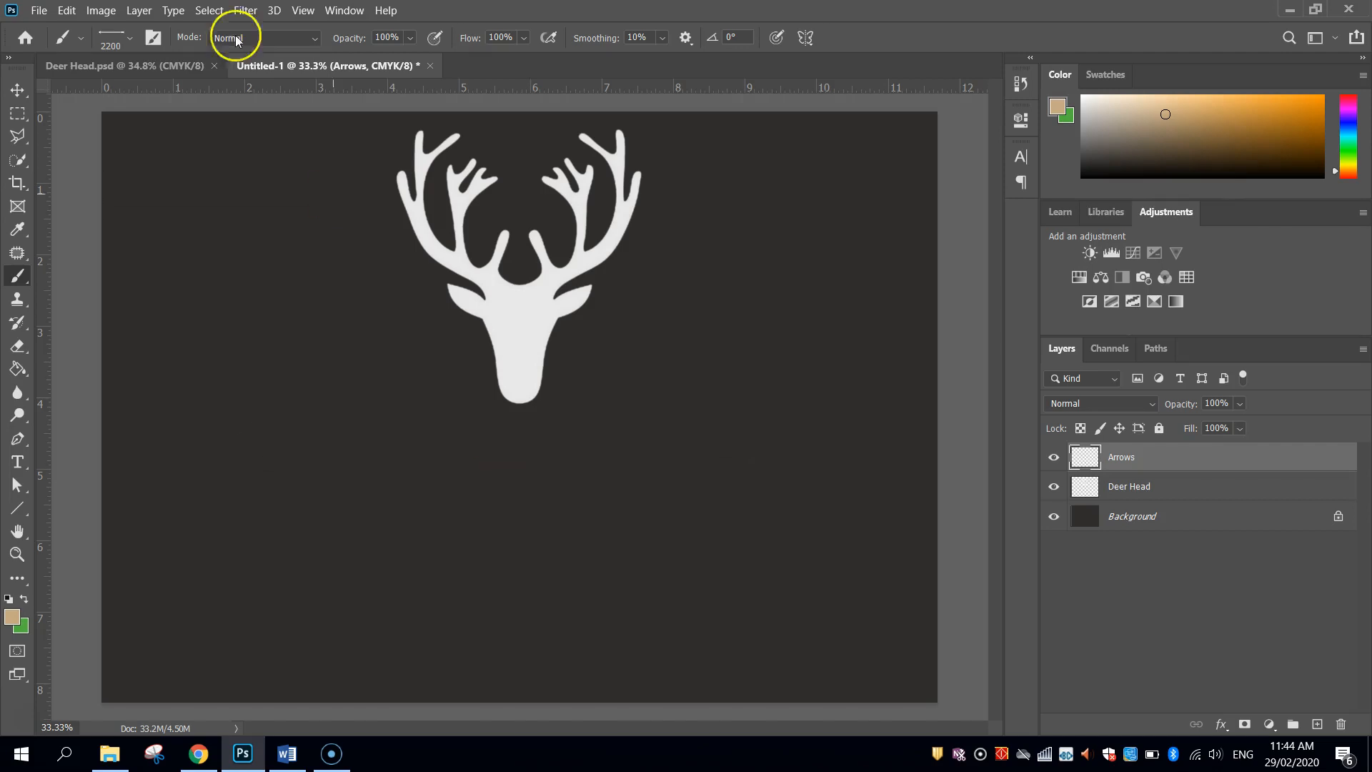
{"action": "mouse_move", "coordinate": [429, 366]}
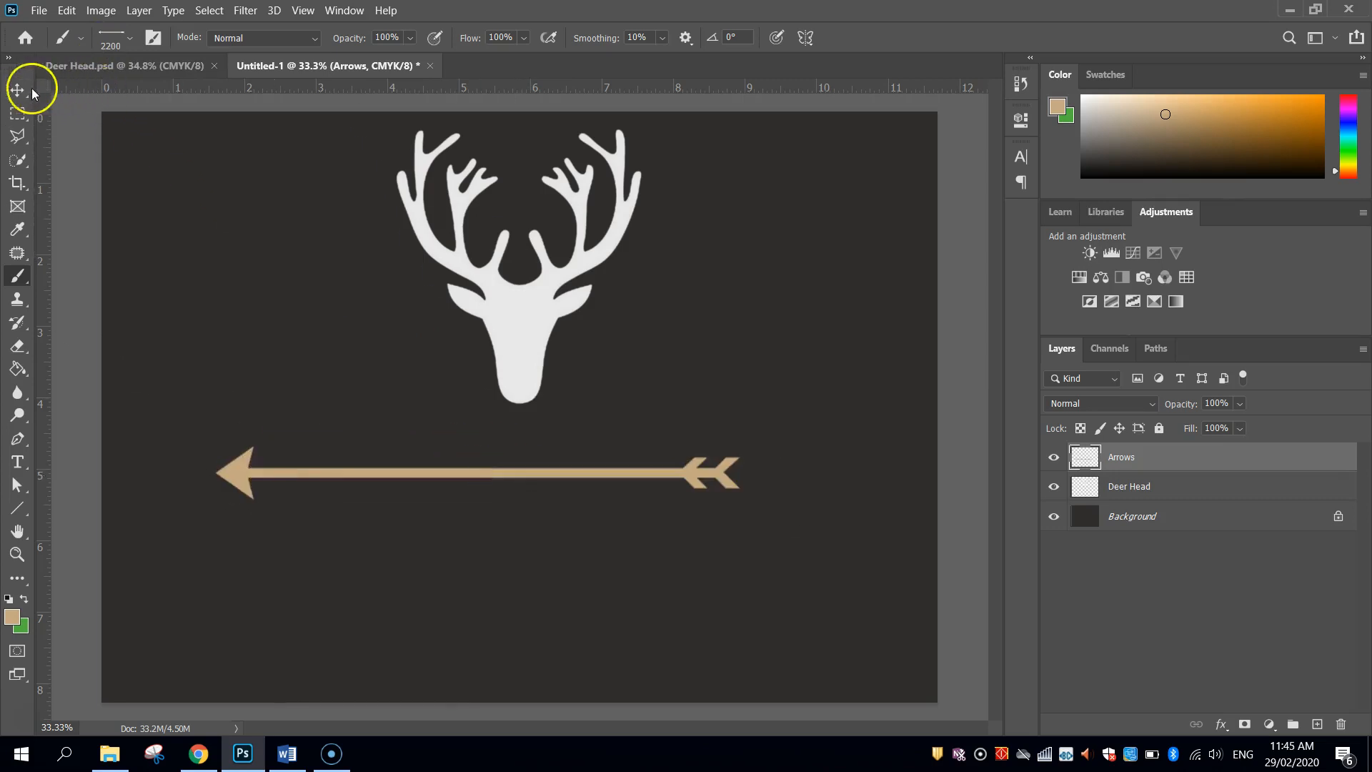
{"action": "left_click", "coordinate": [17, 89]}
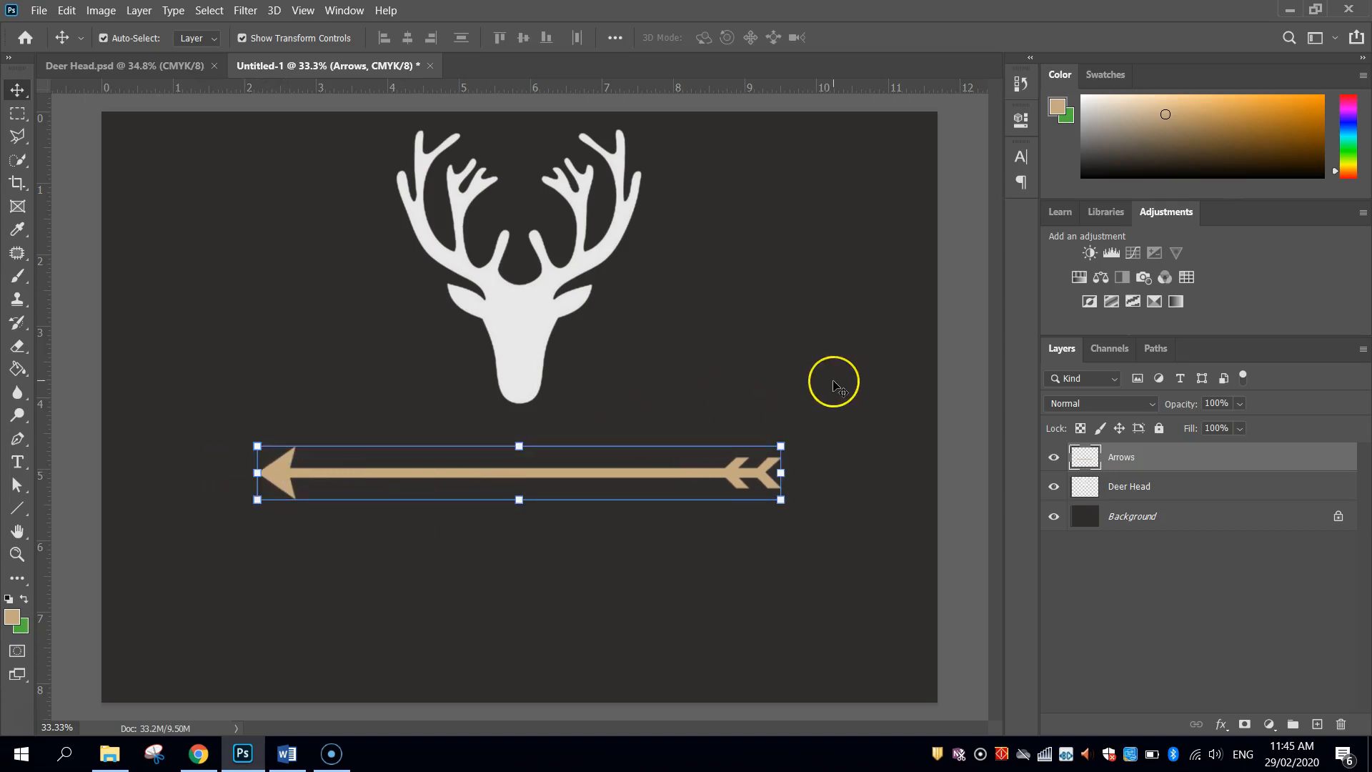
{"action": "mouse_move", "coordinate": [25, 161]}
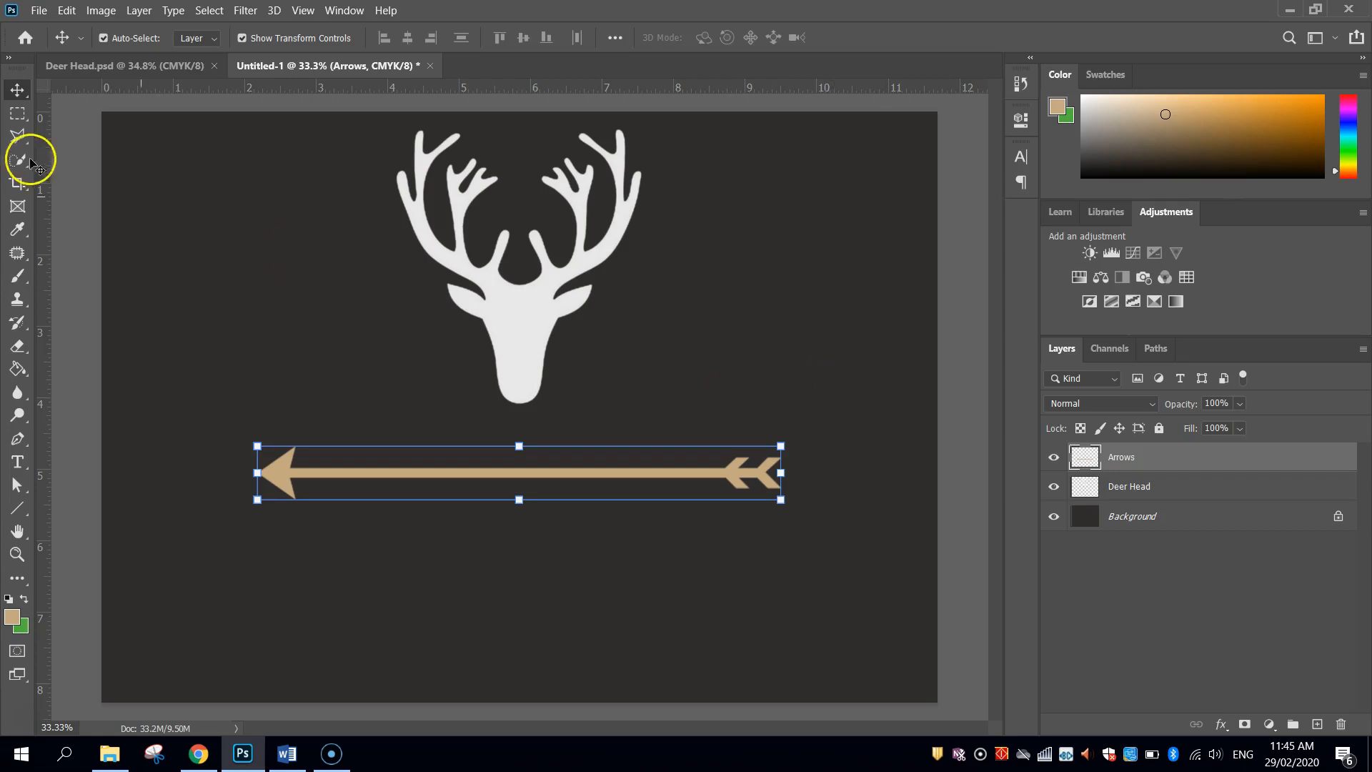
{"action": "mouse_move", "coordinate": [232, 412]}
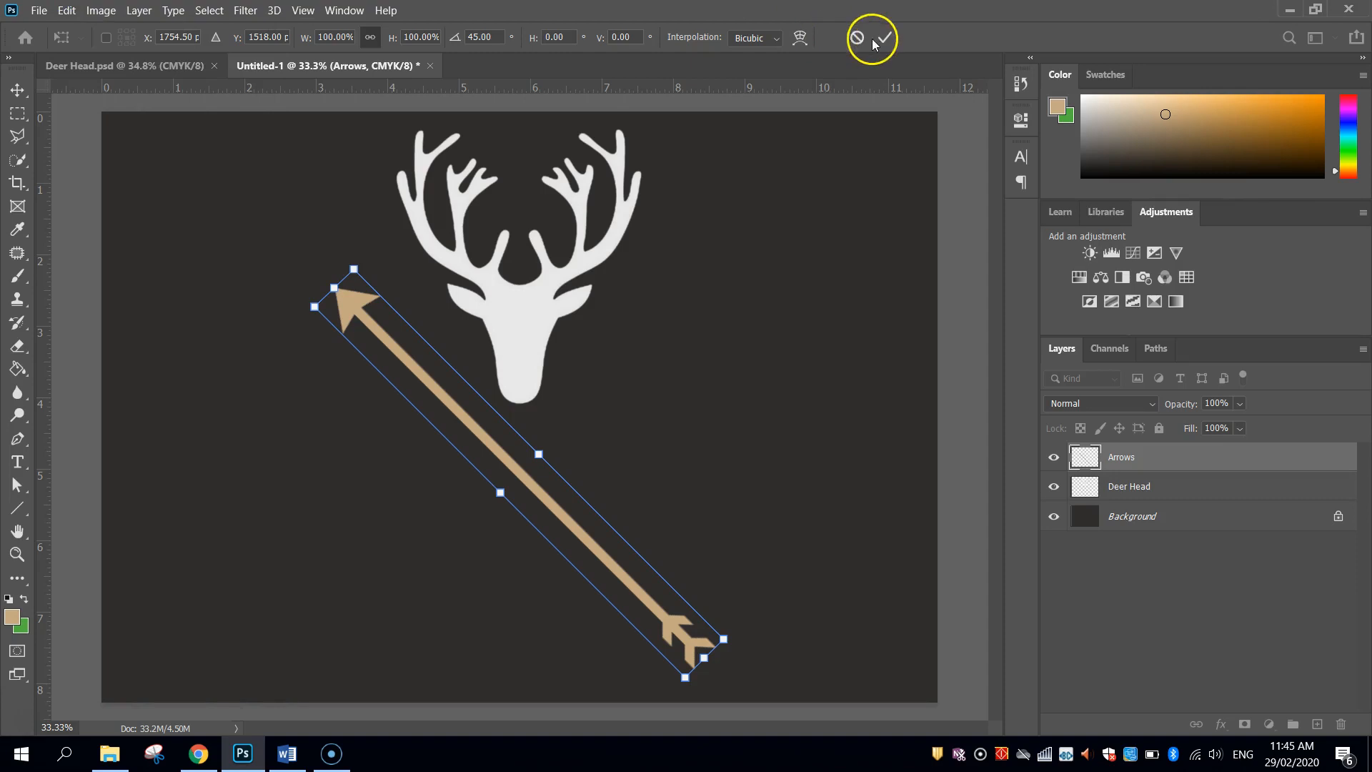
Step: Commit the rotation, duplicate the Arrows layer and flip the copy horizontally into an X
{"action": "left_click", "coordinate": [883, 37]}
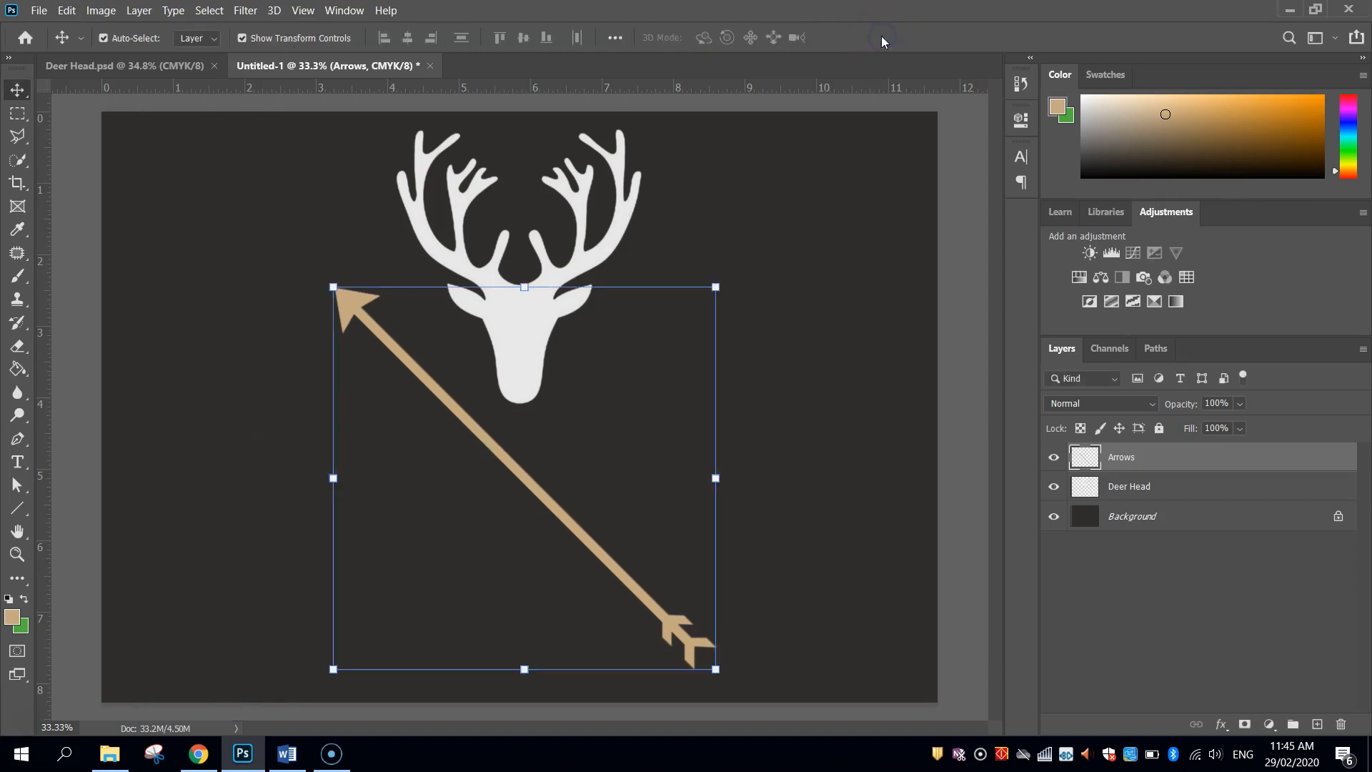
{"action": "left_click", "coordinate": [66, 10]}
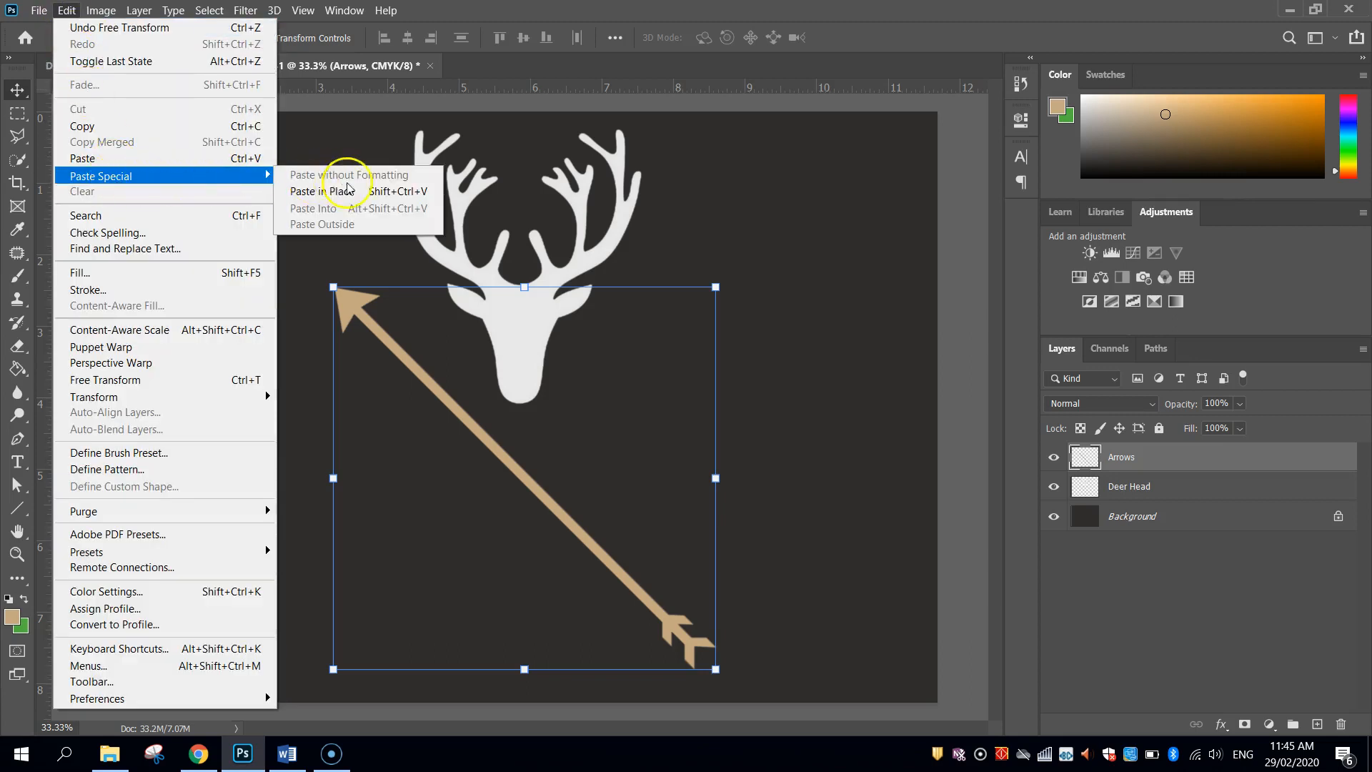
{"action": "mouse_move", "coordinate": [333, 191]}
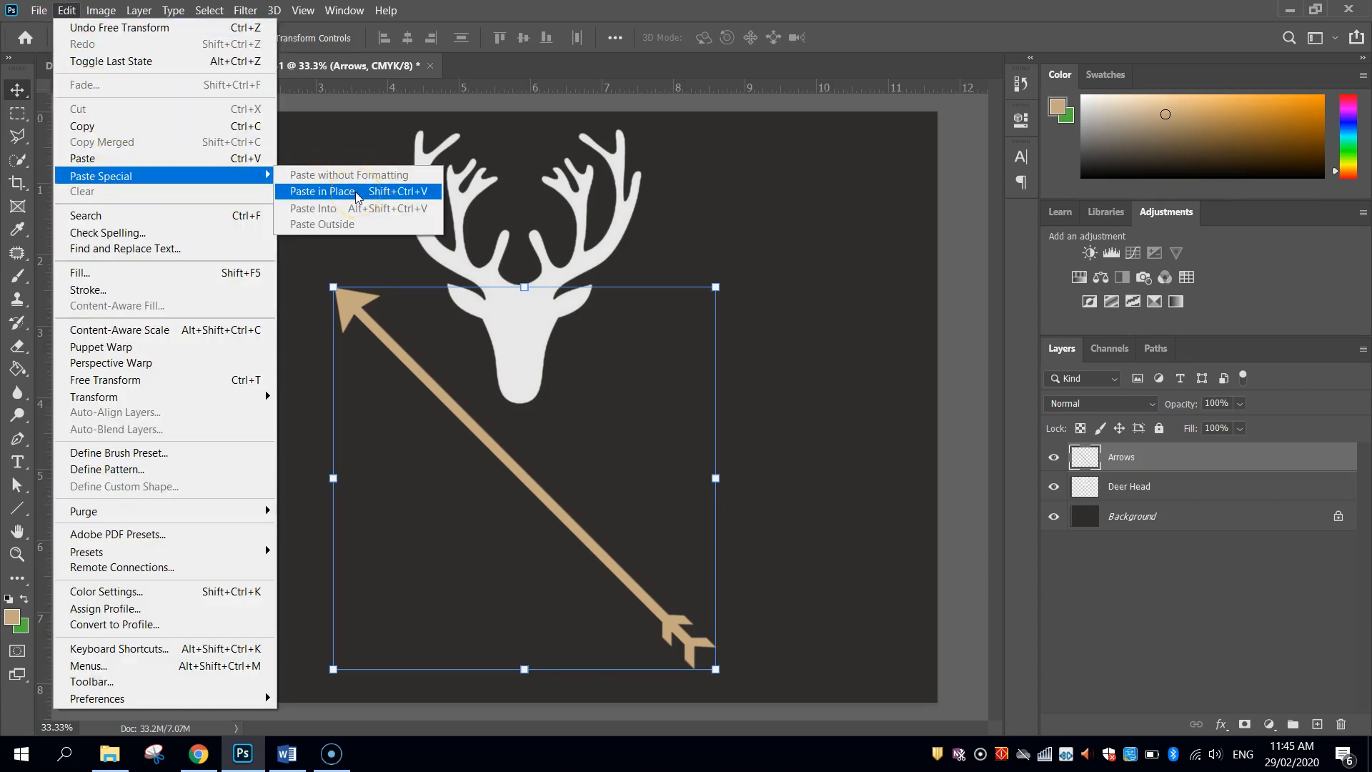
{"action": "left_click", "coordinate": [325, 190]}
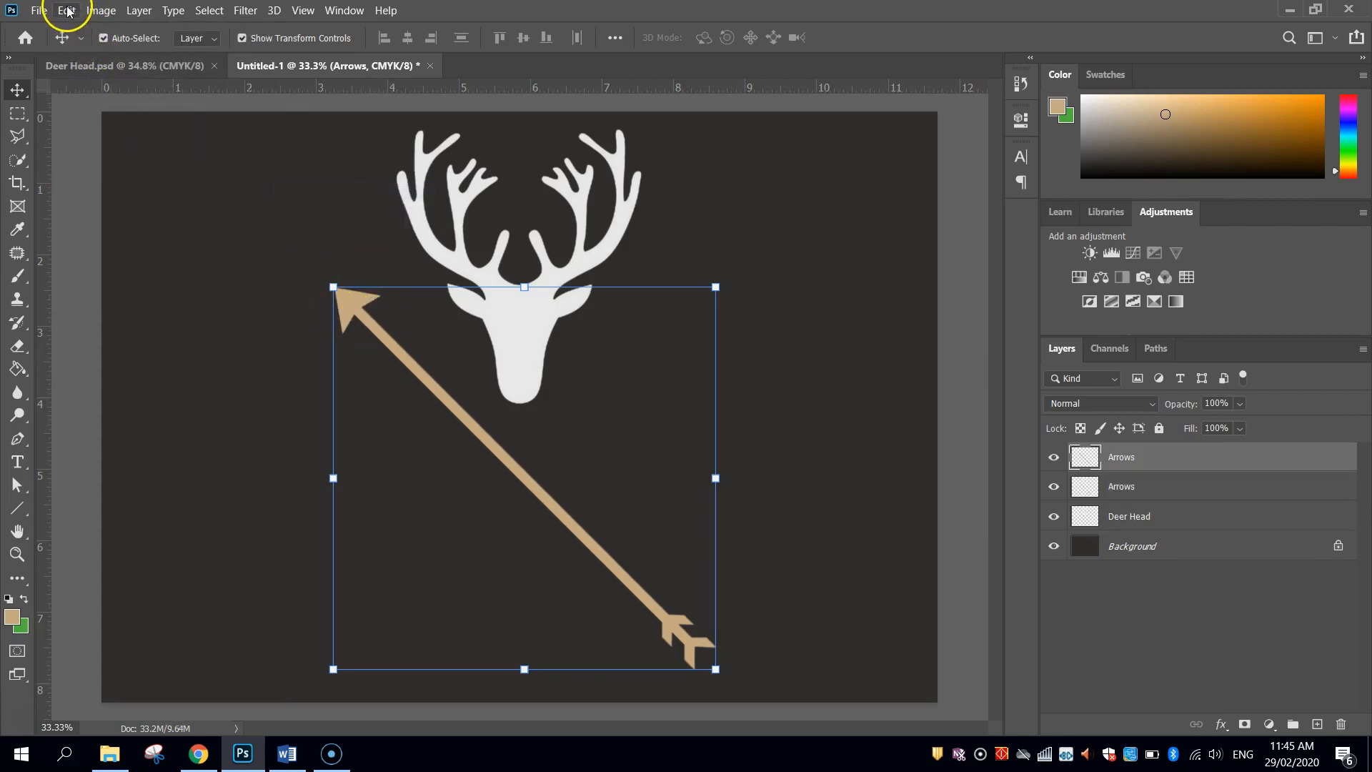
{"action": "left_click", "coordinate": [65, 10]}
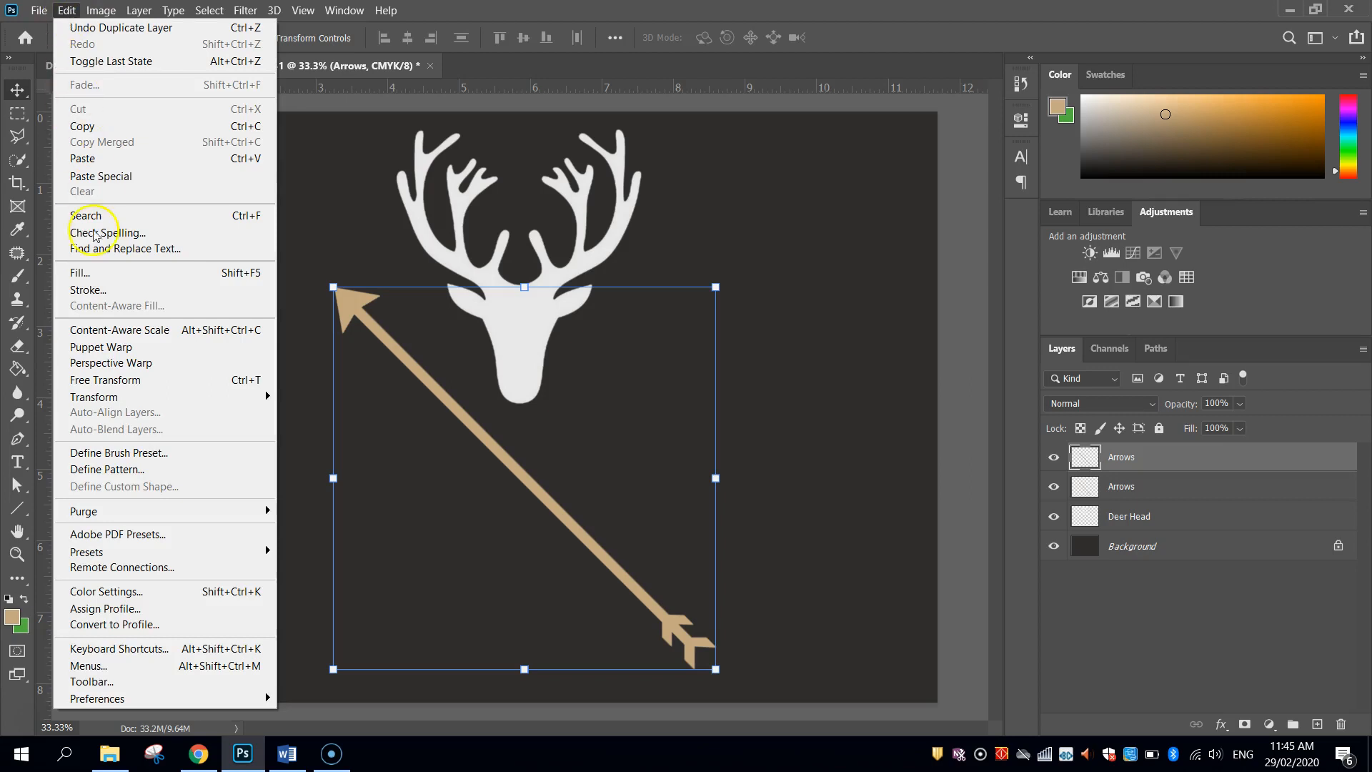
{"action": "mouse_move", "coordinate": [135, 396]}
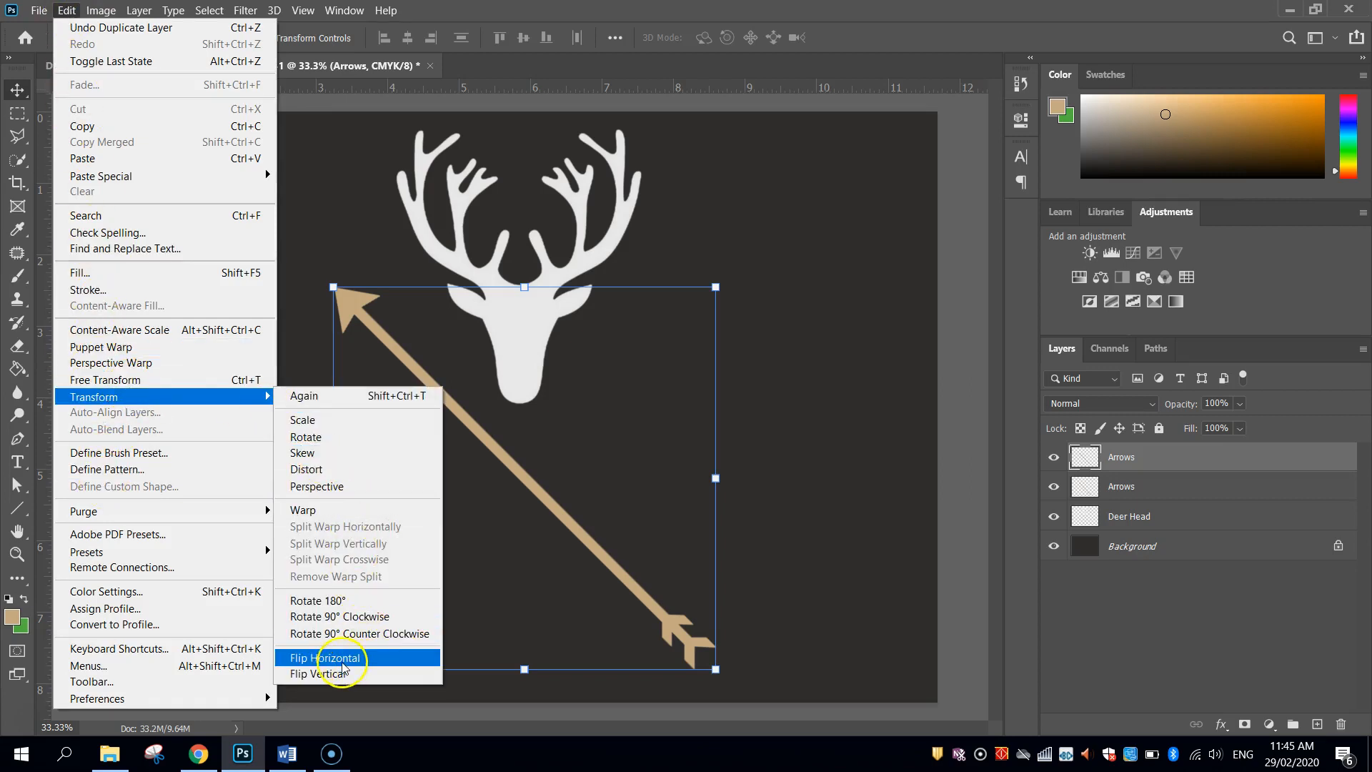
{"action": "left_click", "coordinate": [326, 657]}
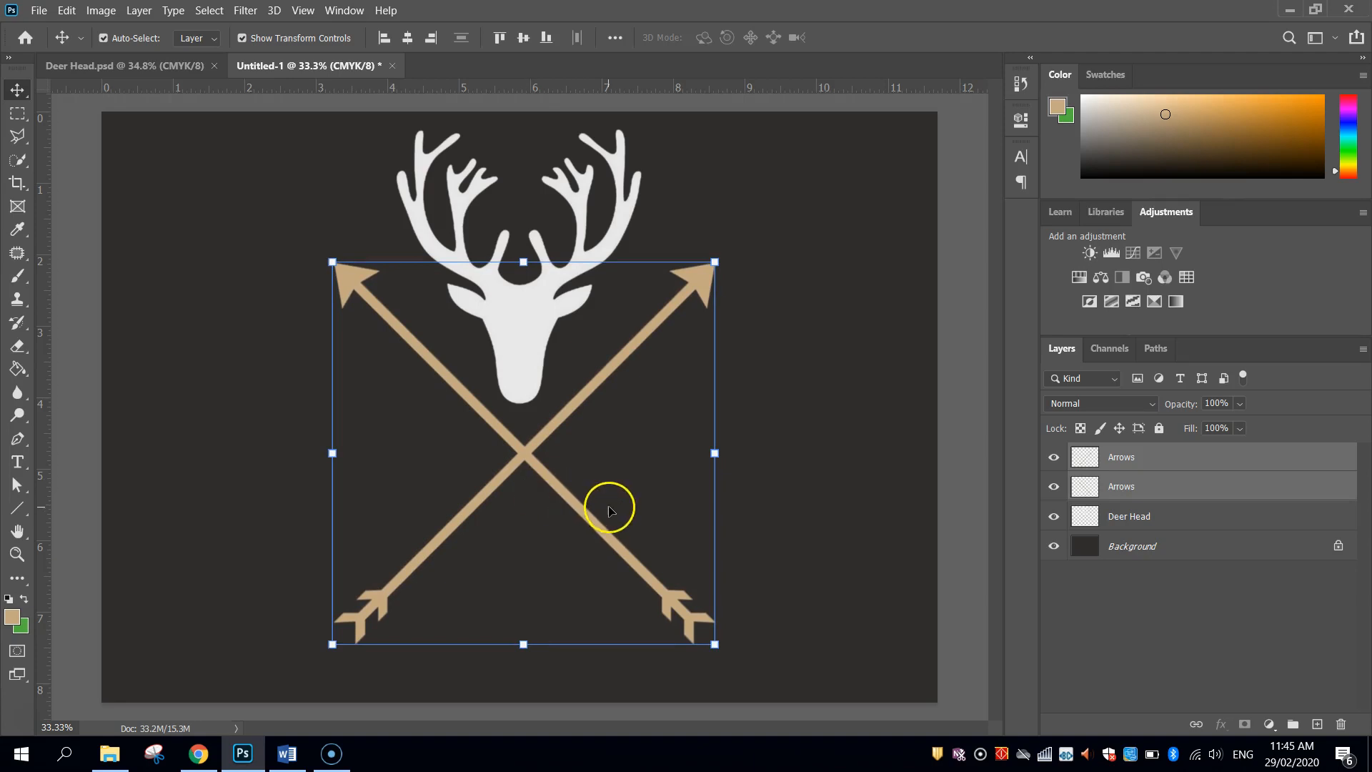
{"action": "mouse_move", "coordinate": [111, 253]}
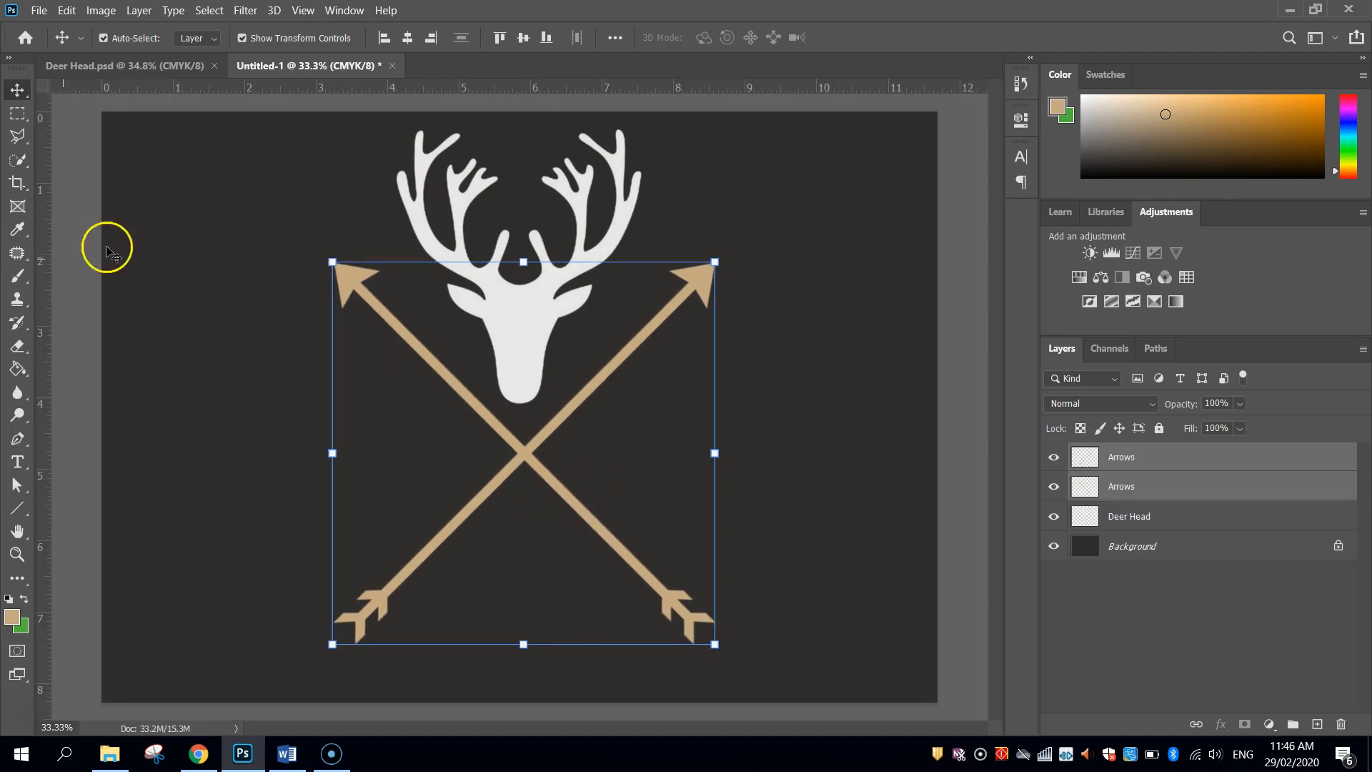
Step: Switch to horizontal type with the off-white eae9e9 text colour
{"action": "left_click", "coordinate": [144, 219]}
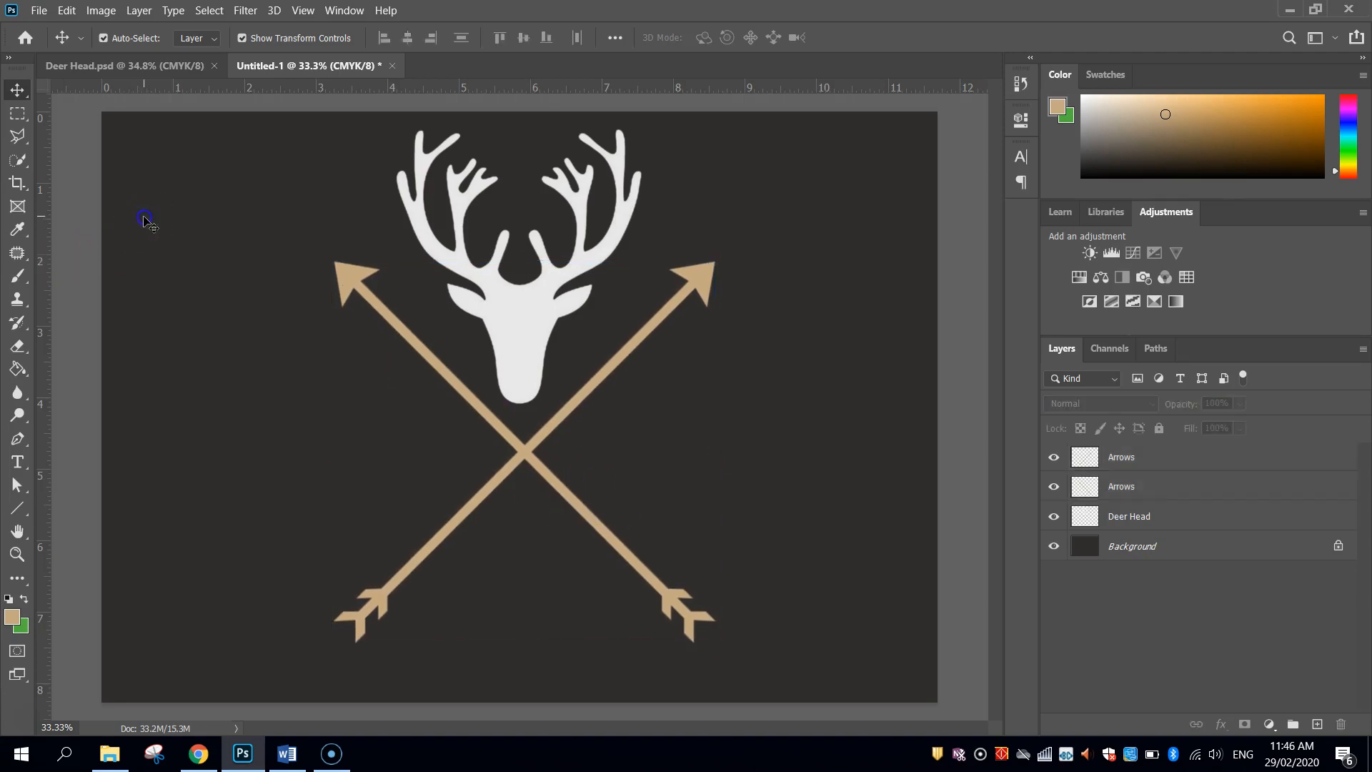
{"action": "mouse_move", "coordinate": [70, 263]}
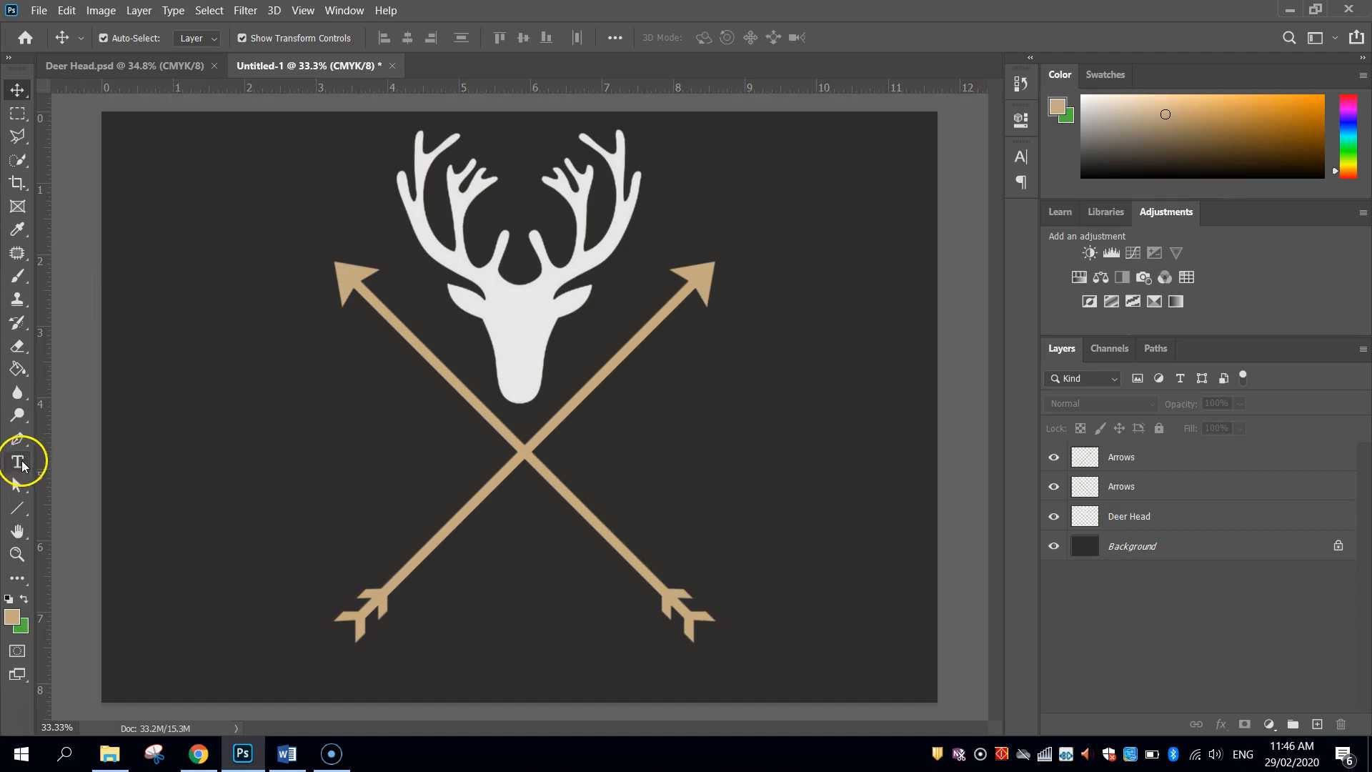
{"action": "left_click", "coordinate": [17, 461]}
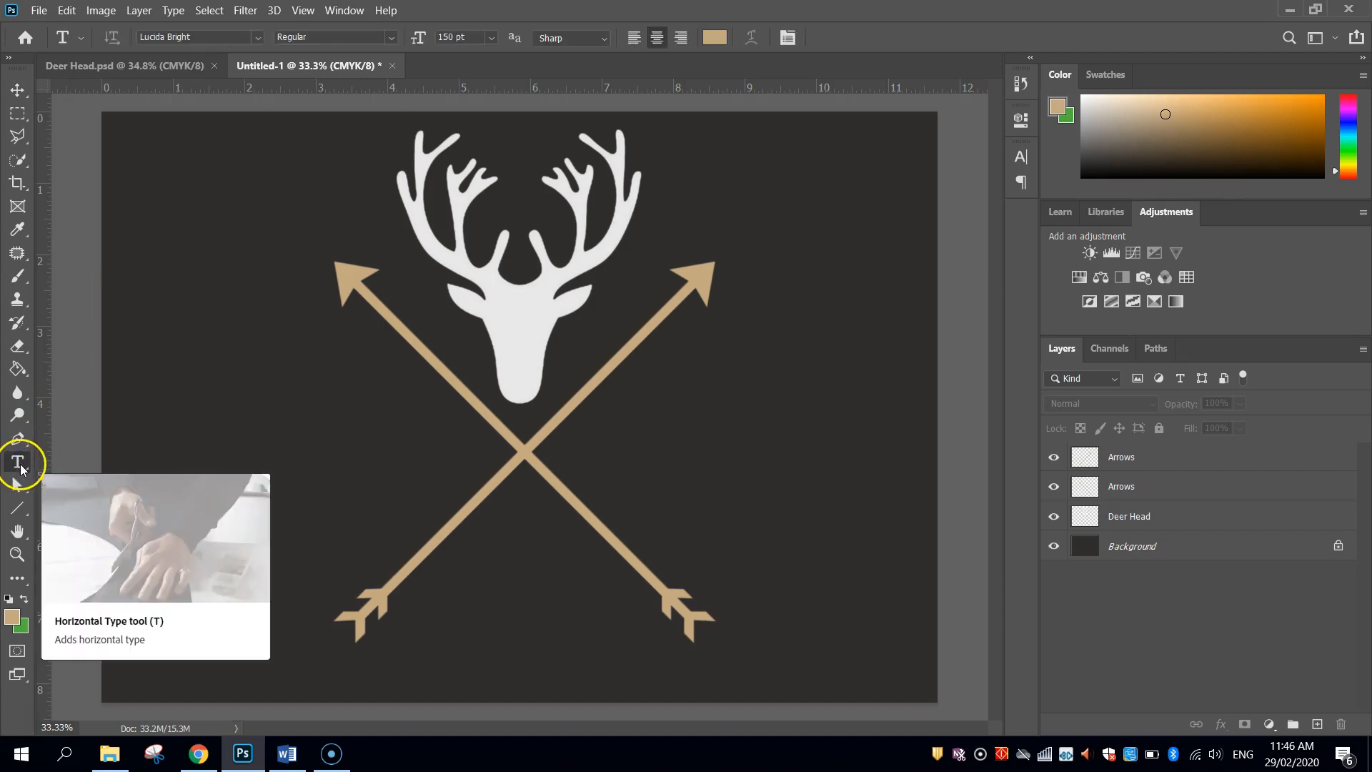
{"action": "mouse_move", "coordinate": [17, 606]}
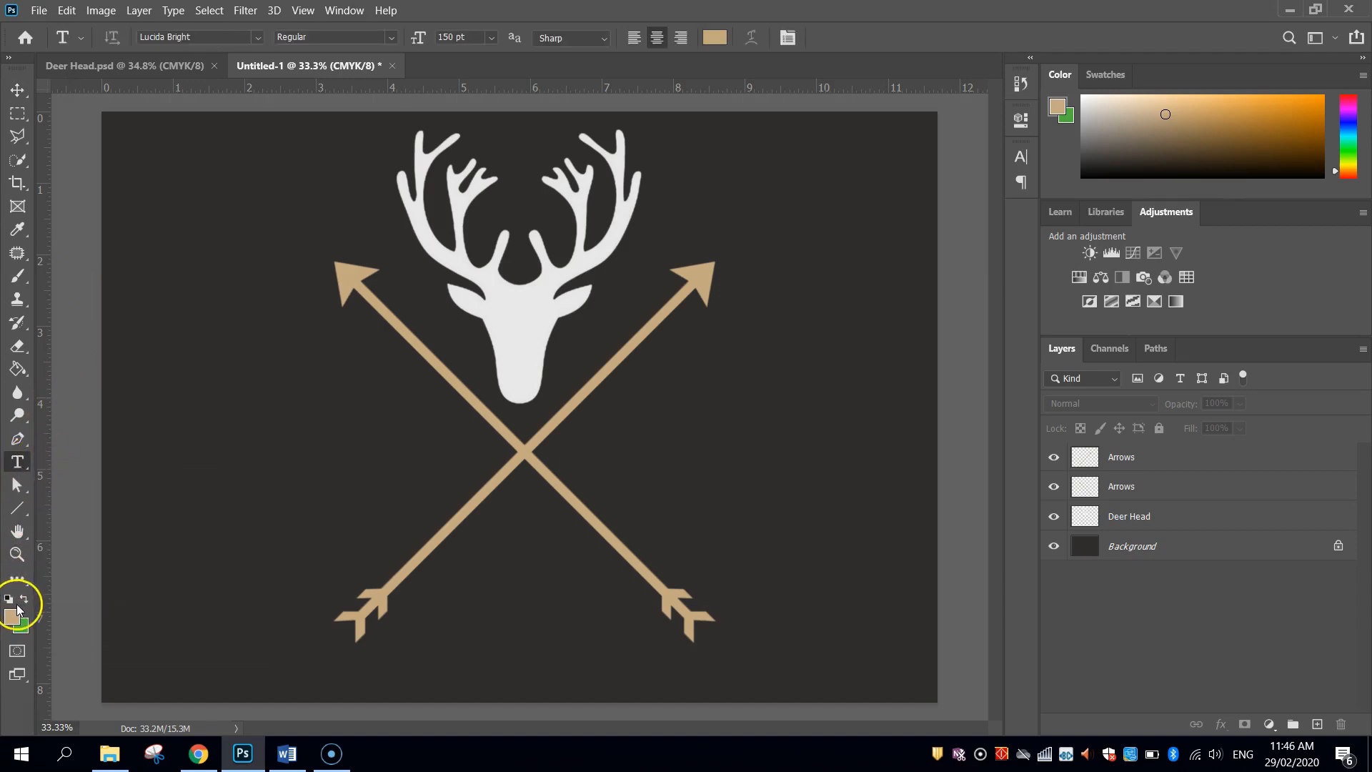
{"action": "left_click", "coordinate": [711, 37]}
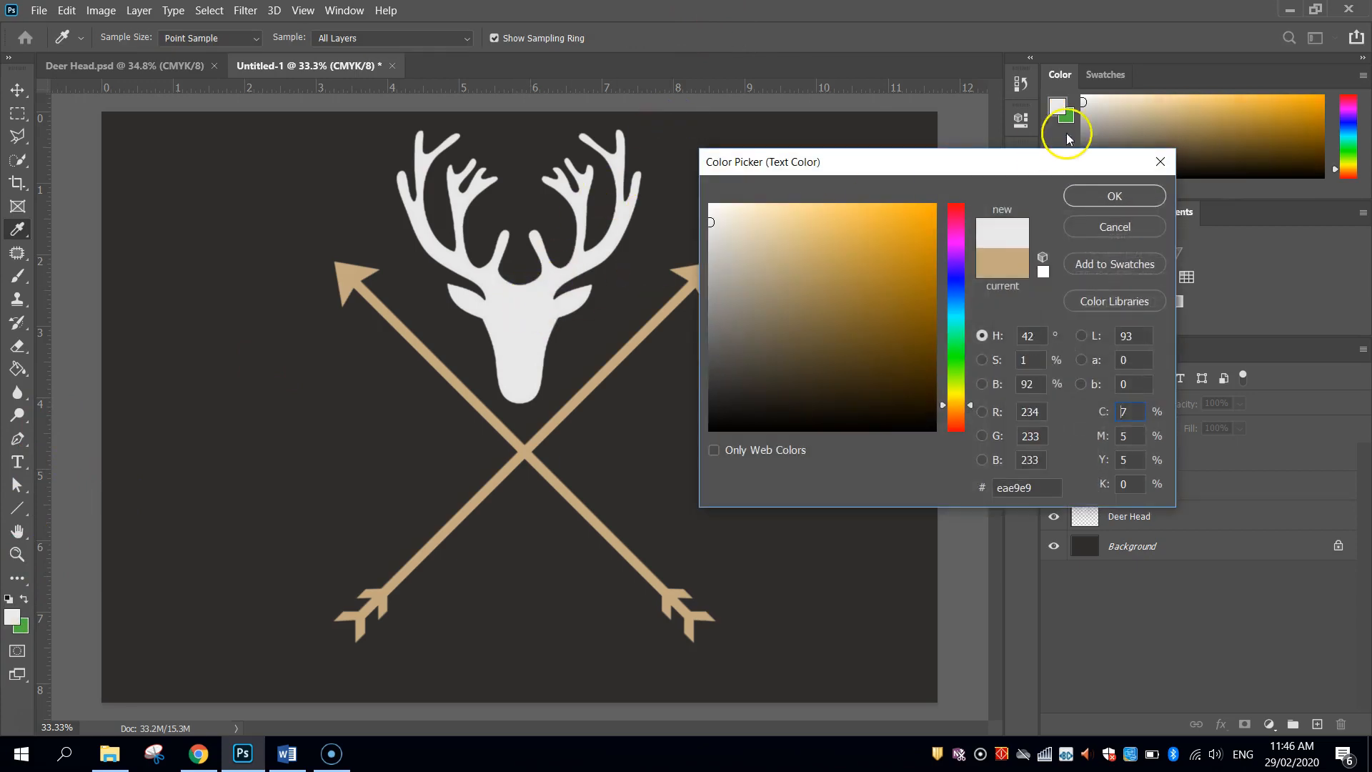
{"action": "left_click", "coordinate": [1113, 196]}
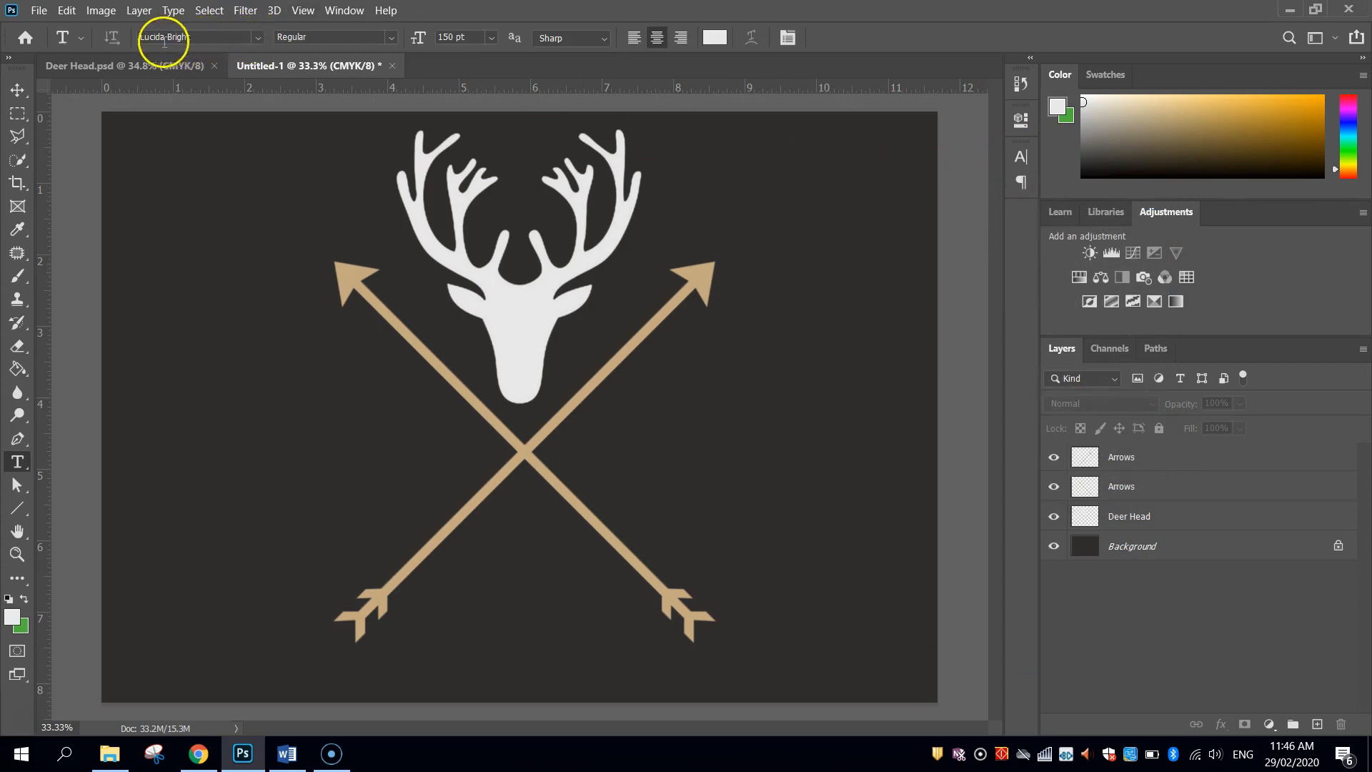
Step: Set the type to Lucida Bright Regular at 150 pt
{"action": "left_click", "coordinate": [259, 37]}
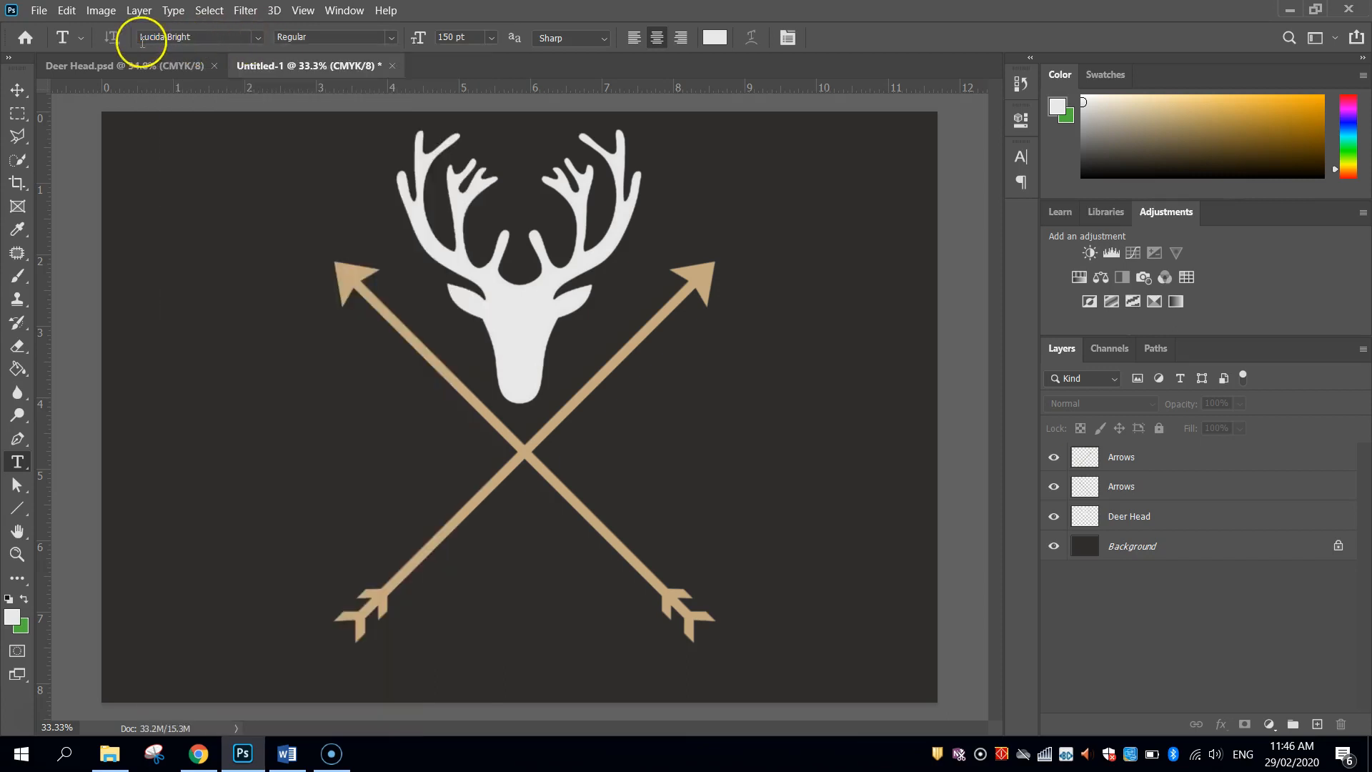
{"action": "left_click", "coordinate": [391, 37]}
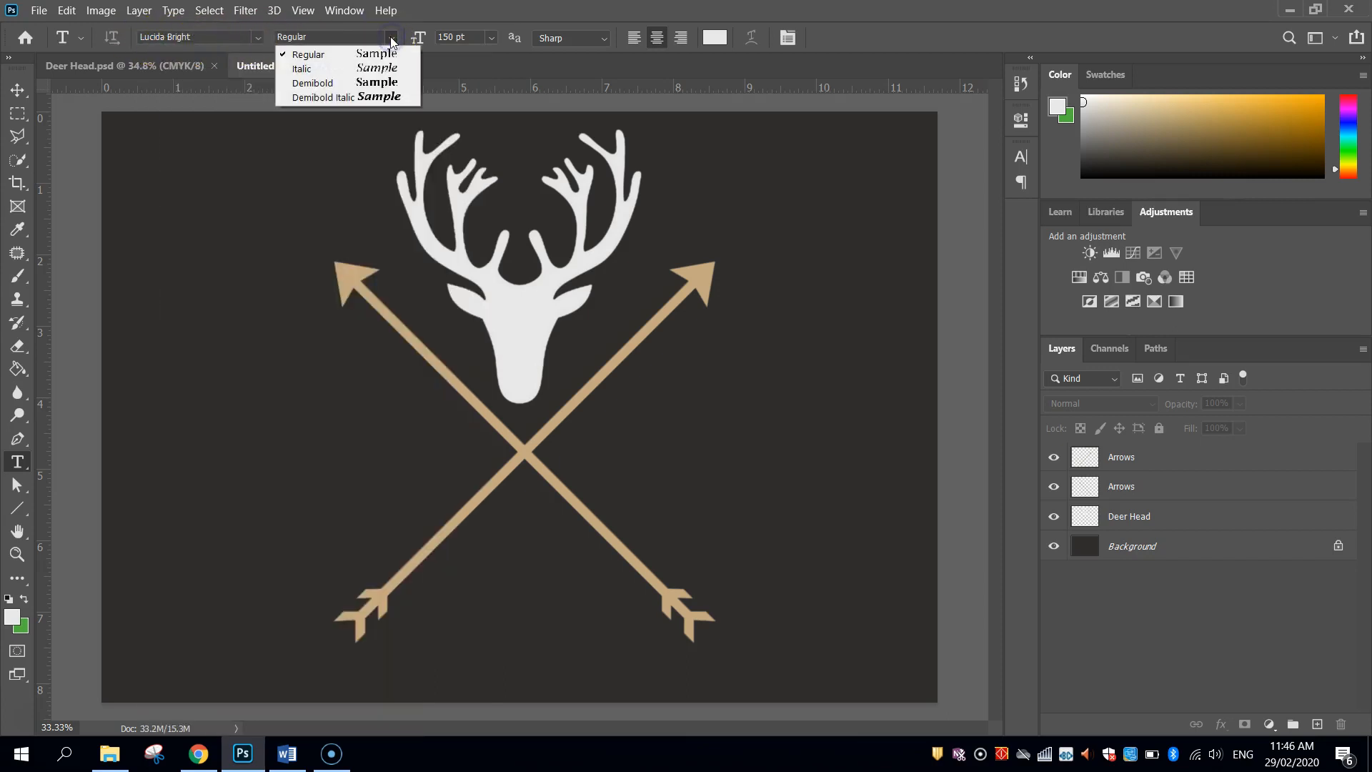
{"action": "left_click", "coordinate": [308, 64]}
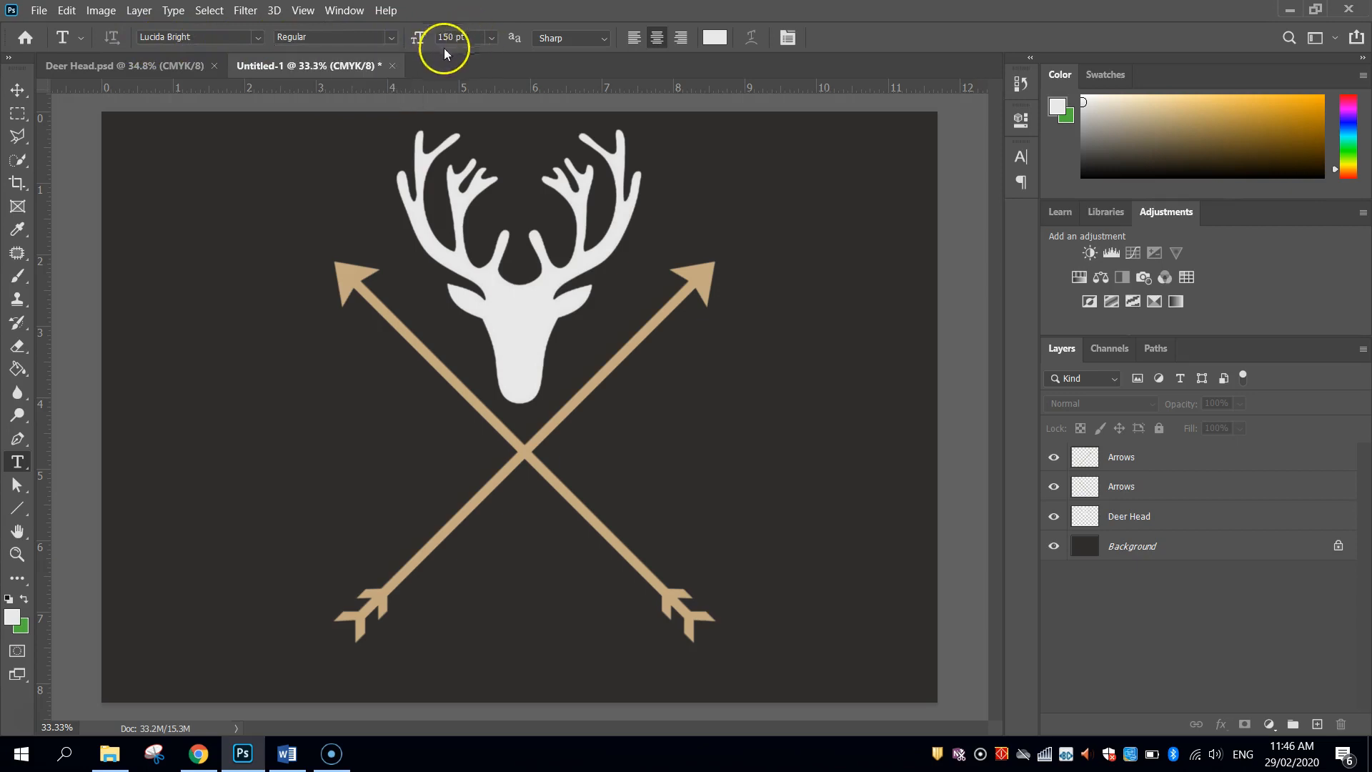
{"action": "mouse_move", "coordinate": [232, 441]}
{"action": "type", "text": "H"}
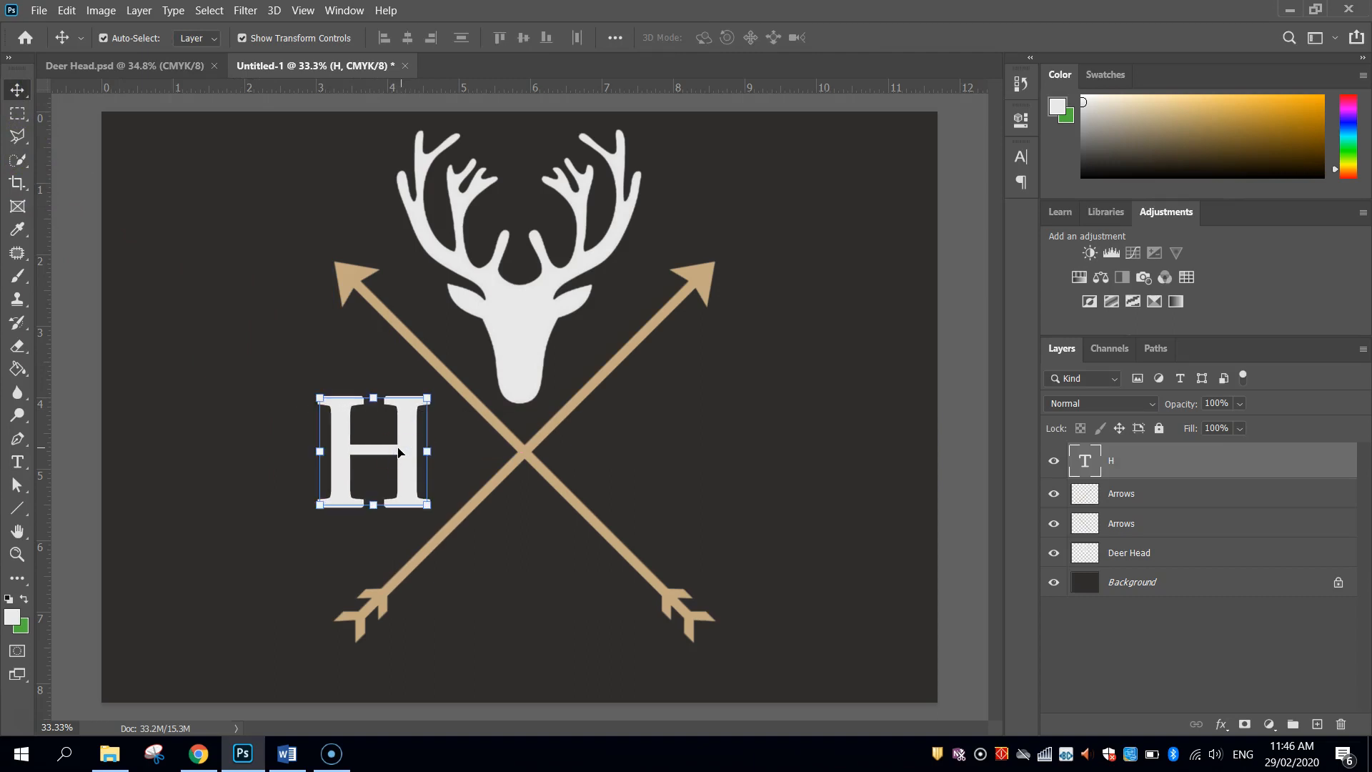
{"action": "mouse_move", "coordinate": [412, 457]}
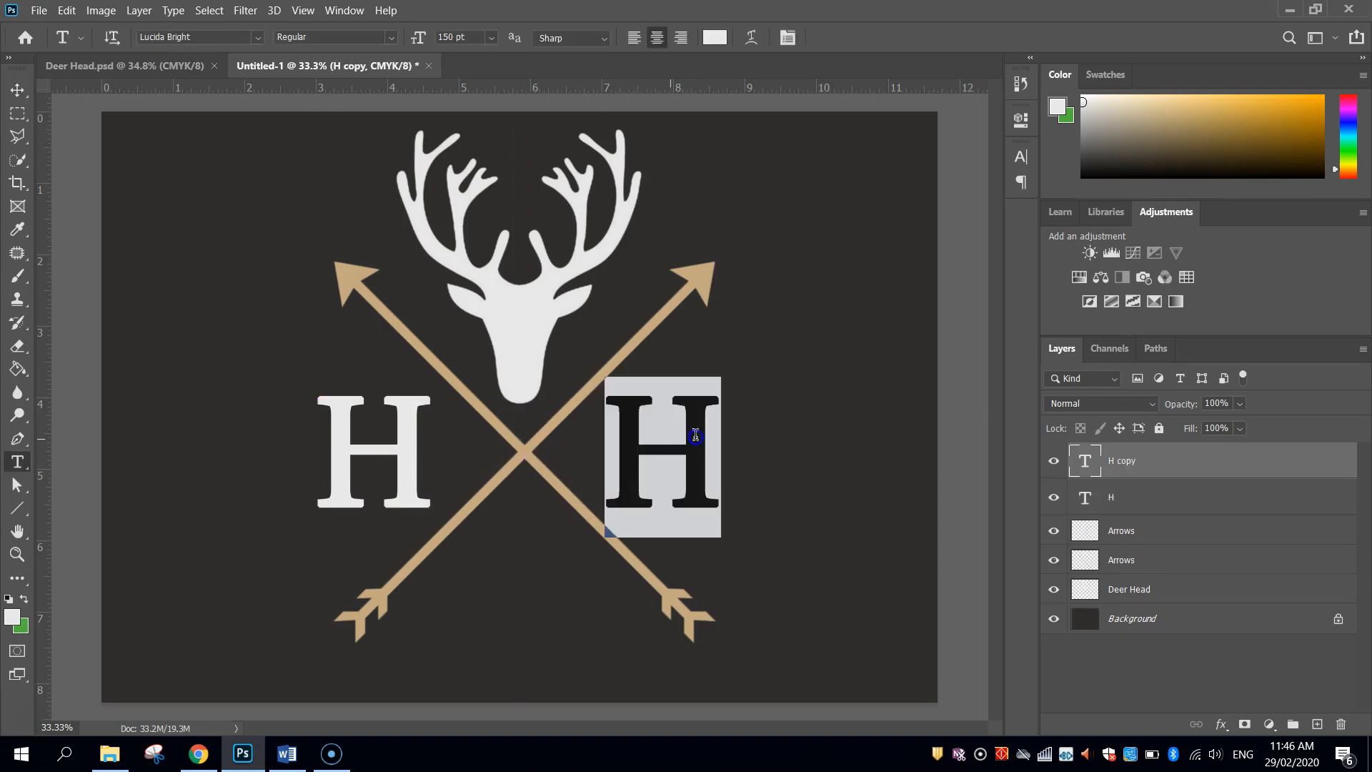
Step: Letter H and C beside the crossed arrows and an ampersand below, each on its own text layer
{"action": "type", "text": "C"}
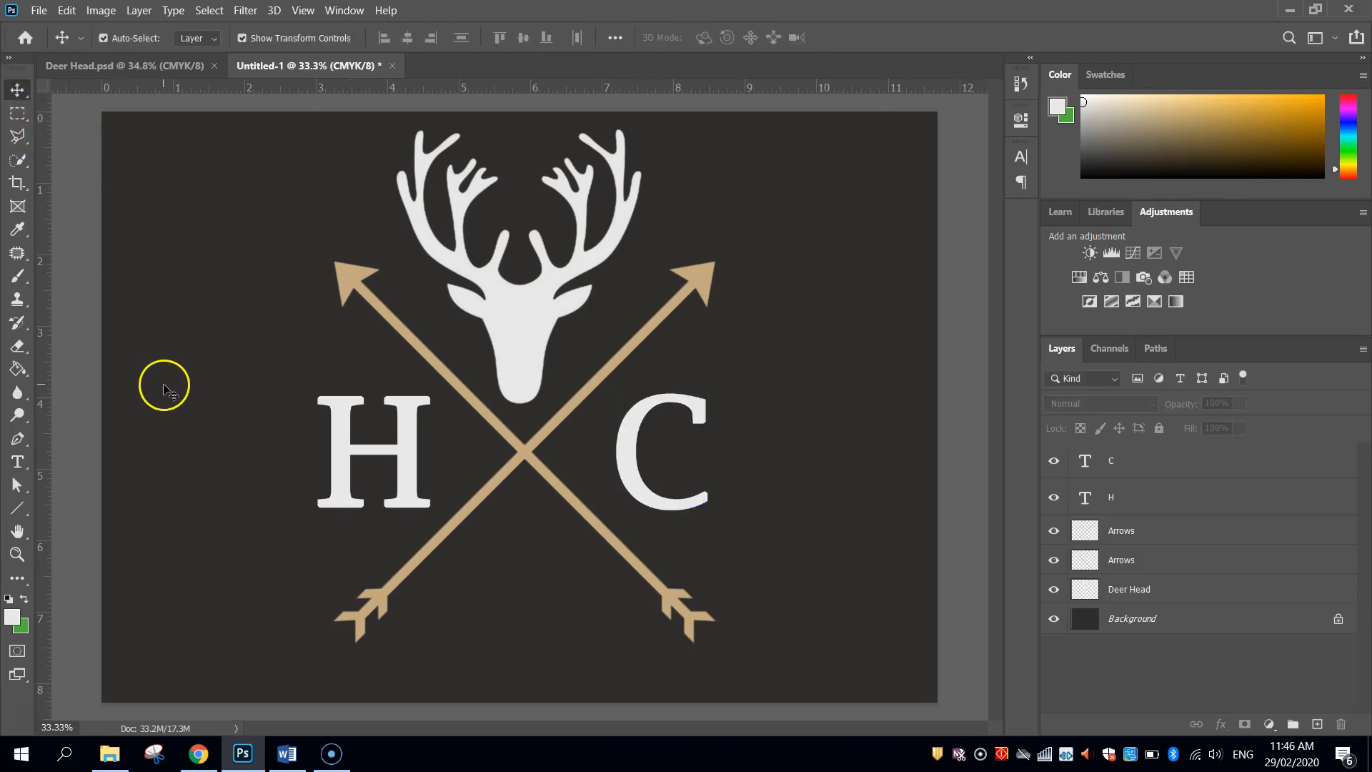
{"action": "left_click", "coordinate": [371, 451]}
{"action": "type", "text": "&"}
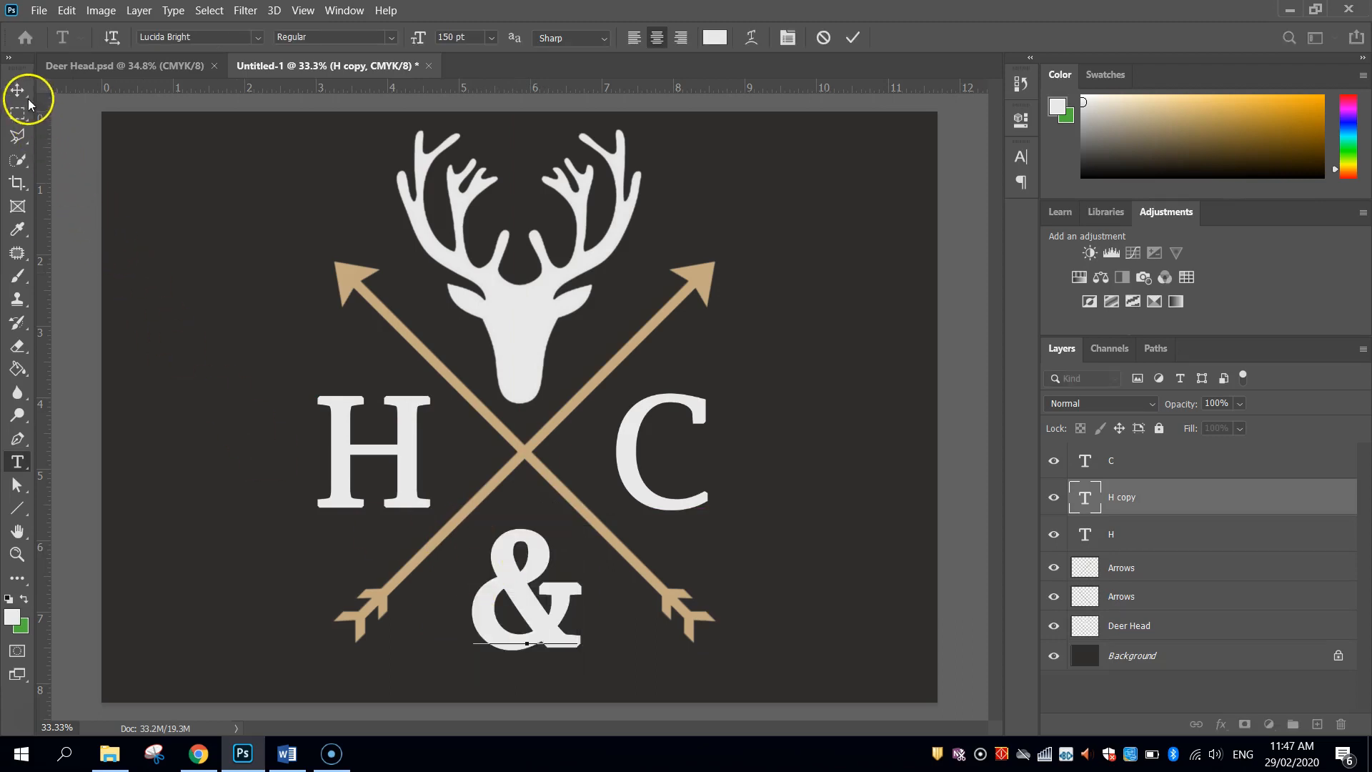
{"action": "left_click", "coordinate": [16, 90]}
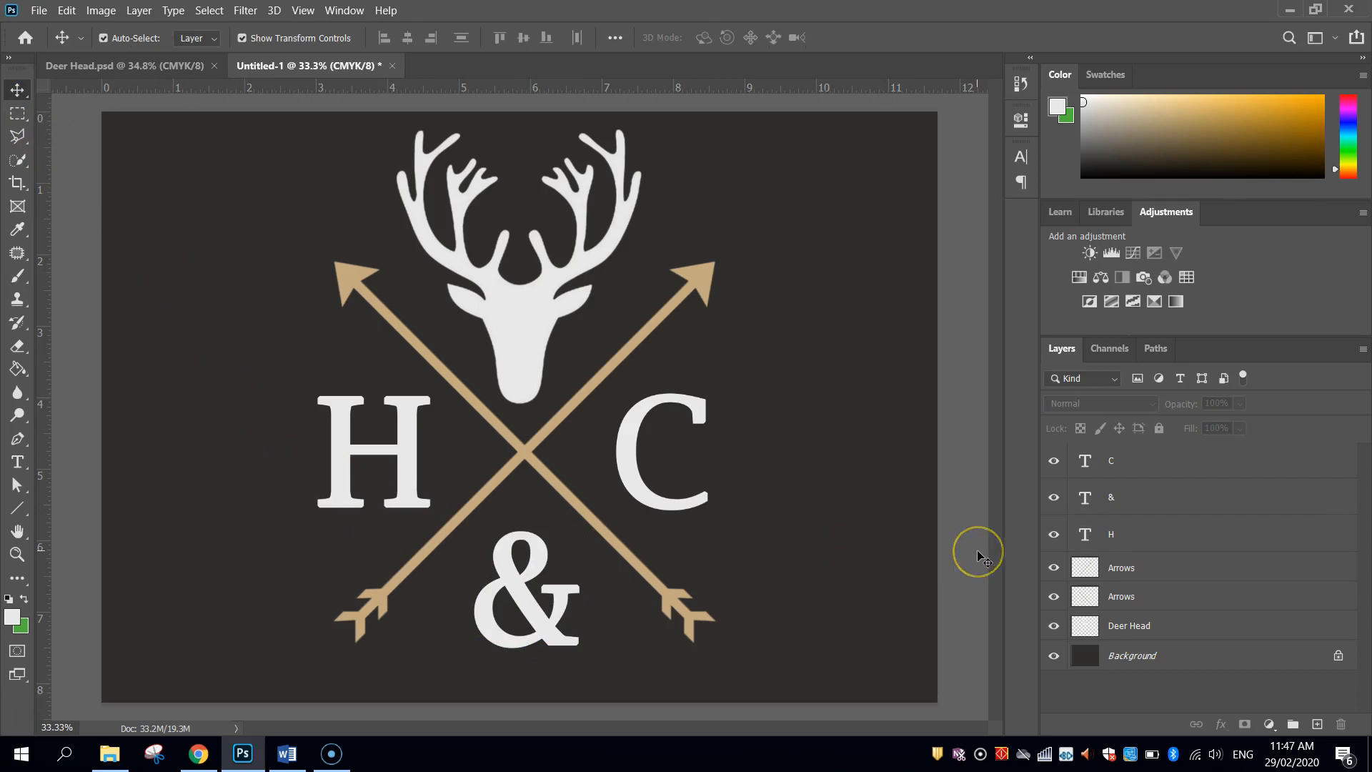
{"action": "mouse_move", "coordinate": [980, 557]}
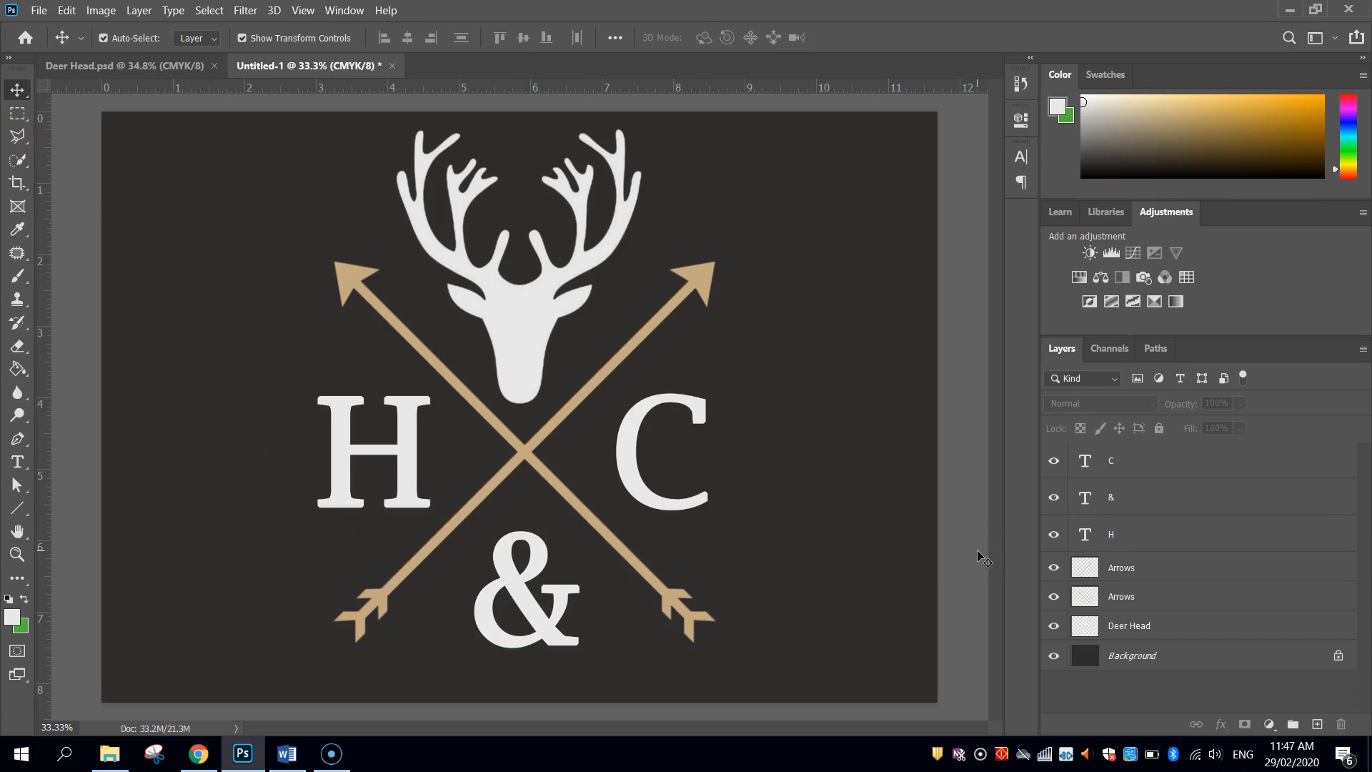
{"action": "left_click", "coordinate": [39, 10]}
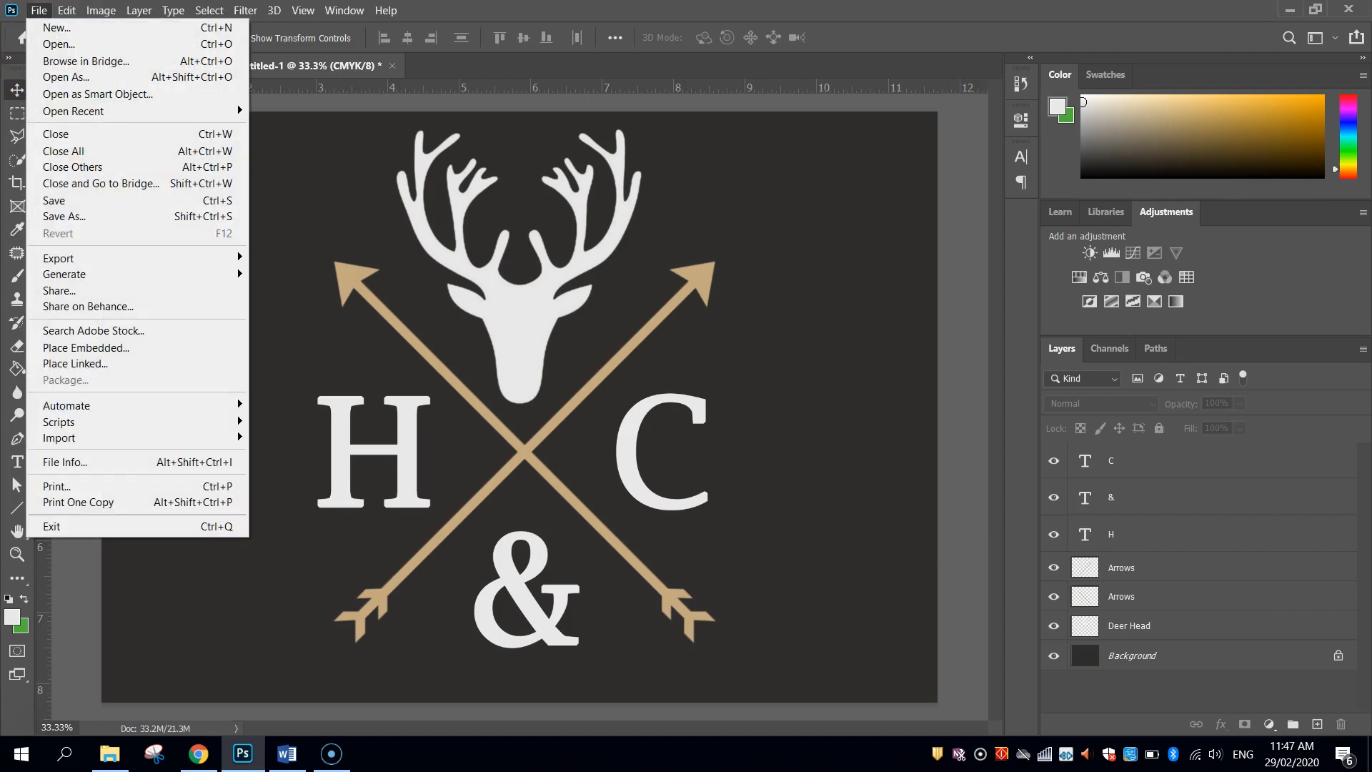
{"action": "mouse_move", "coordinate": [123, 244]}
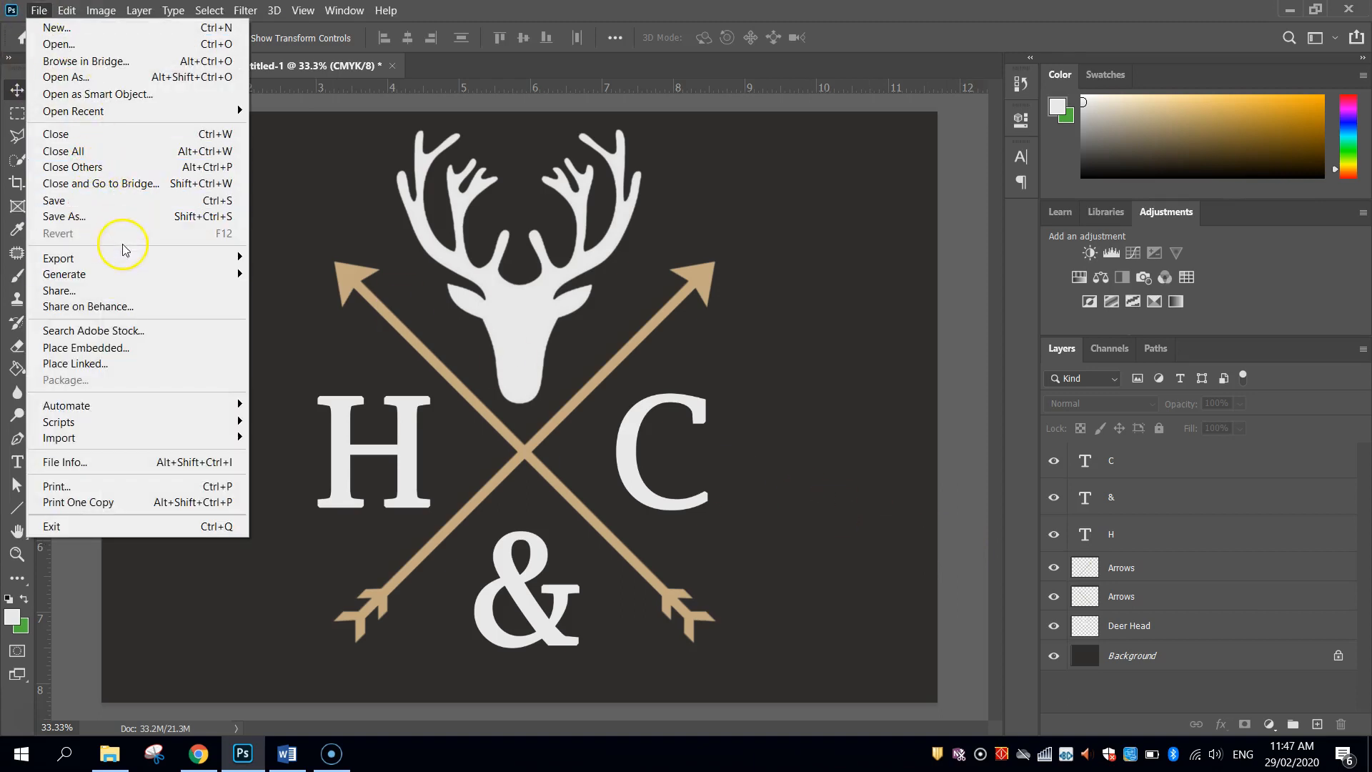
{"action": "left_click", "coordinate": [64, 216]}
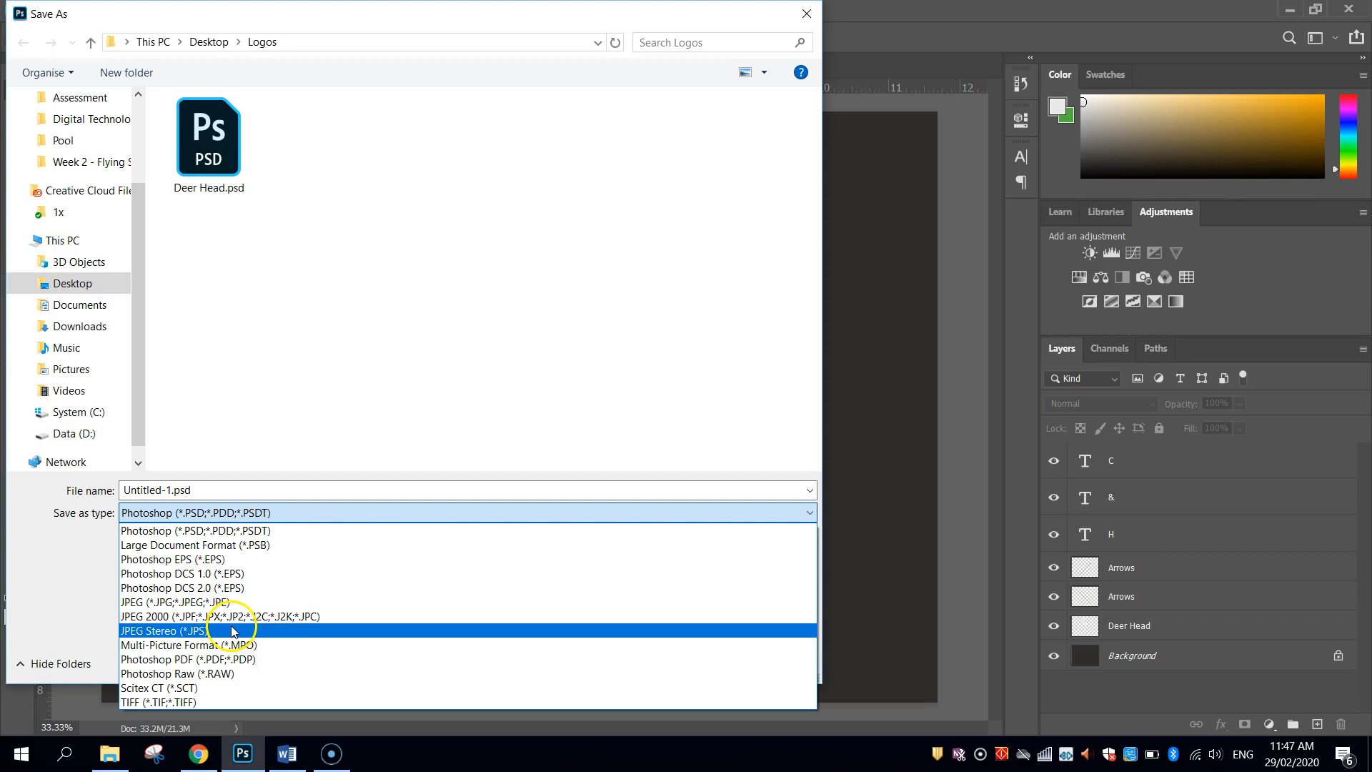
{"action": "mouse_move", "coordinate": [236, 630]}
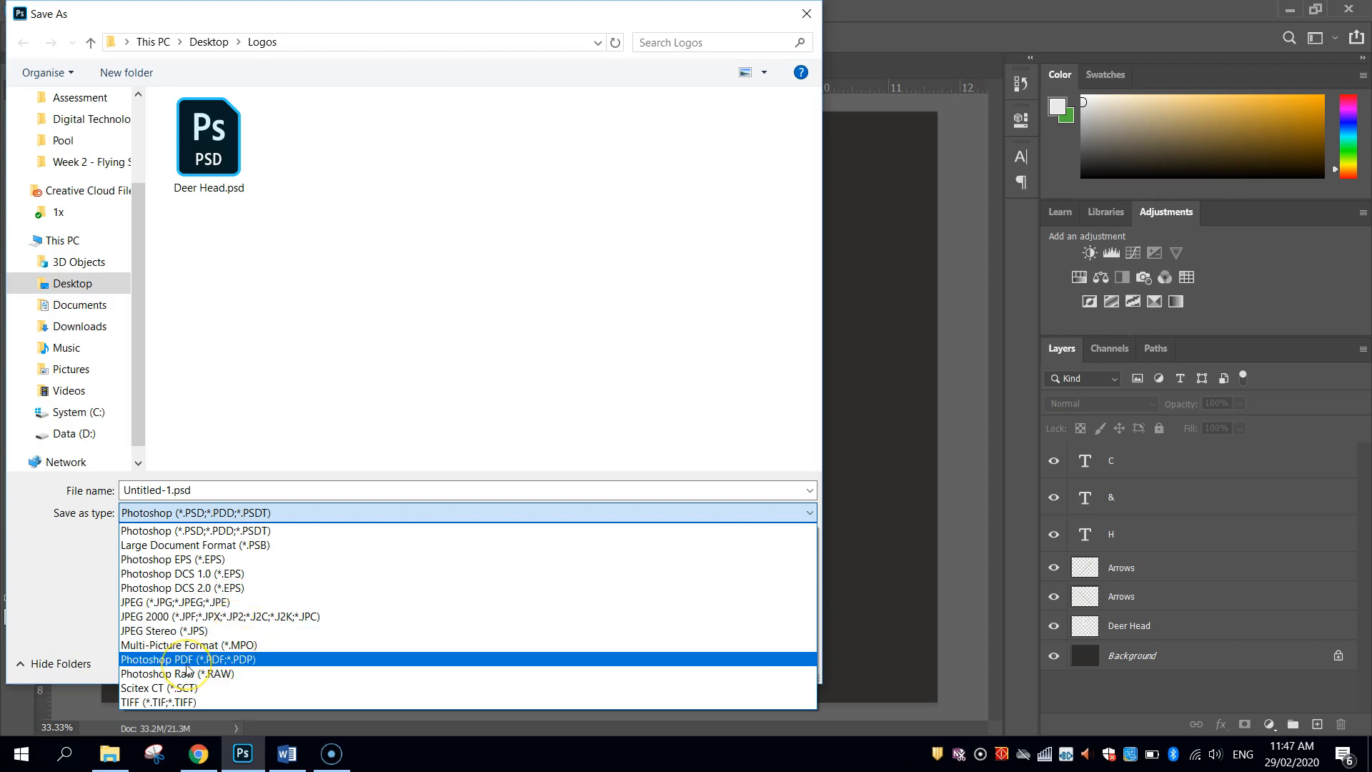
{"action": "left_click", "coordinate": [196, 530]}
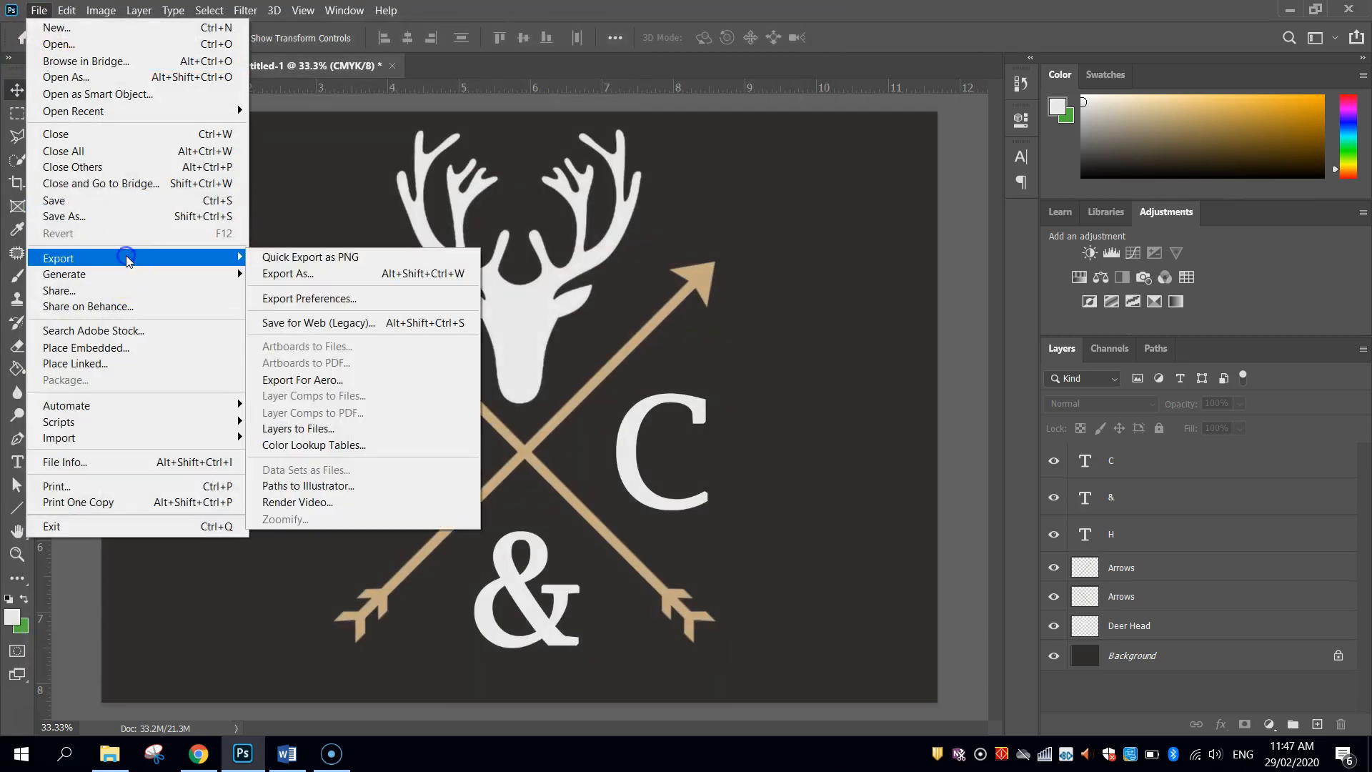
{"action": "mouse_move", "coordinate": [364, 256]}
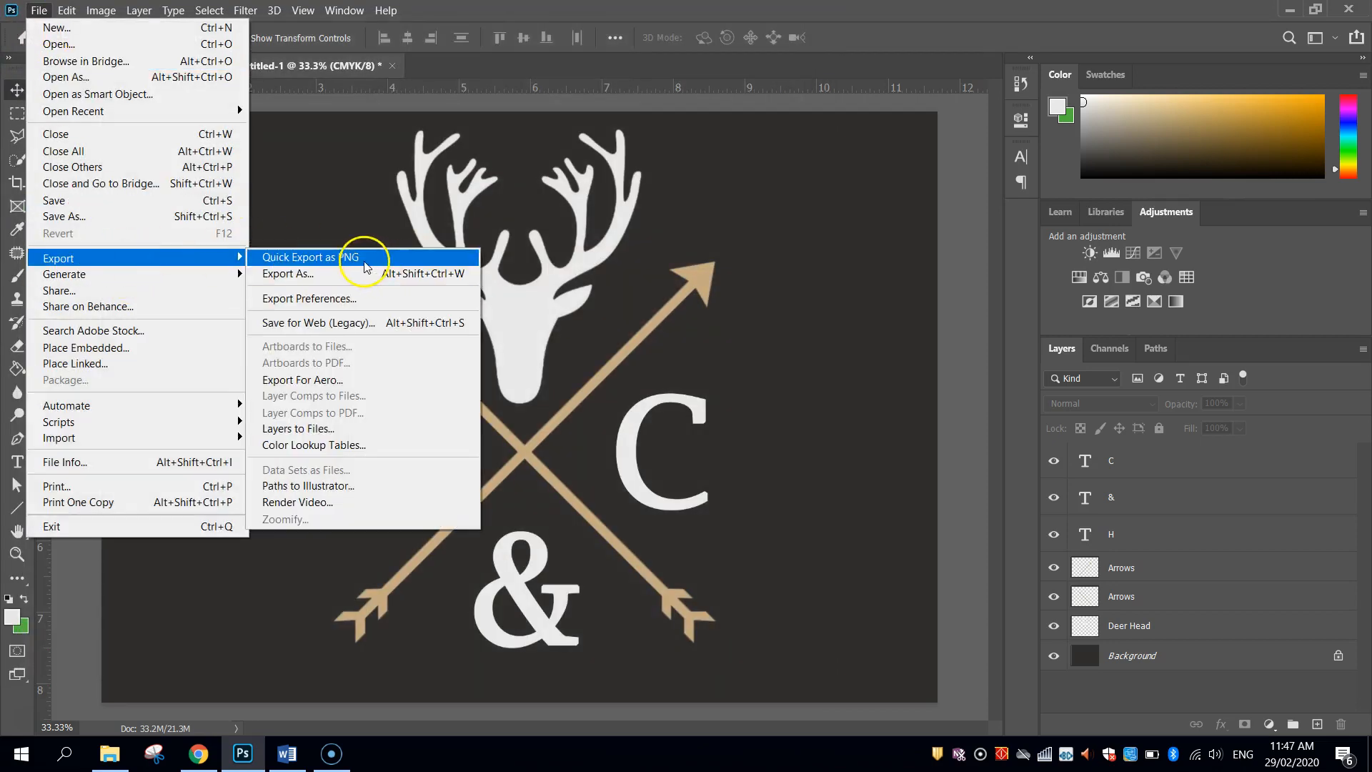
{"action": "mouse_move", "coordinate": [359, 263]}
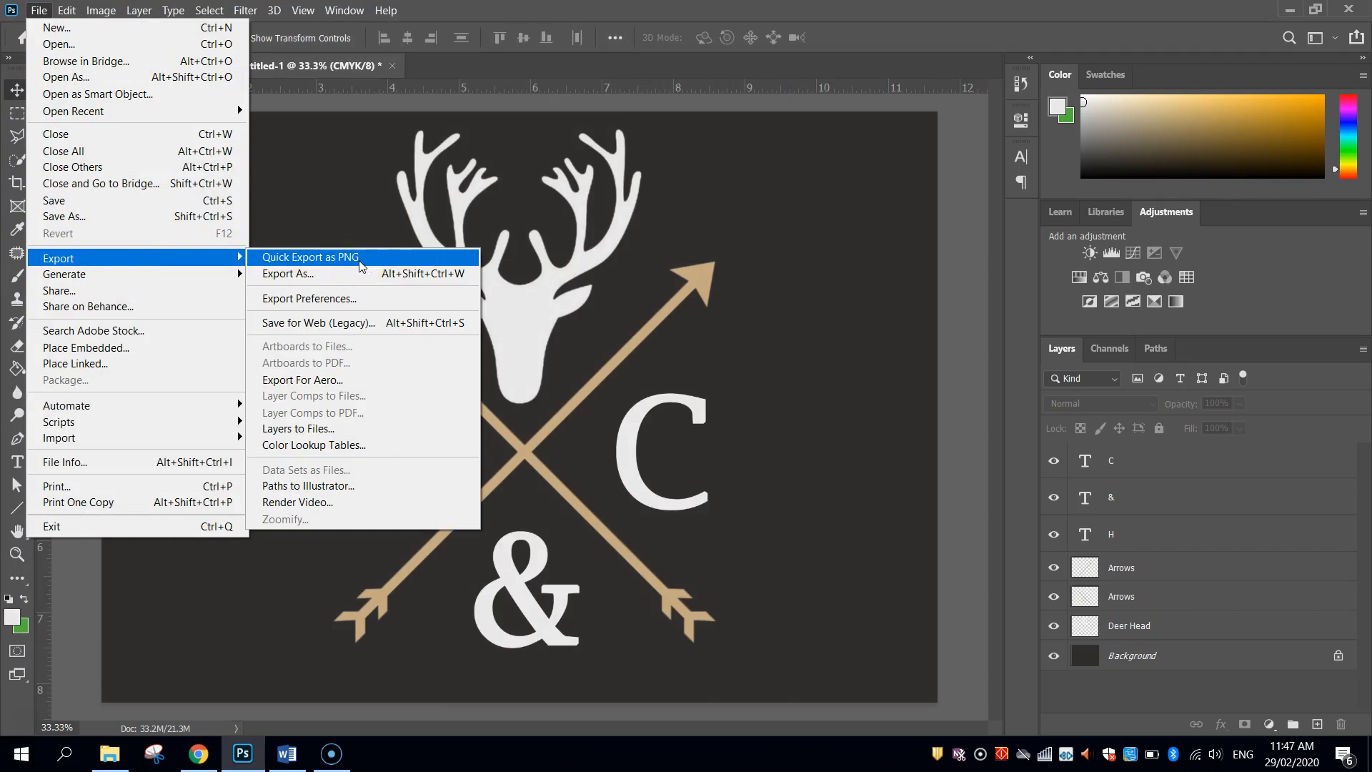
Step: Quick-export the logo as a PNG named Deer Head into the Desktop Logos folder
{"action": "left_click", "coordinate": [287, 273]}
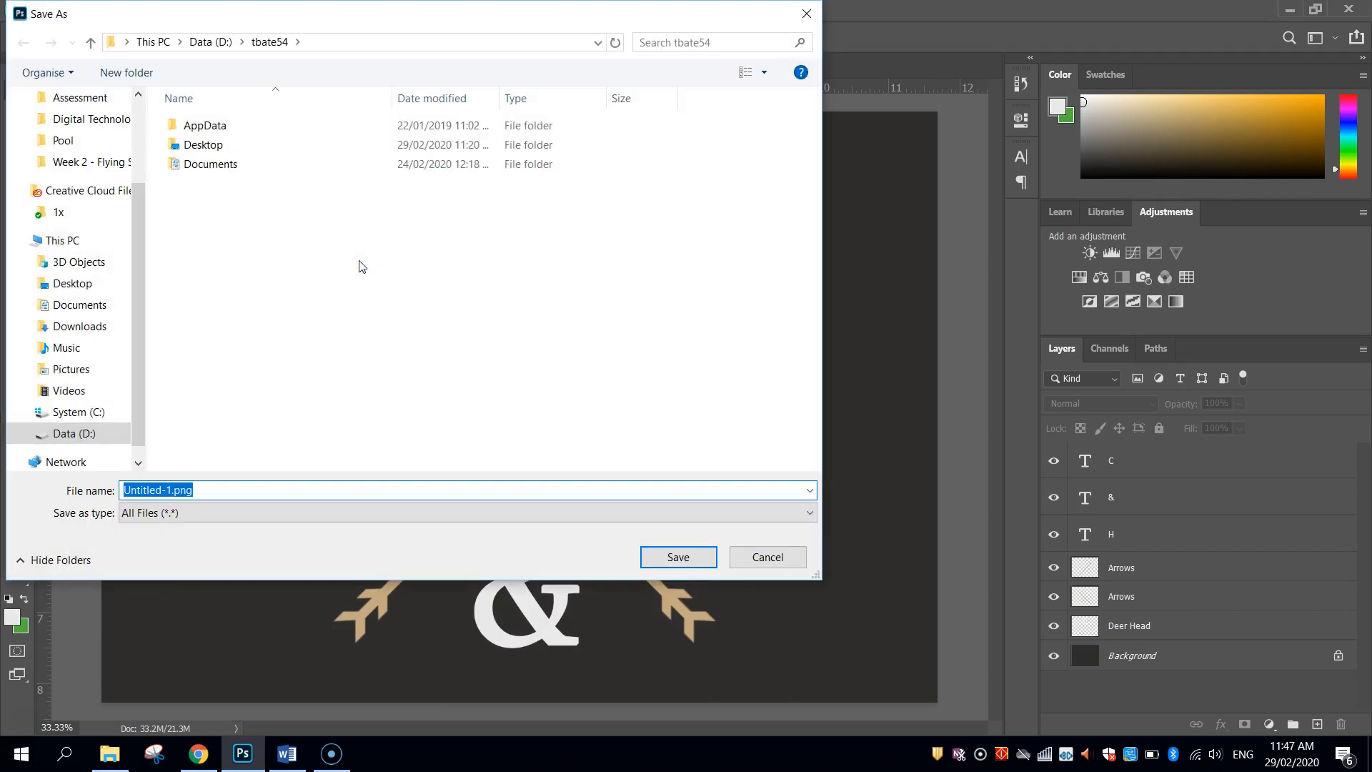
{"action": "left_click", "coordinate": [79, 261]}
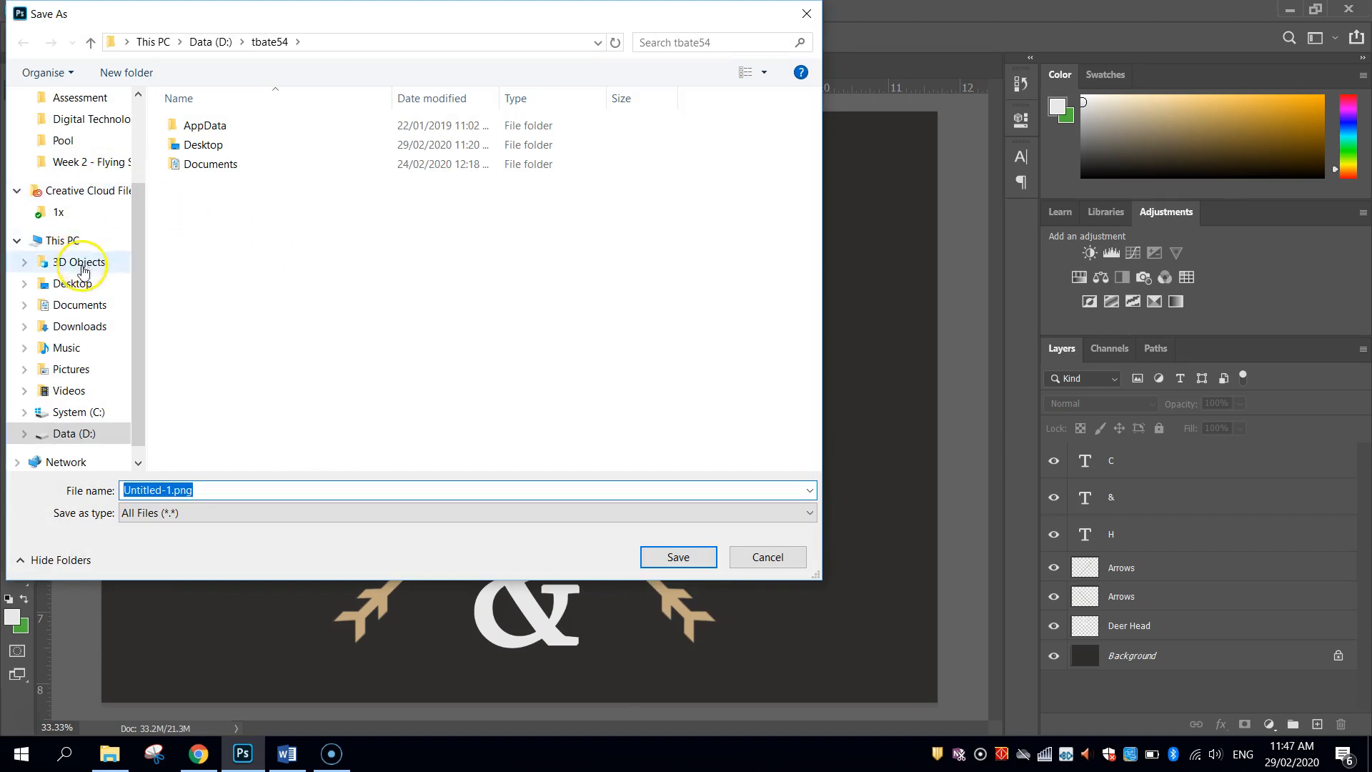
{"action": "left_click", "coordinate": [73, 283]}
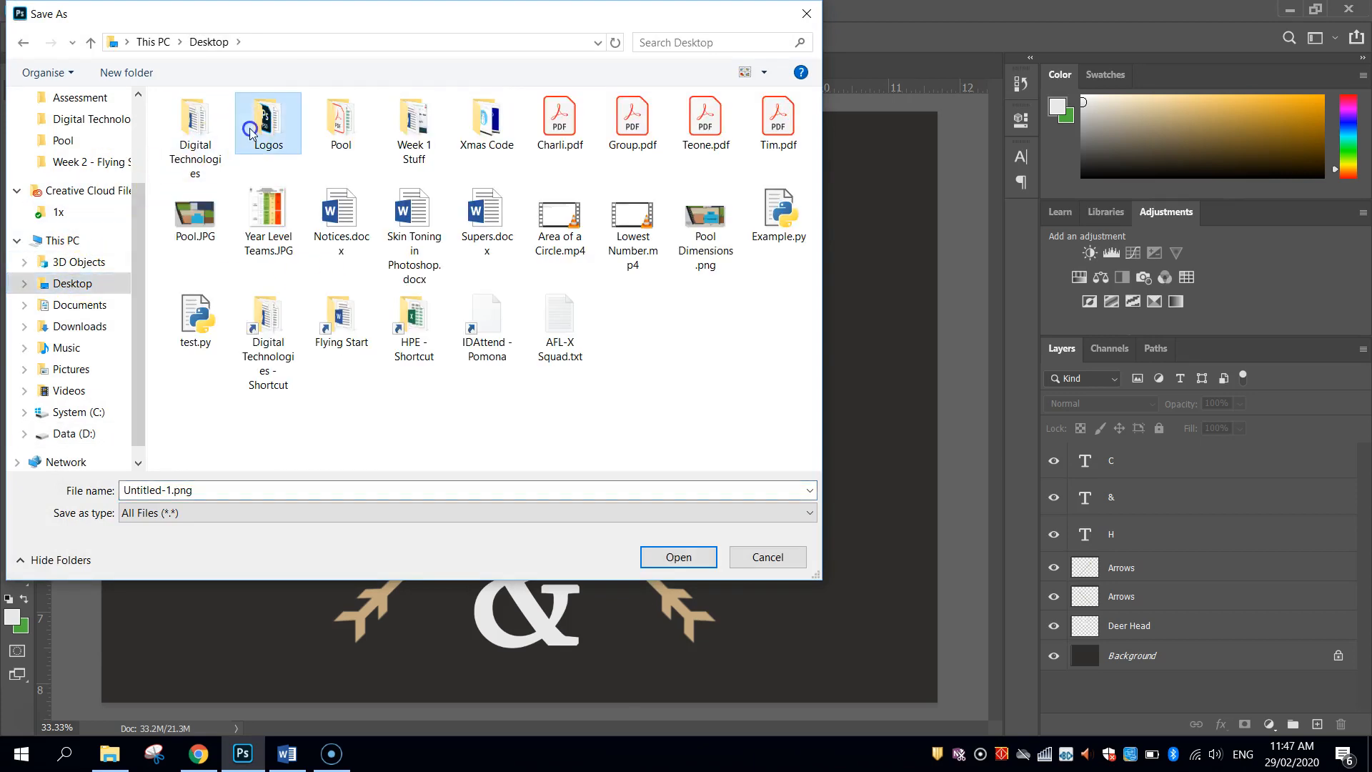
{"action": "double_click", "coordinate": [267, 122]}
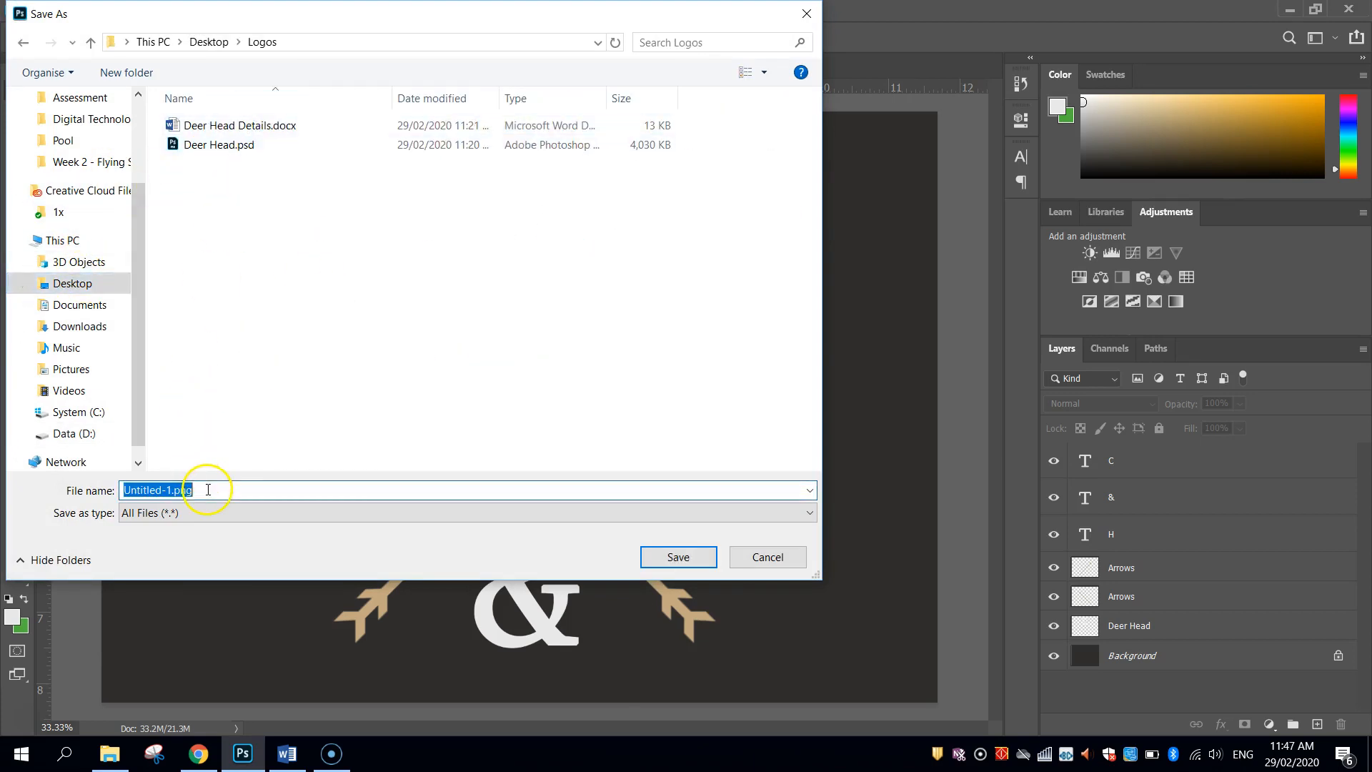
{"action": "type", "text": "Deer Head"}
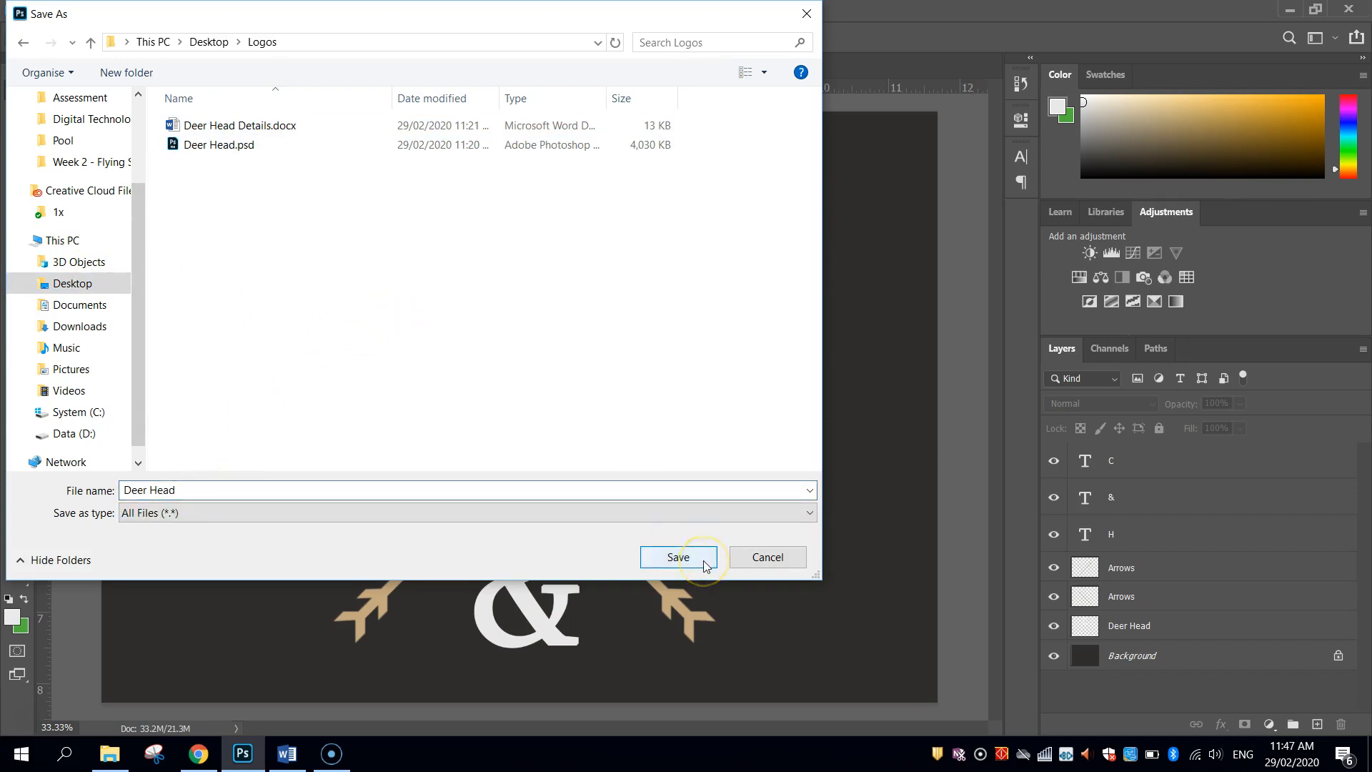
{"action": "left_click", "coordinate": [677, 558]}
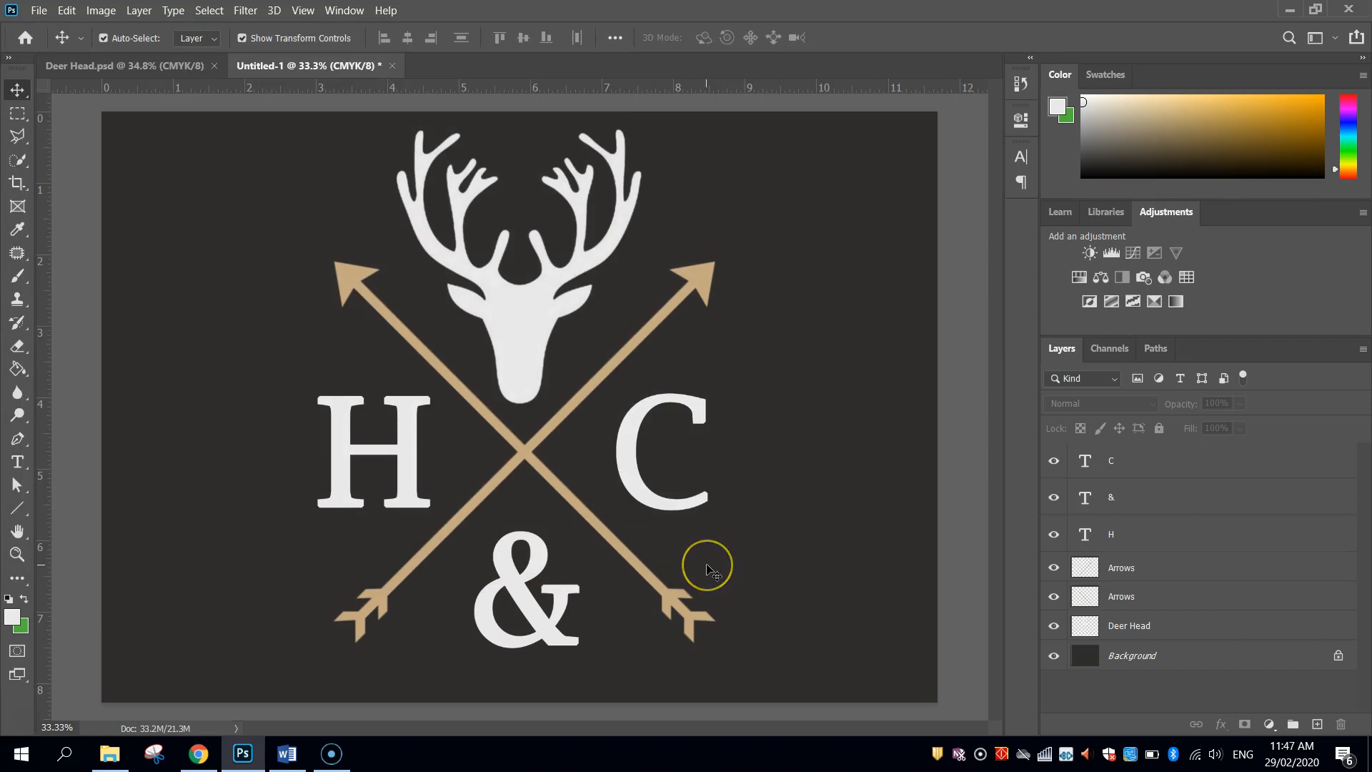
{"action": "mouse_move", "coordinate": [639, 508]}
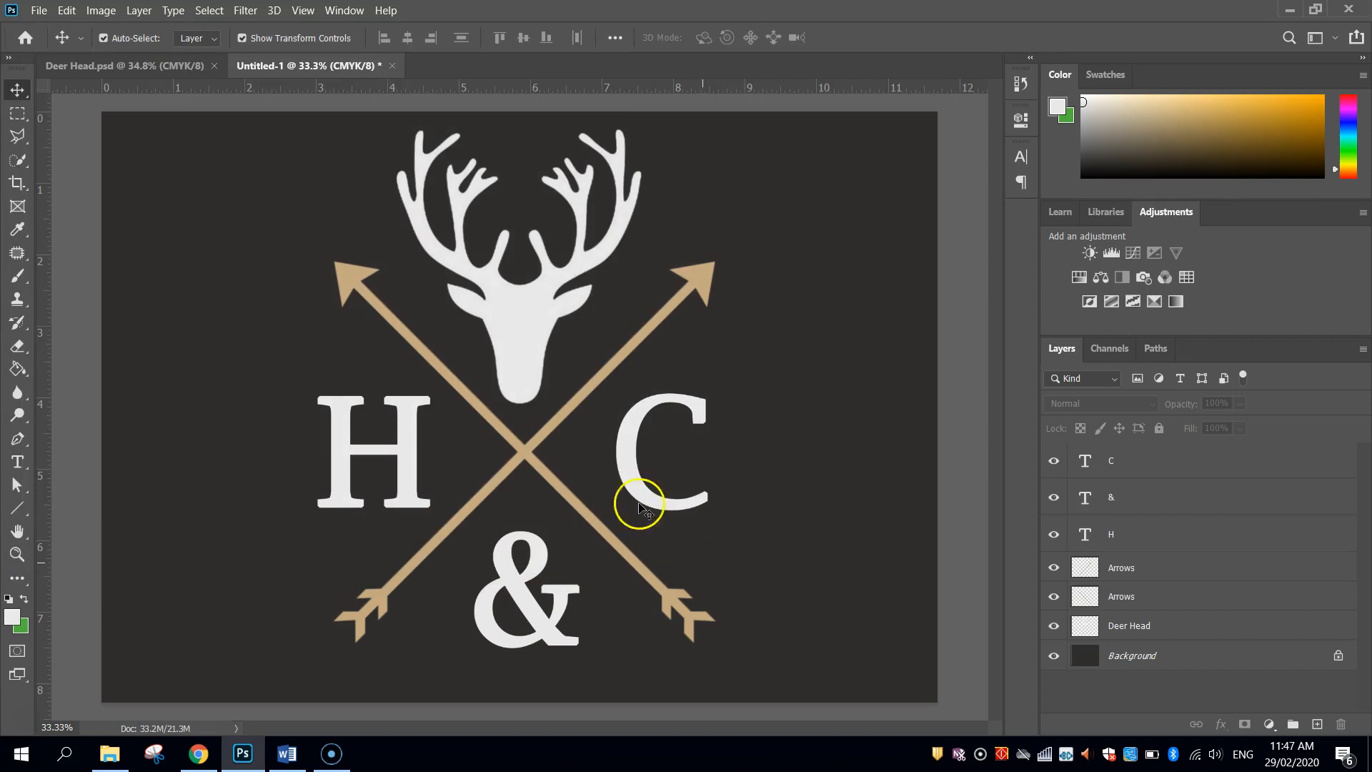
{"action": "left_click", "coordinate": [39, 10]}
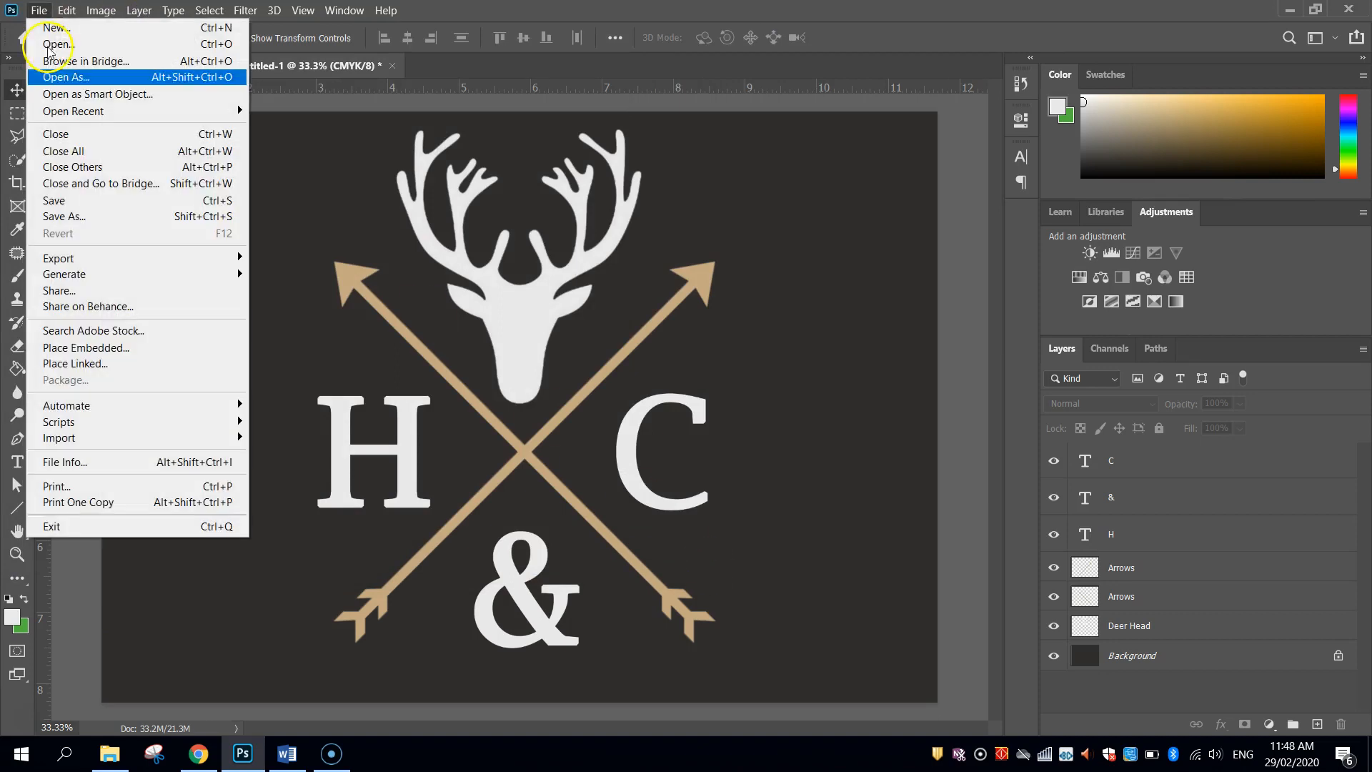
{"action": "left_click", "coordinate": [63, 216]}
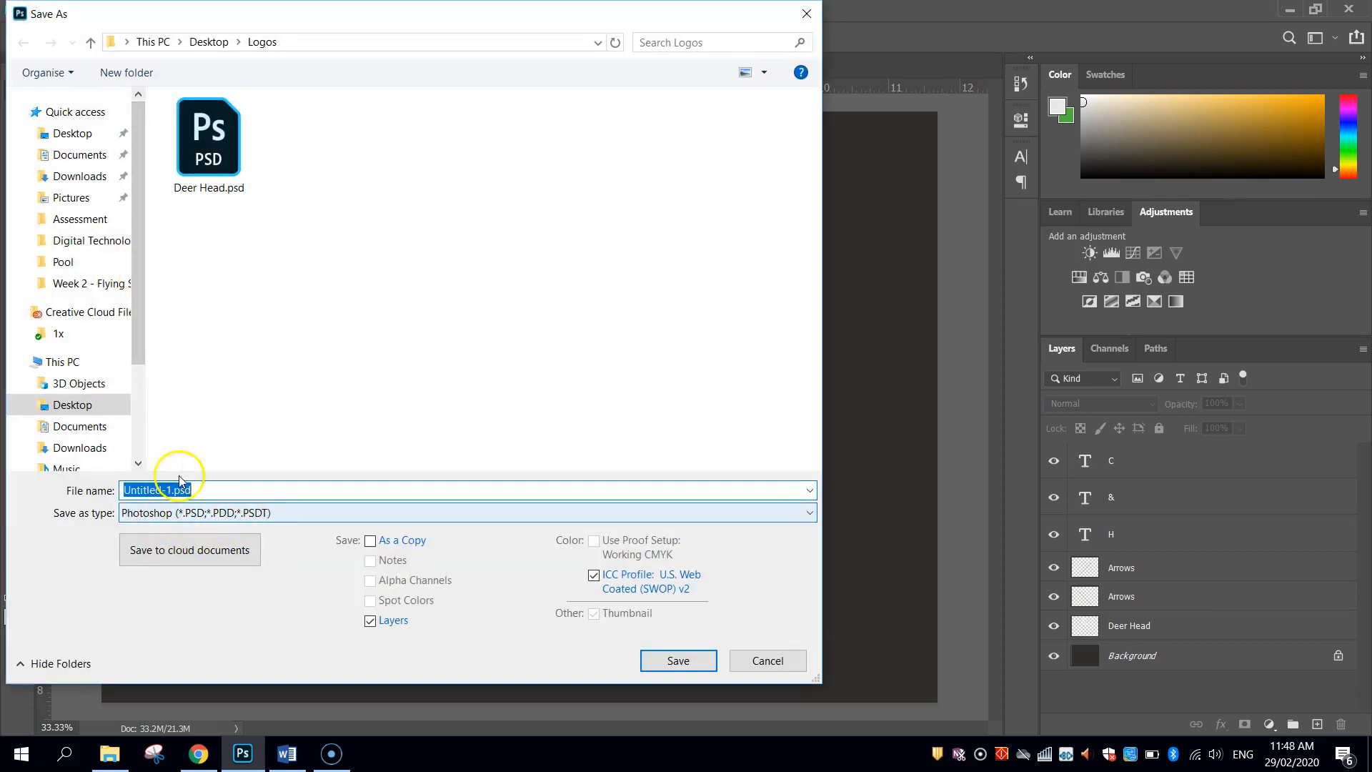
{"action": "left_click", "coordinate": [766, 660]}
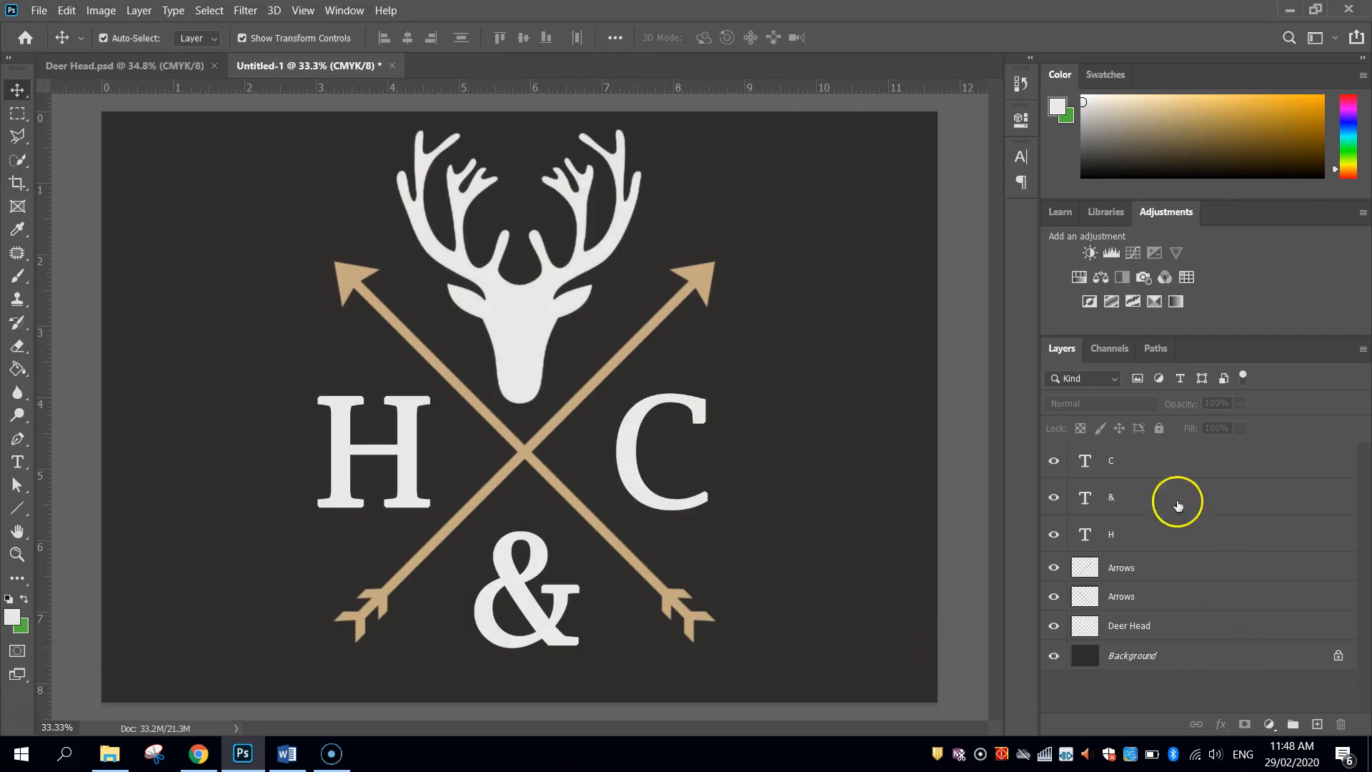
{"action": "mouse_move", "coordinate": [1187, 465]}
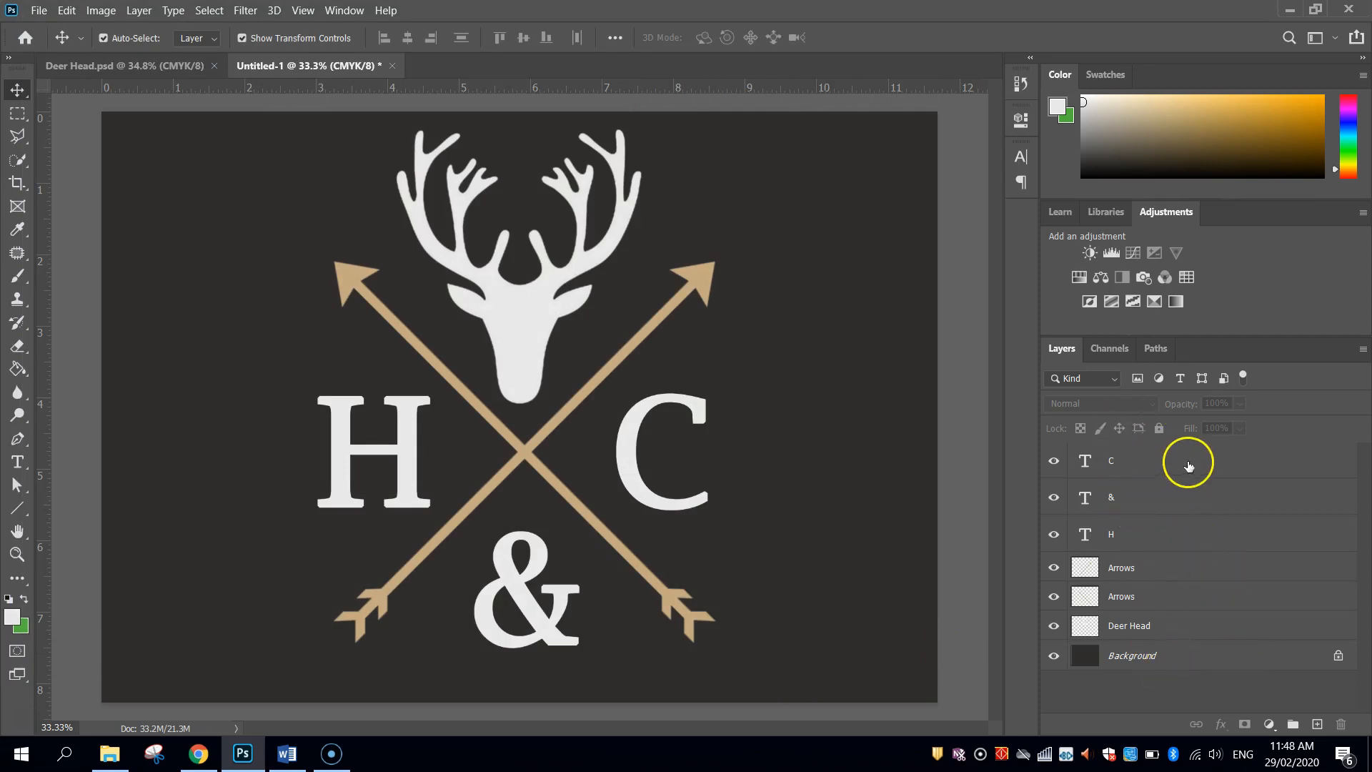
{"action": "mouse_move", "coordinate": [1187, 463]}
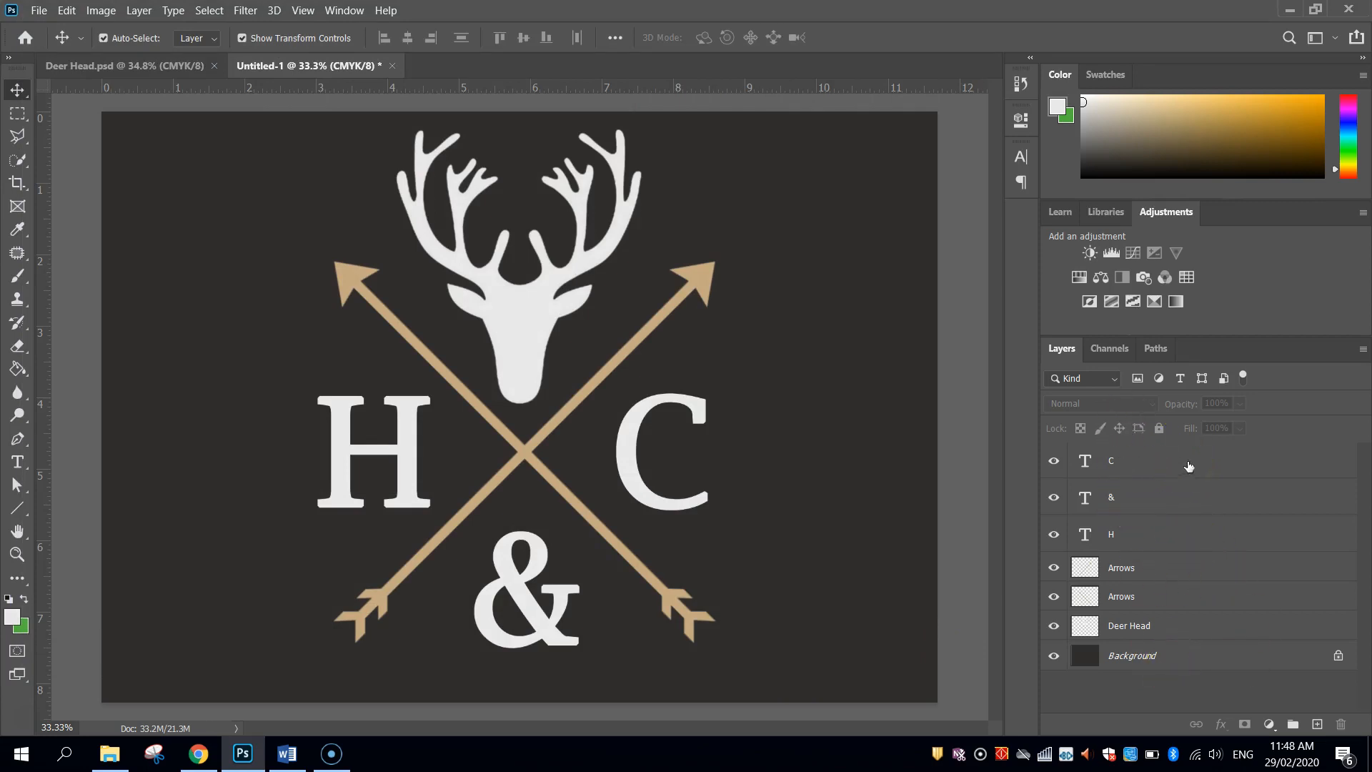